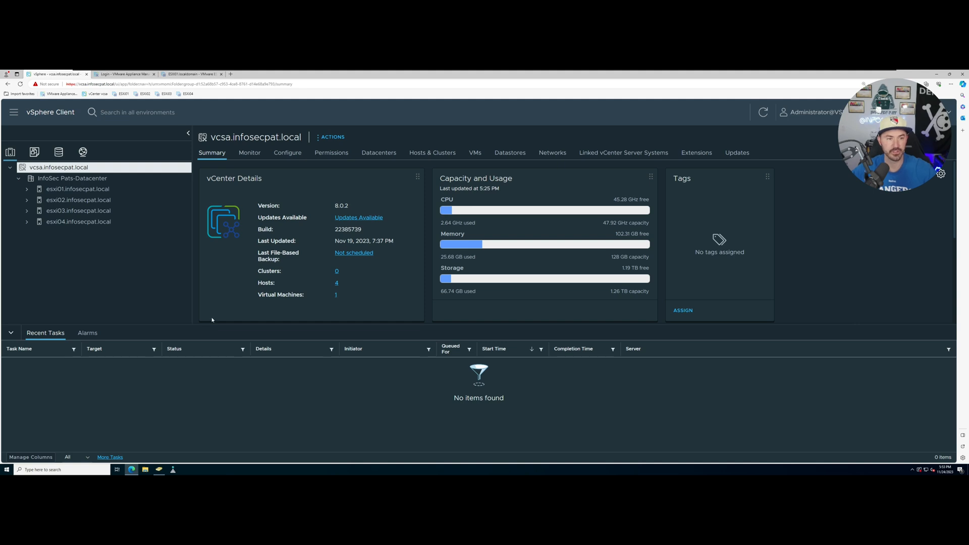
mouse_move(69, 259)
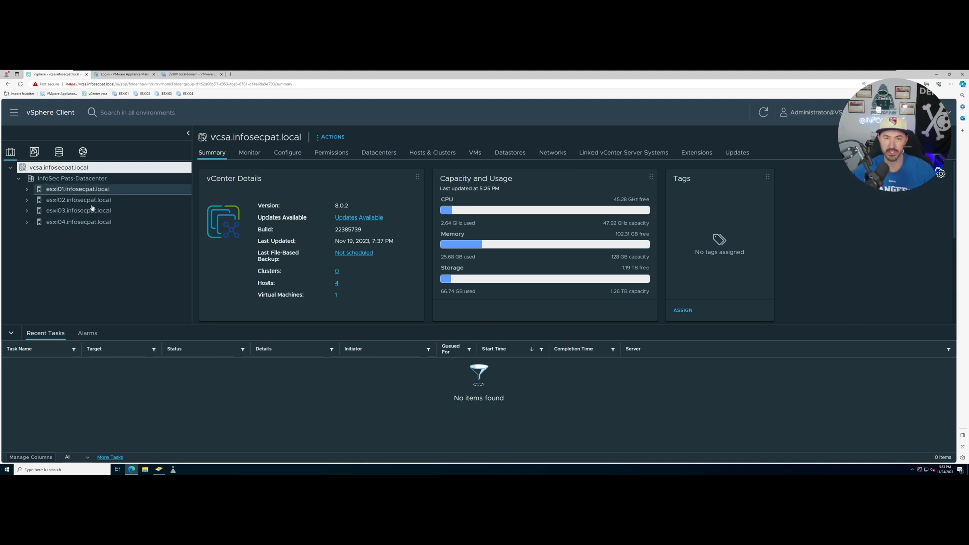
mouse_move(78, 199)
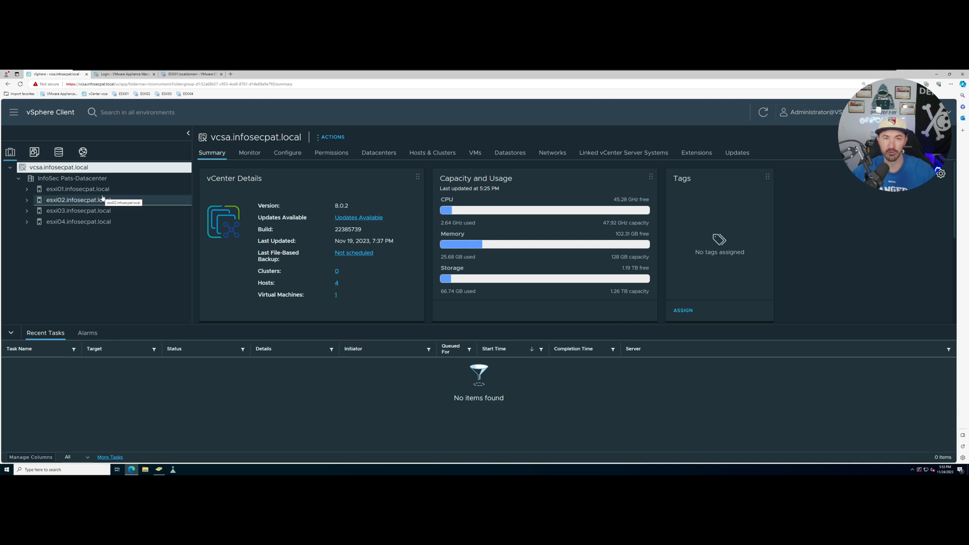
mouse_move(194, 251)
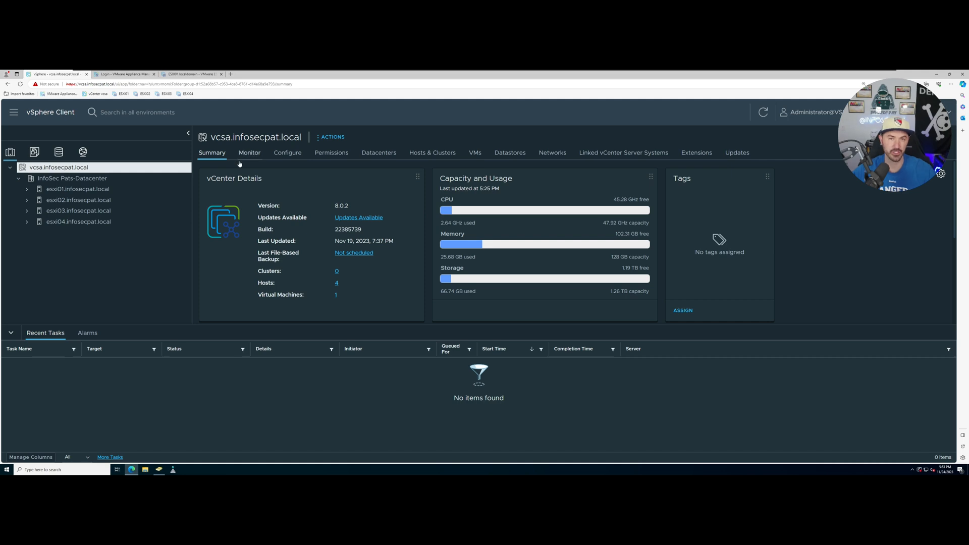
mouse_move(164, 465)
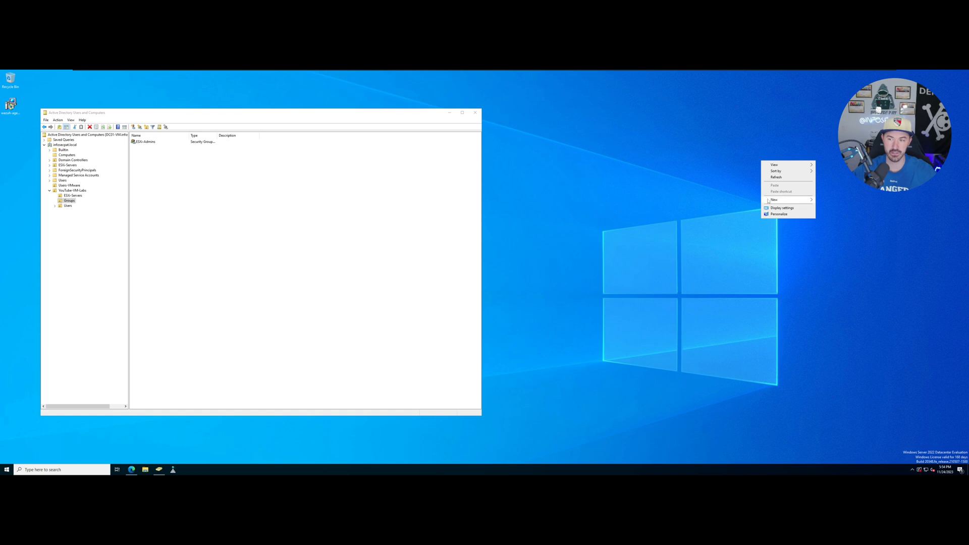
Step: Raise the Windows display scale to a larger percentage from Display settings
left_click(781, 208)
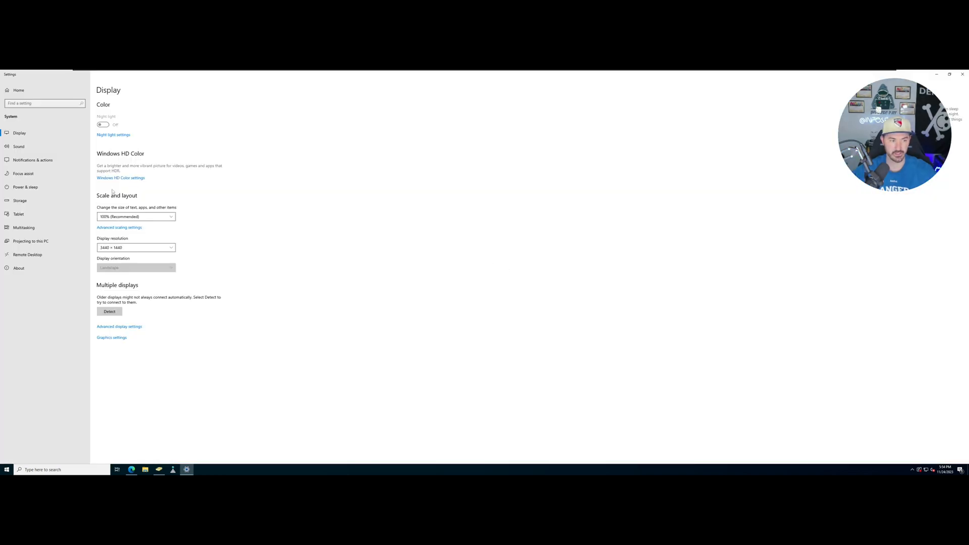
left_click(135, 216)
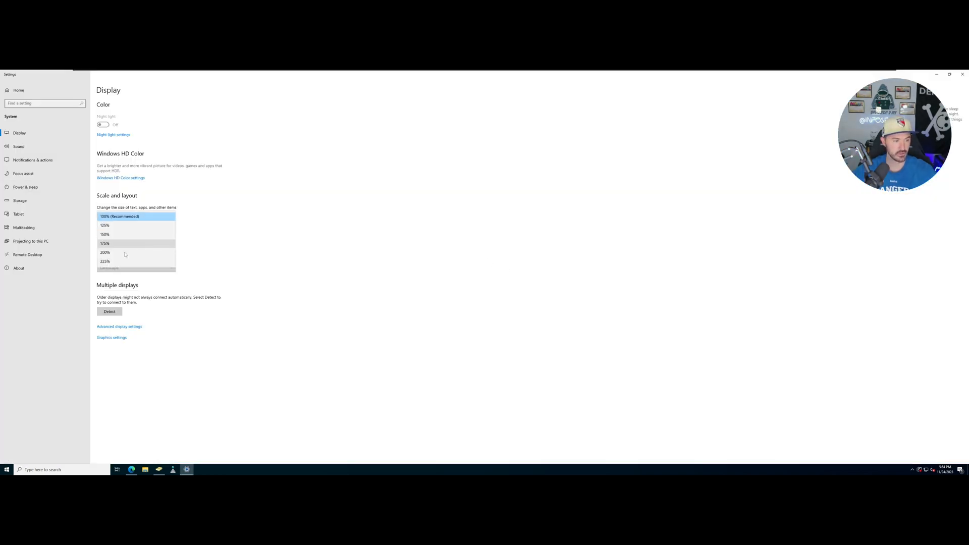
left_click(104, 253)
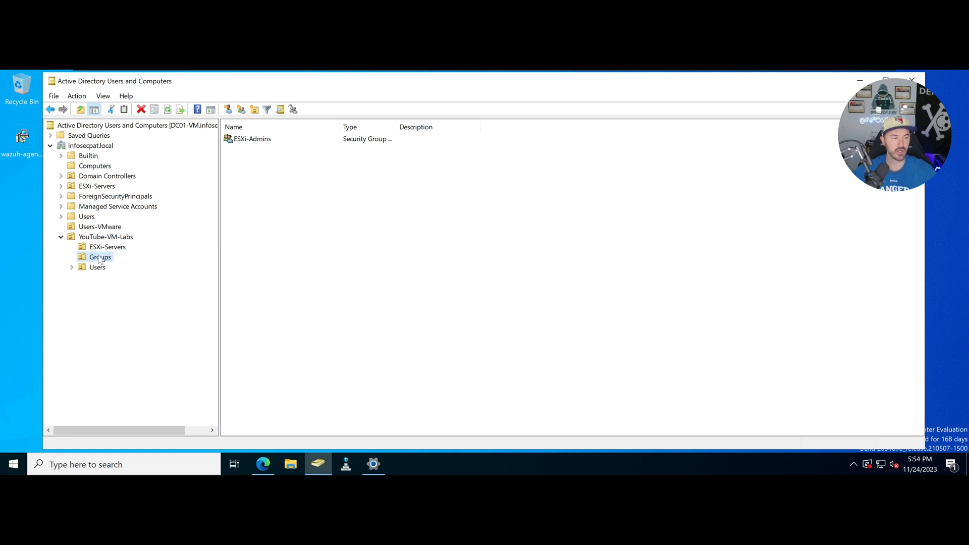
Step: Create a new security group named vCenter-Admins in the Groups container
right_click(100, 256)
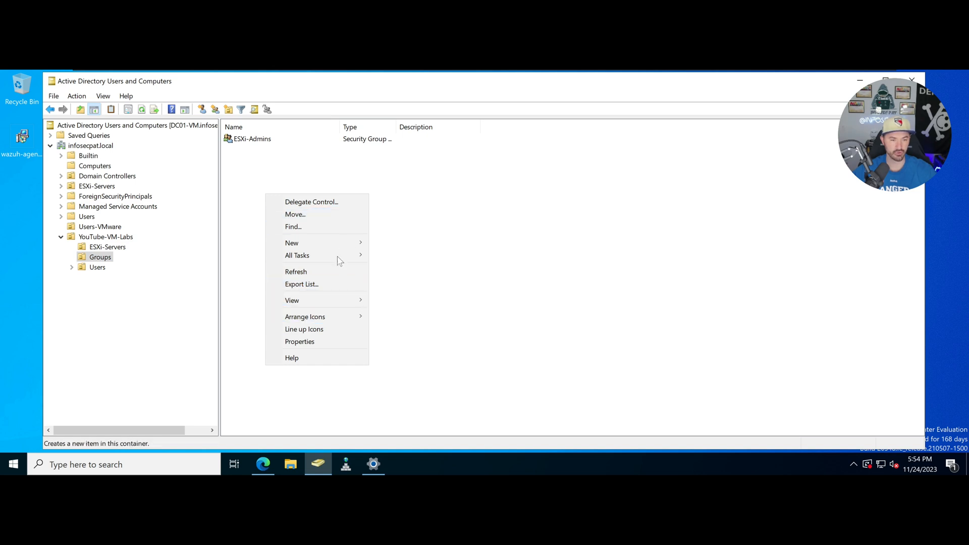
left_click(290, 242)
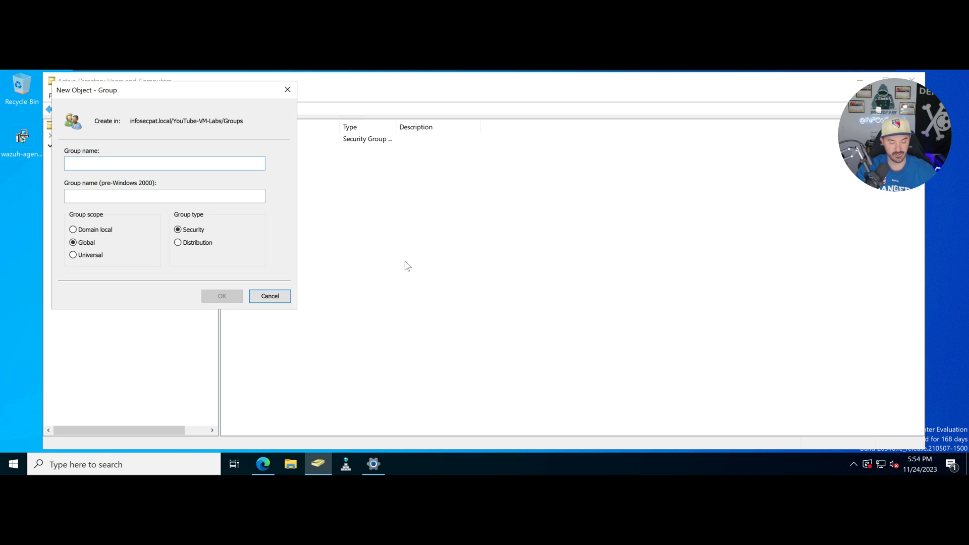
type("vC")
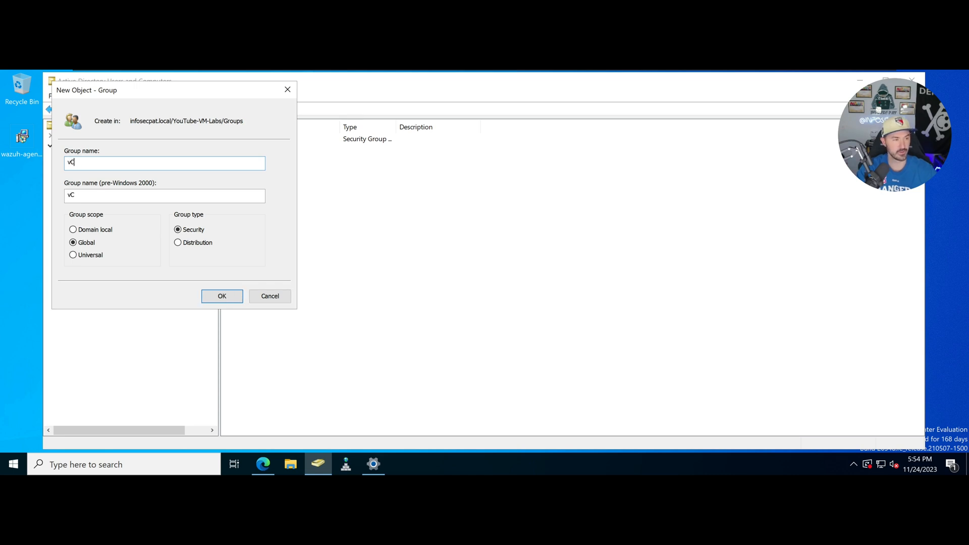
type("e")
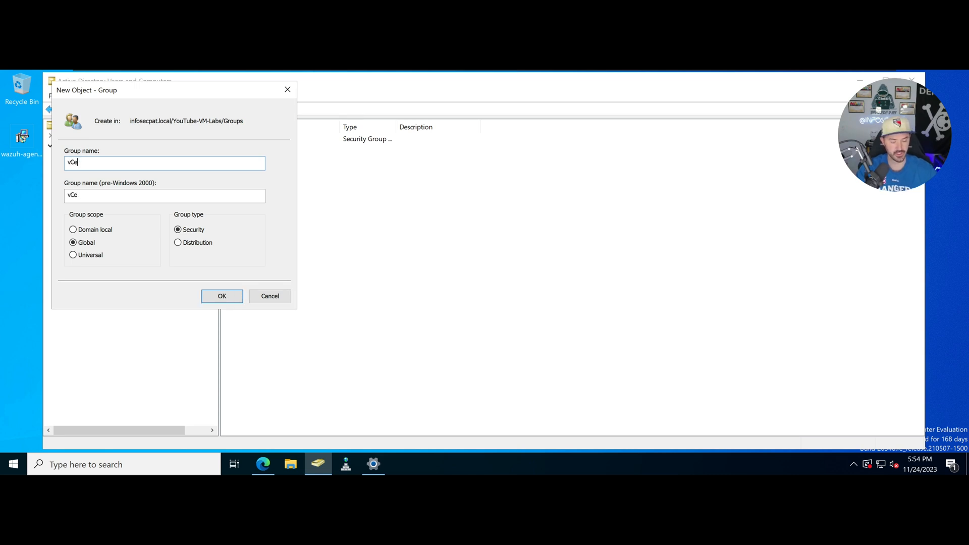
type("nter-Adm")
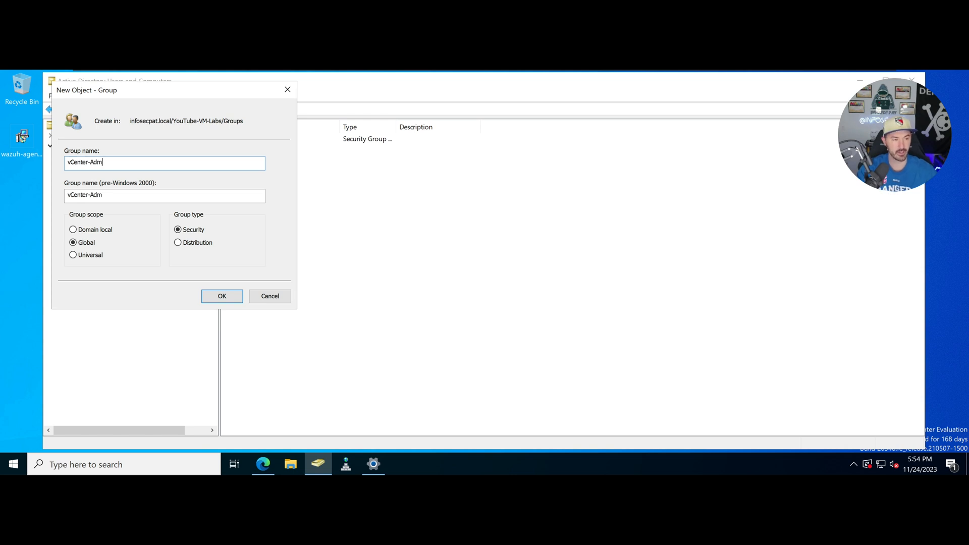
left_click(221, 296)
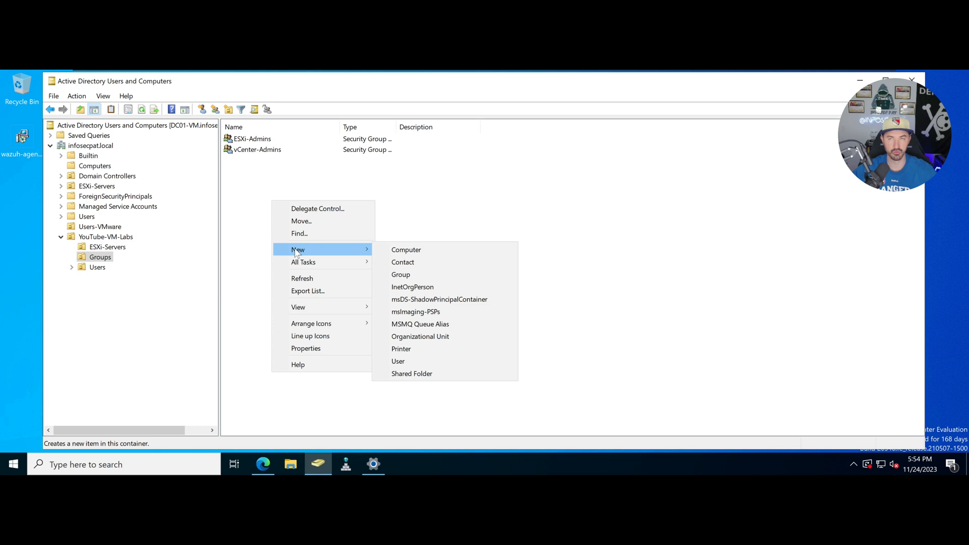
mouse_move(303, 262)
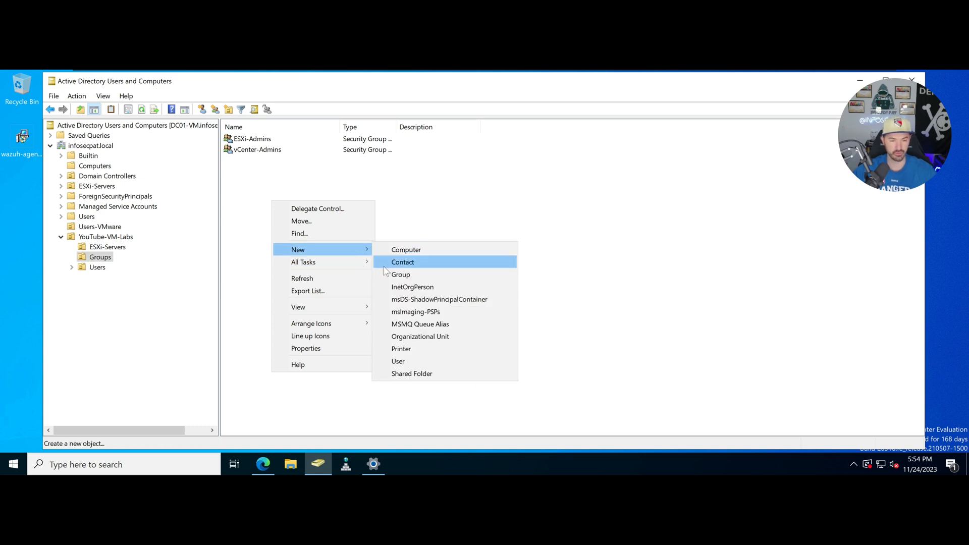
Step: Create a second security group named vCenter-ReadOnly in the same container
left_click(400, 274)
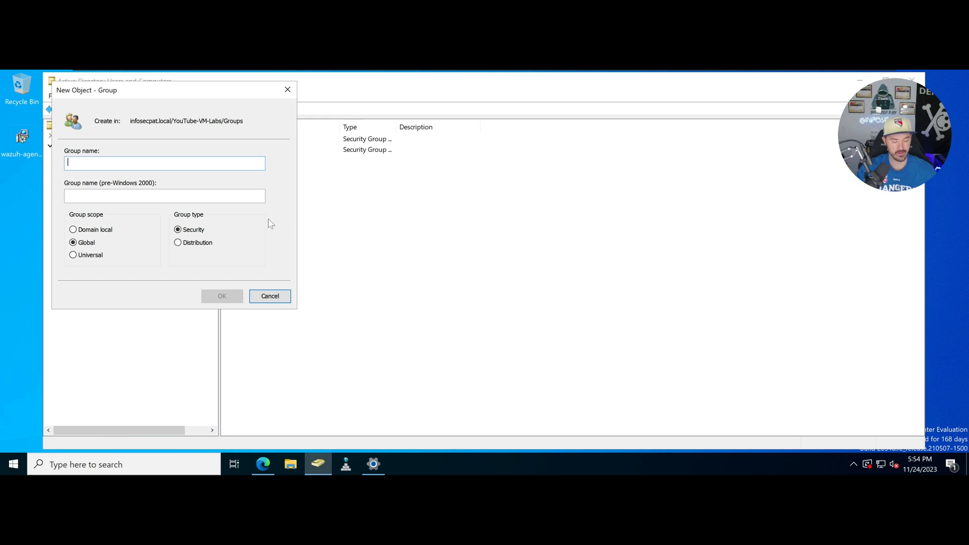
type("vCn")
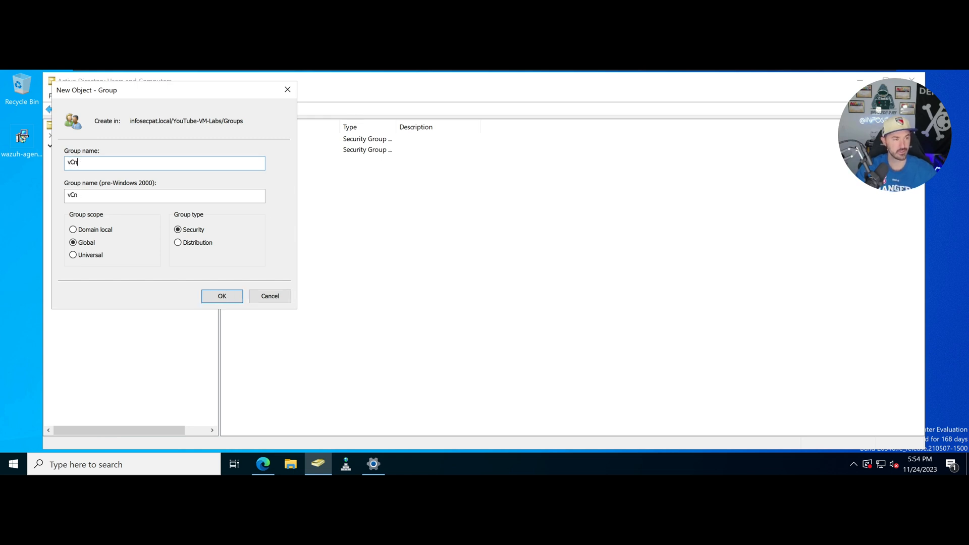
type("enter-")
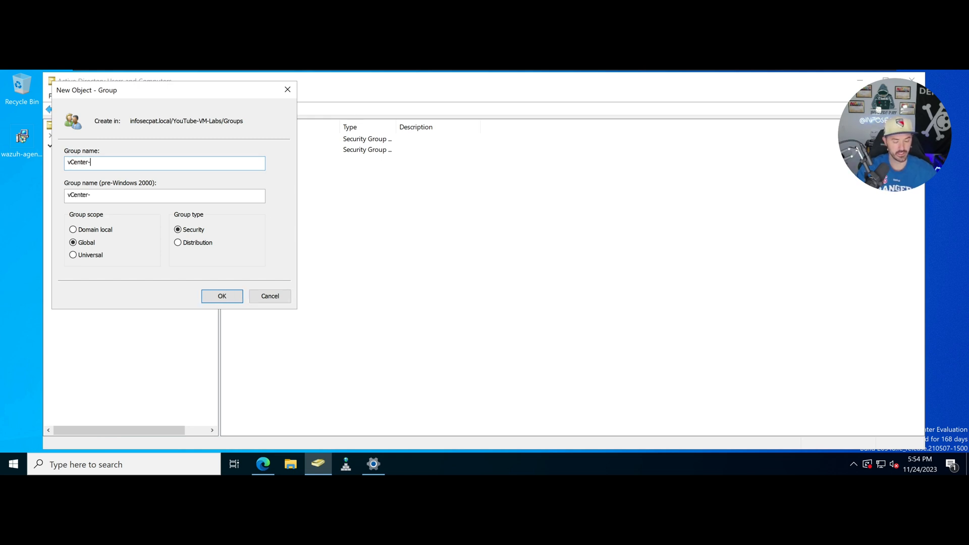
type("ReadO")
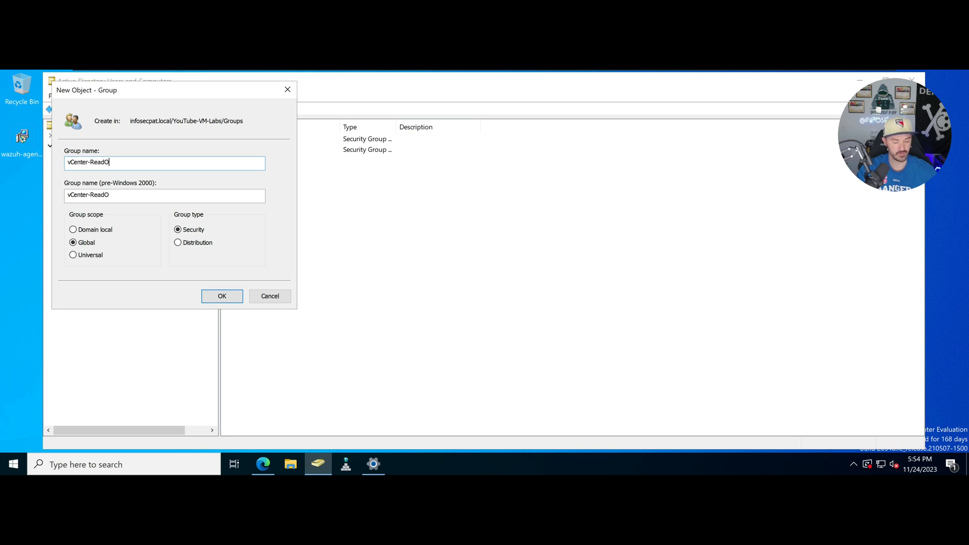
left_click(222, 296)
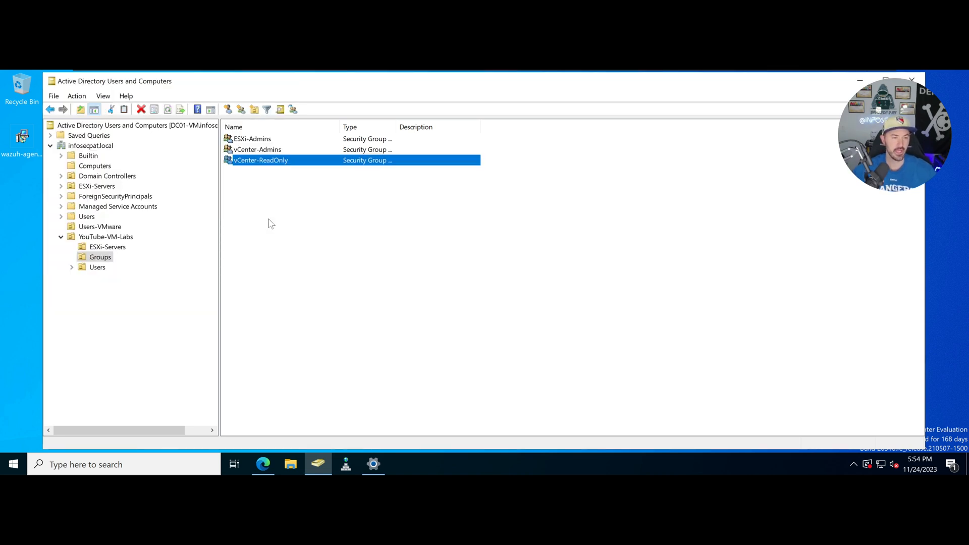
Step: Add User1 as a member of the vCenter-Admins group
left_click(97, 266)
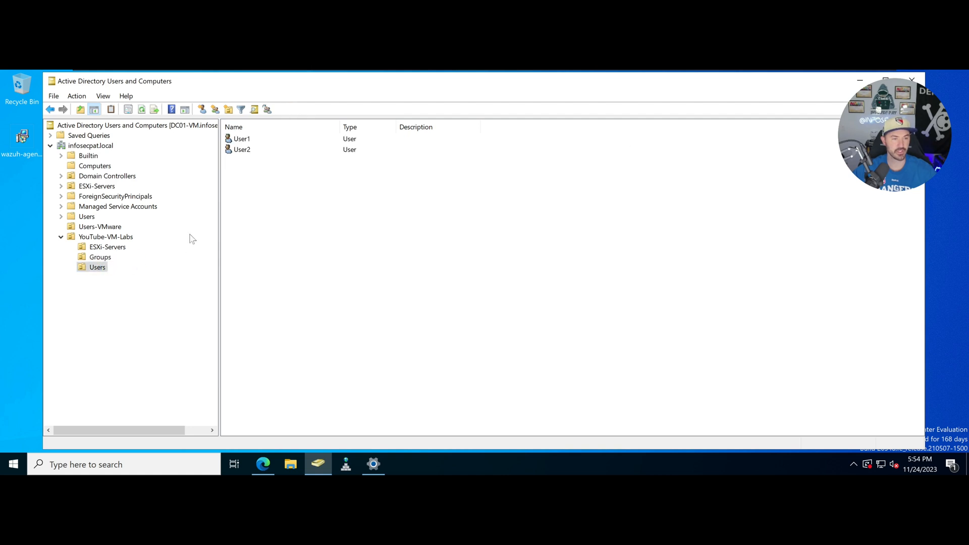
left_click(100, 257)
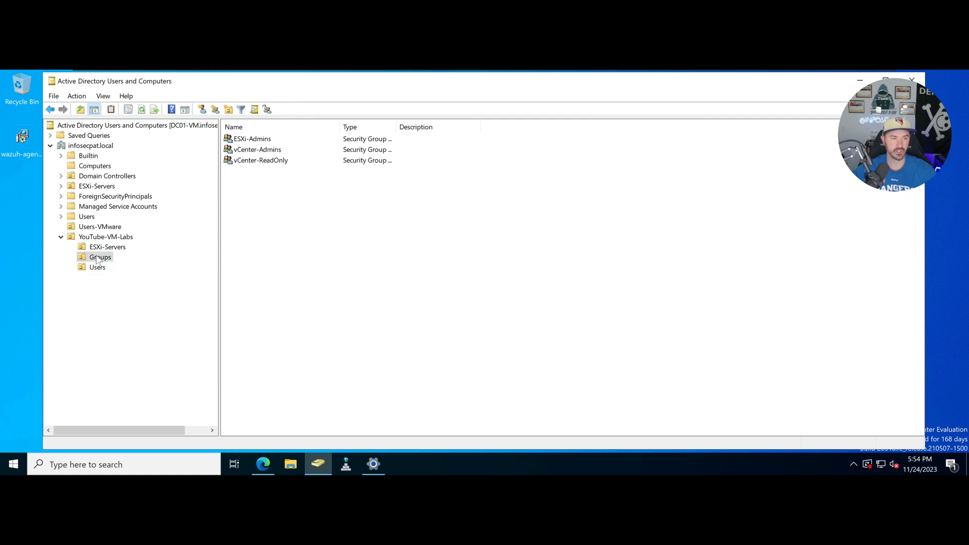
double_click(257, 149)
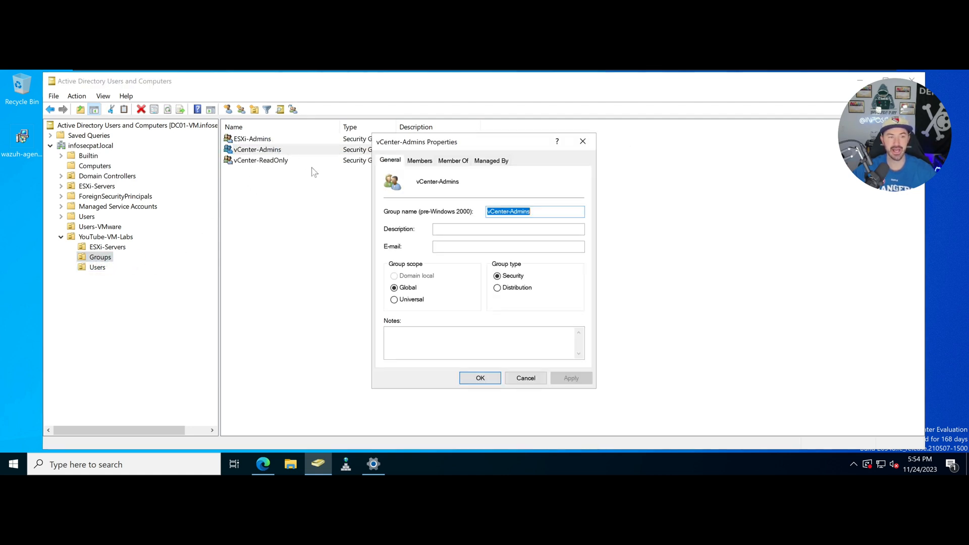
left_click(419, 161)
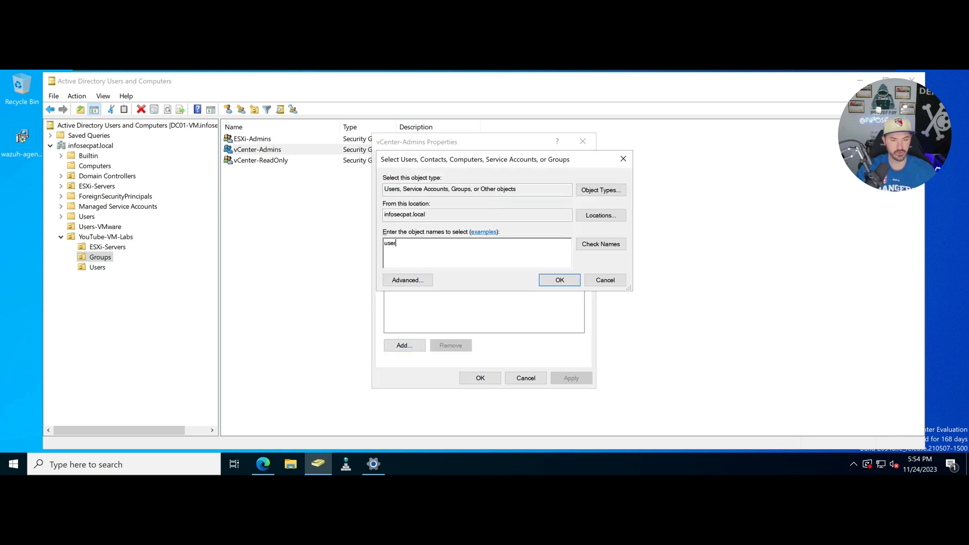
left_click(558, 280)
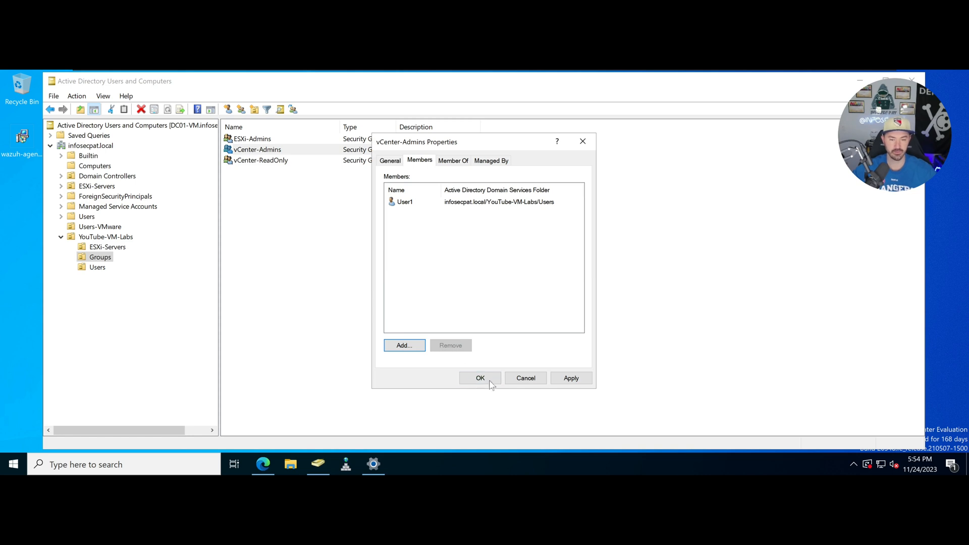
left_click(480, 378)
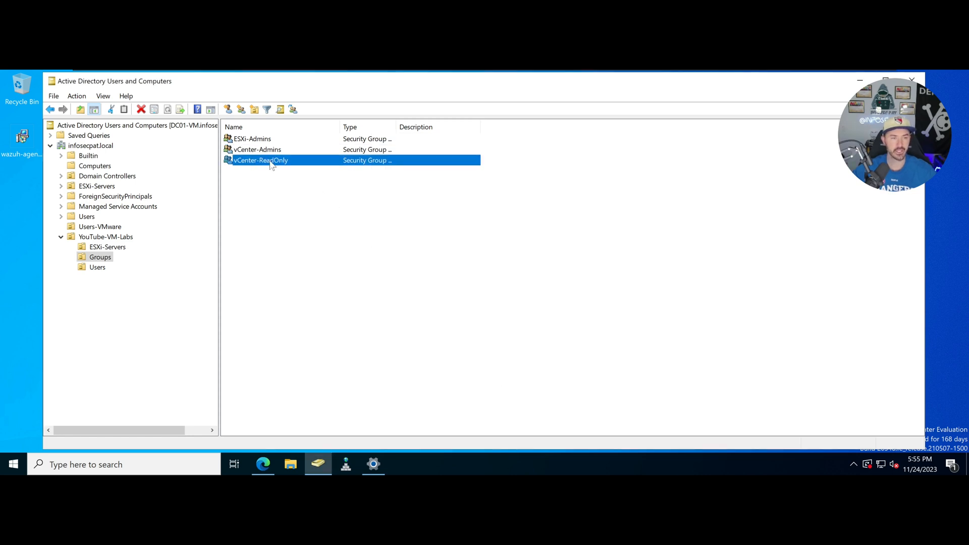
Step: Add User2 as a member of the vCenter-ReadOnly group
double_click(260, 160)
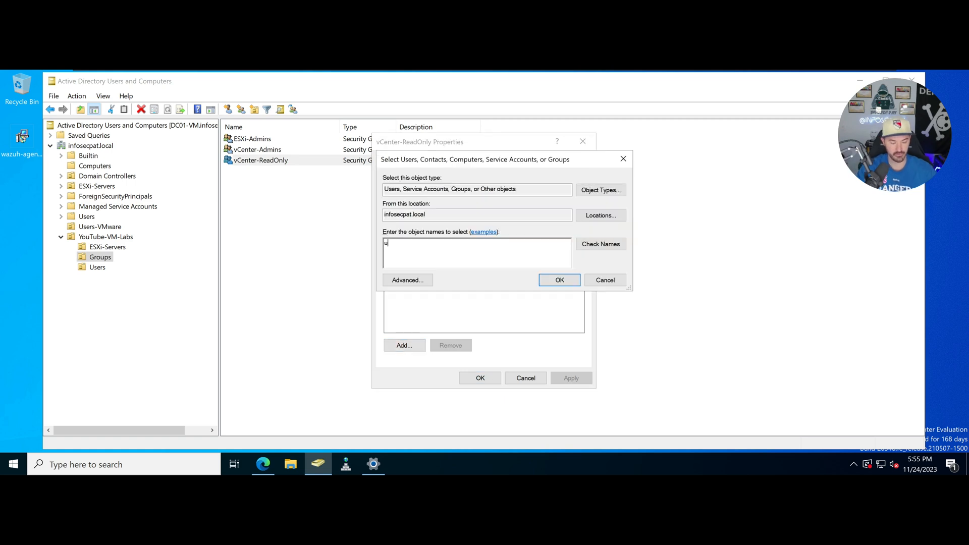
left_click(558, 280)
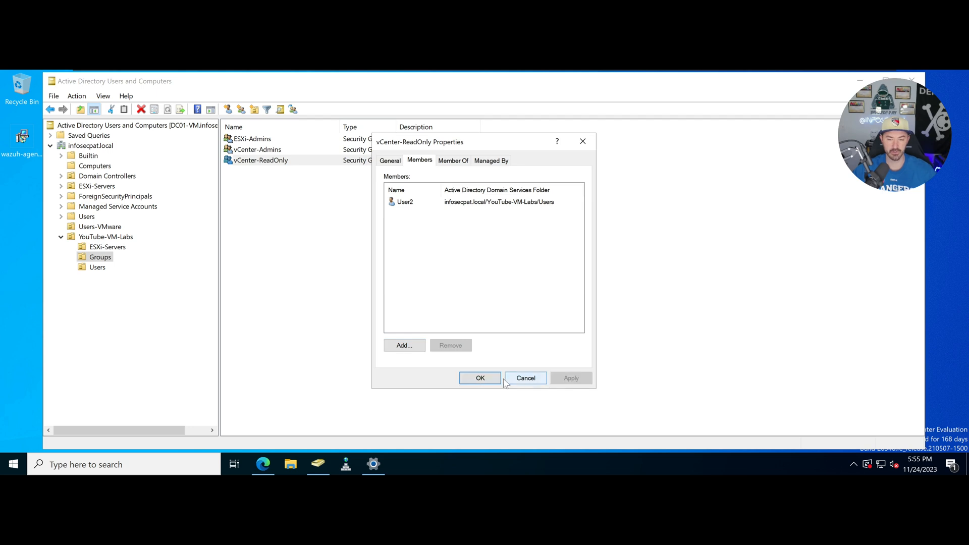
left_click(480, 377)
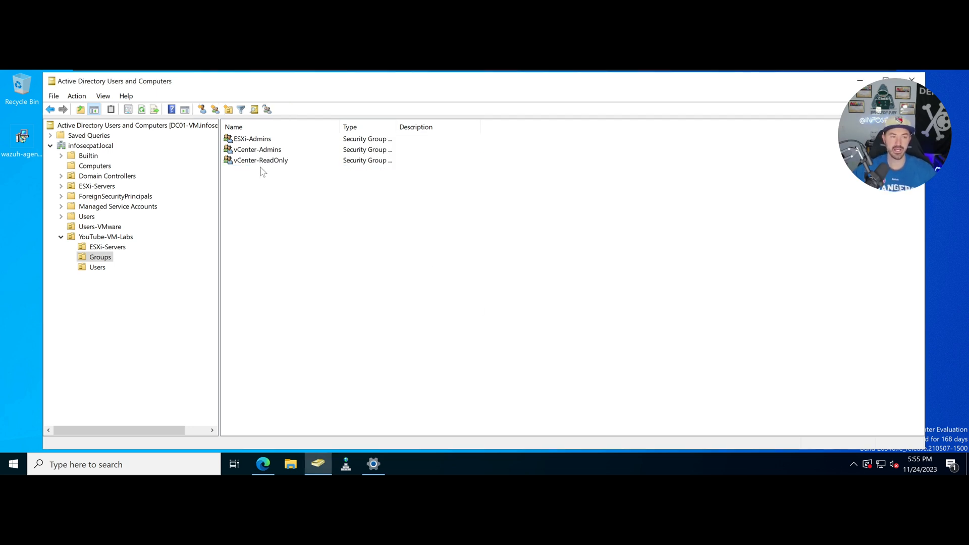
mouse_move(255, 158)
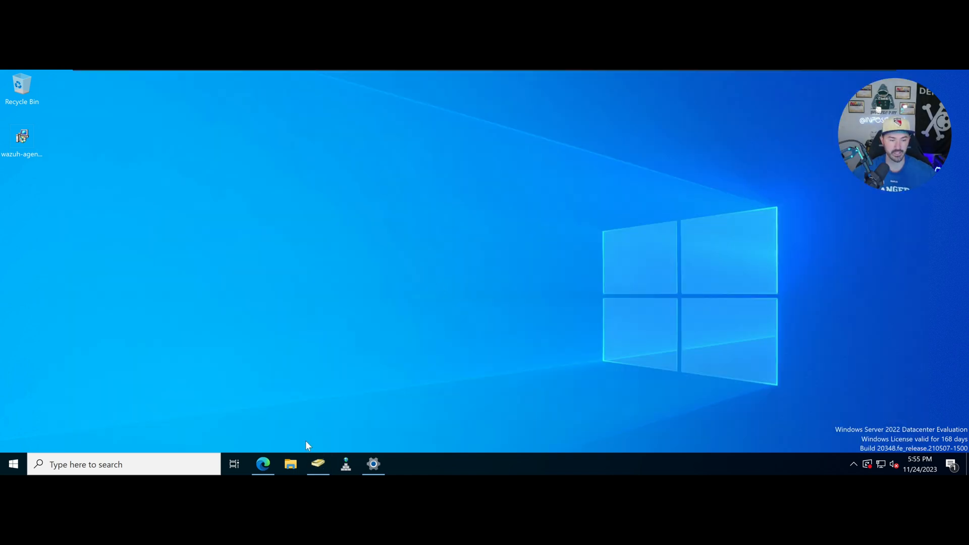
Step: Check Windows display settings, confirming text and apps are scaled to 200%
left_click(262, 464)
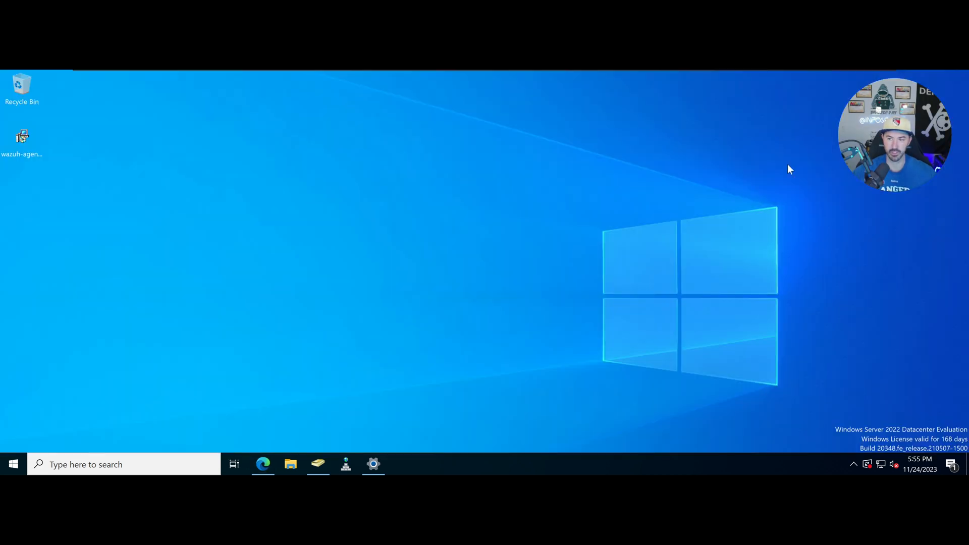
left_click(373, 465)
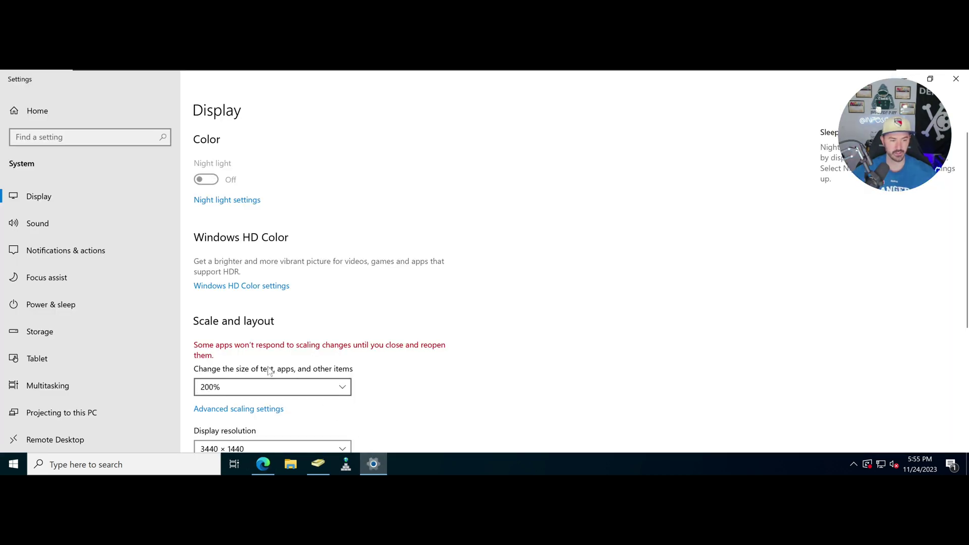
left_click(272, 387)
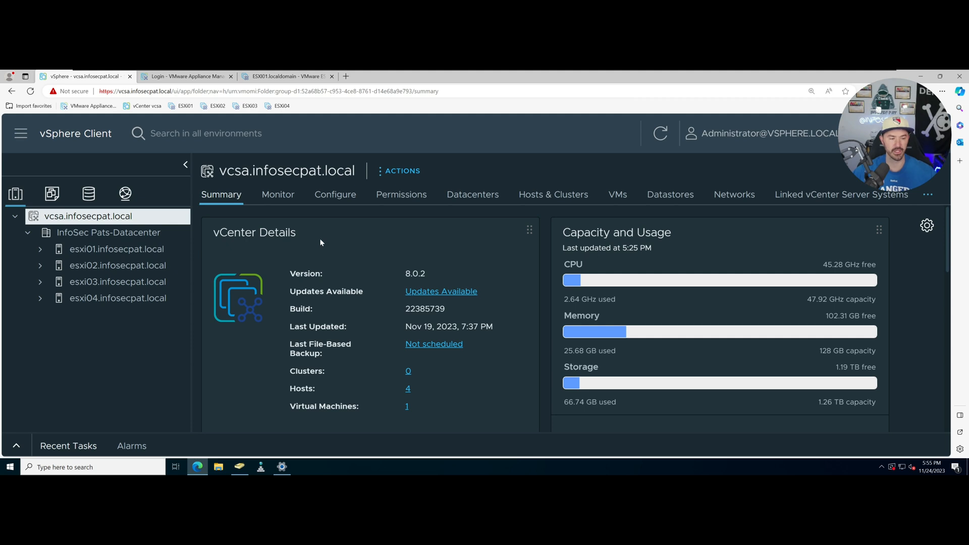
mouse_move(430, 207)
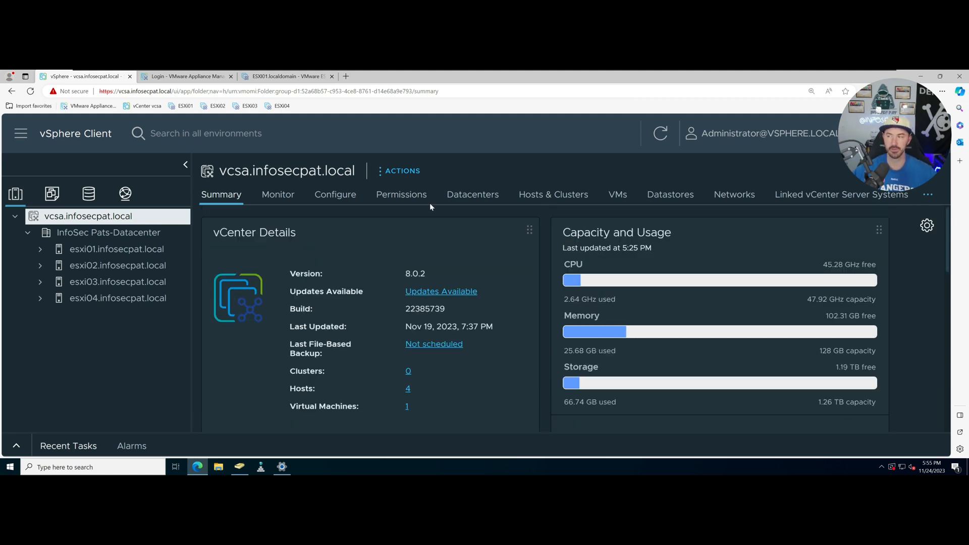
mouse_move(587, 147)
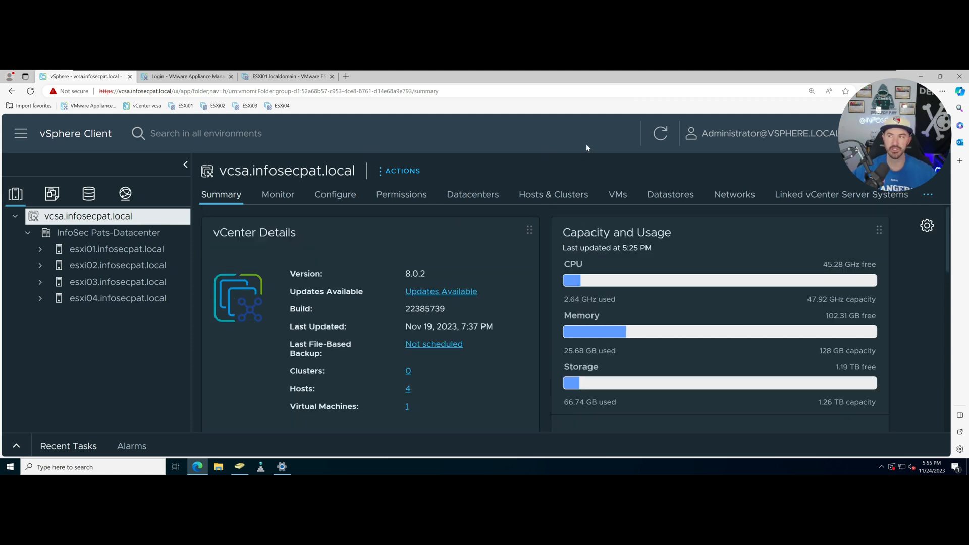
Step: Navigate to Administration > Single Sign On > Users and Groups
left_click(21, 133)
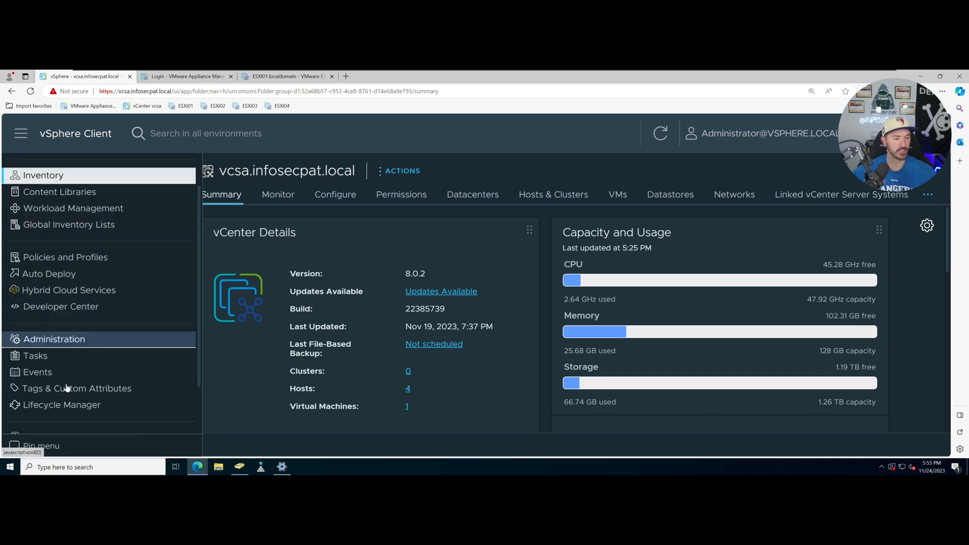
left_click(43, 175)
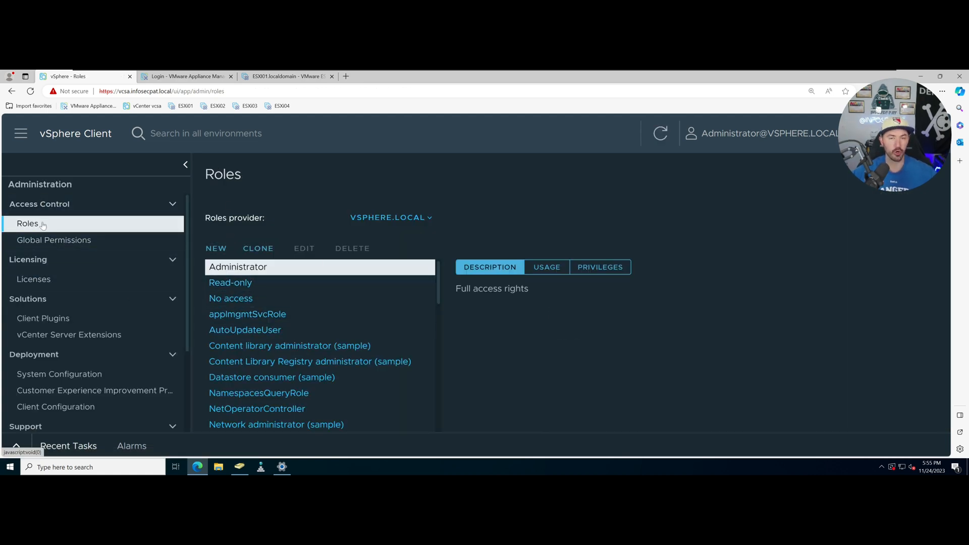
left_click(54, 240)
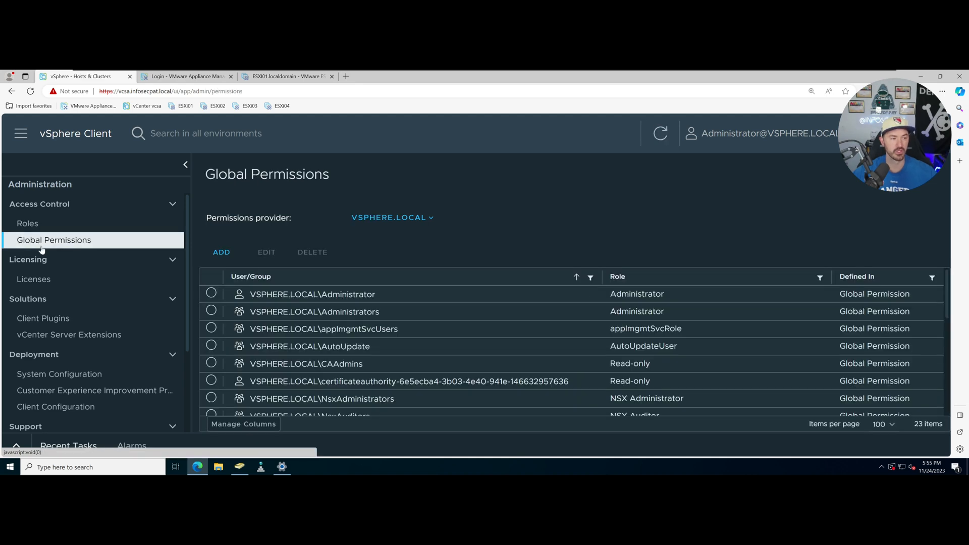
scroll("down", 3)
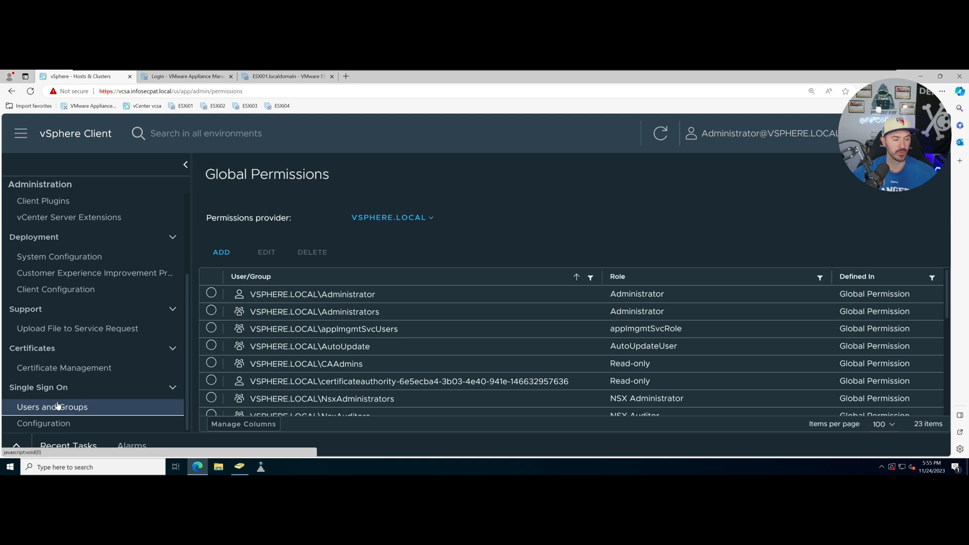
left_click(52, 406)
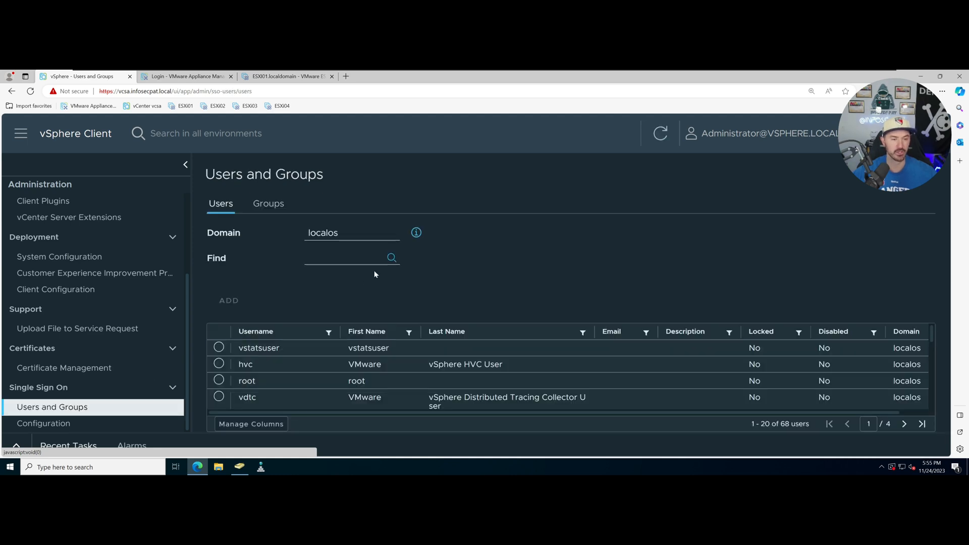
mouse_move(755, 133)
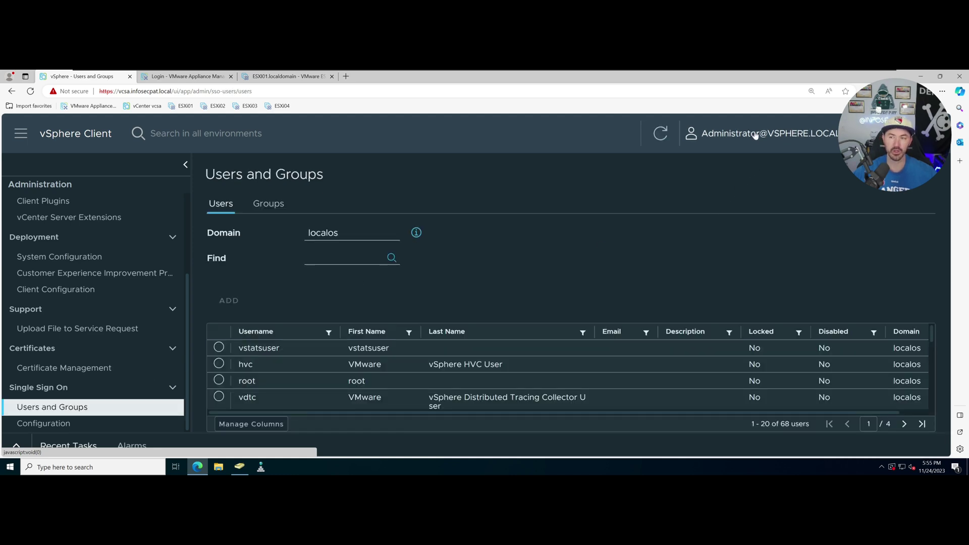
mouse_move(783, 140)
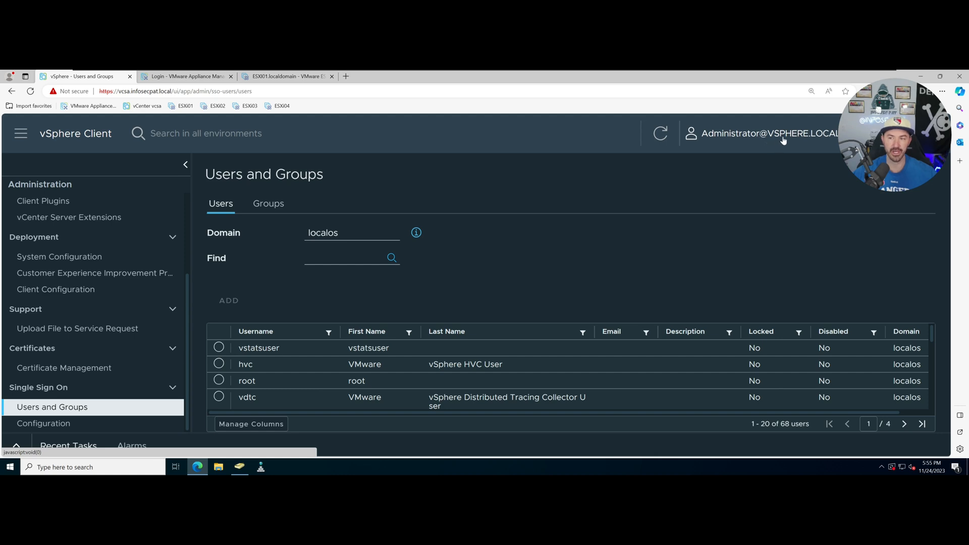
mouse_move(730, 177)
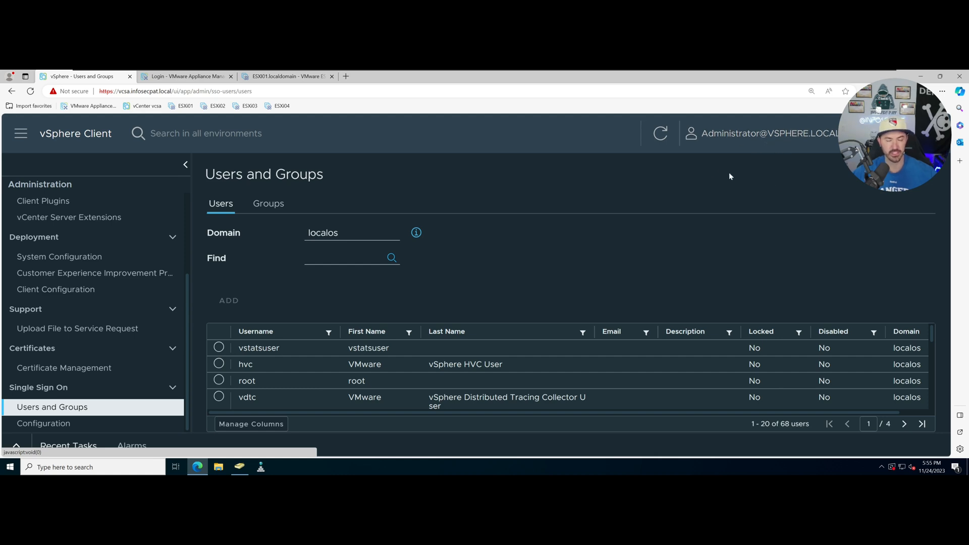
Step: Switch the domain to vsphere.local and show the list of SSO groups
left_click(351, 233)
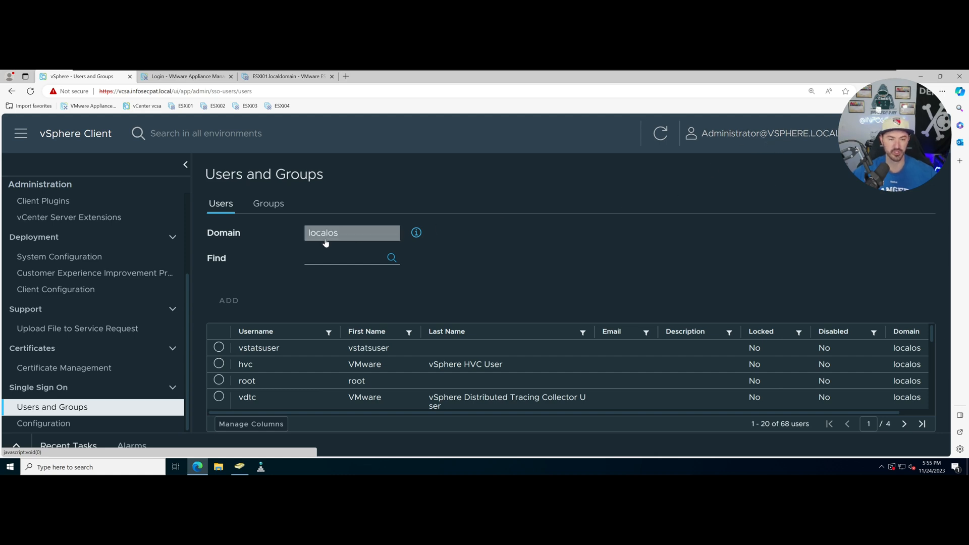
left_click(352, 232)
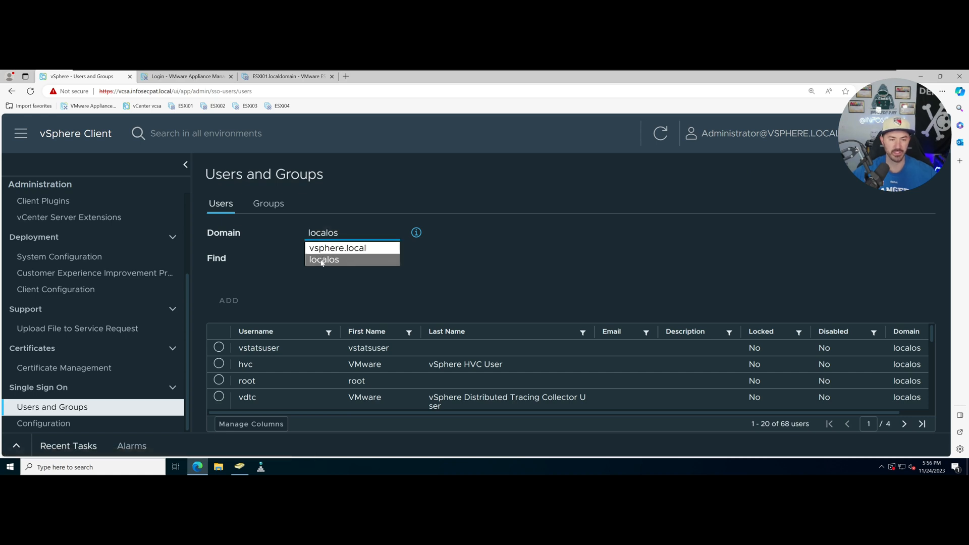
left_click(324, 260)
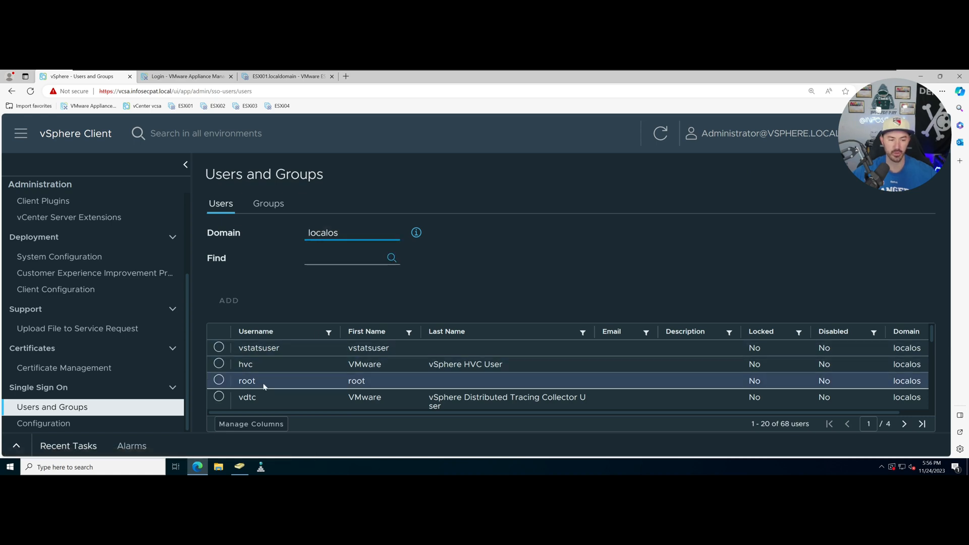
left_click(352, 232)
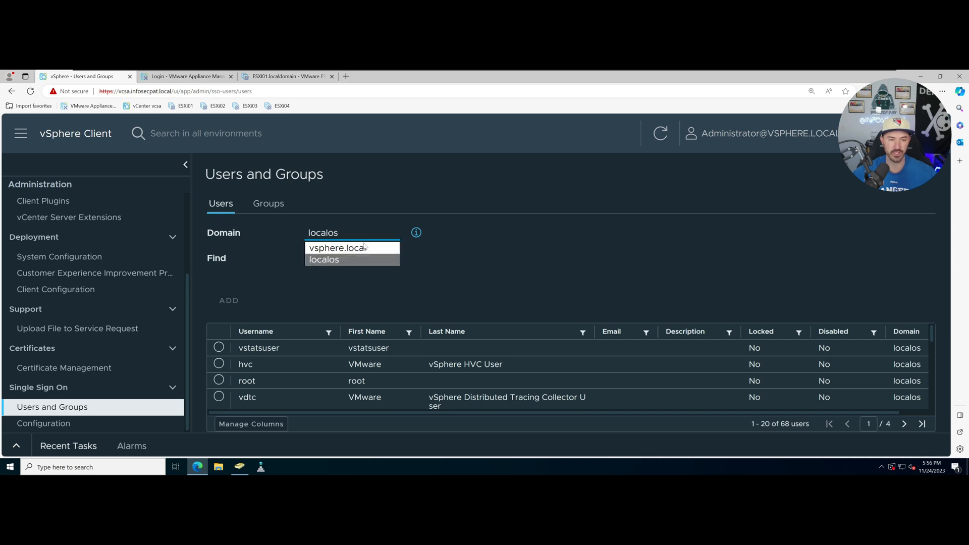
left_click(337, 248)
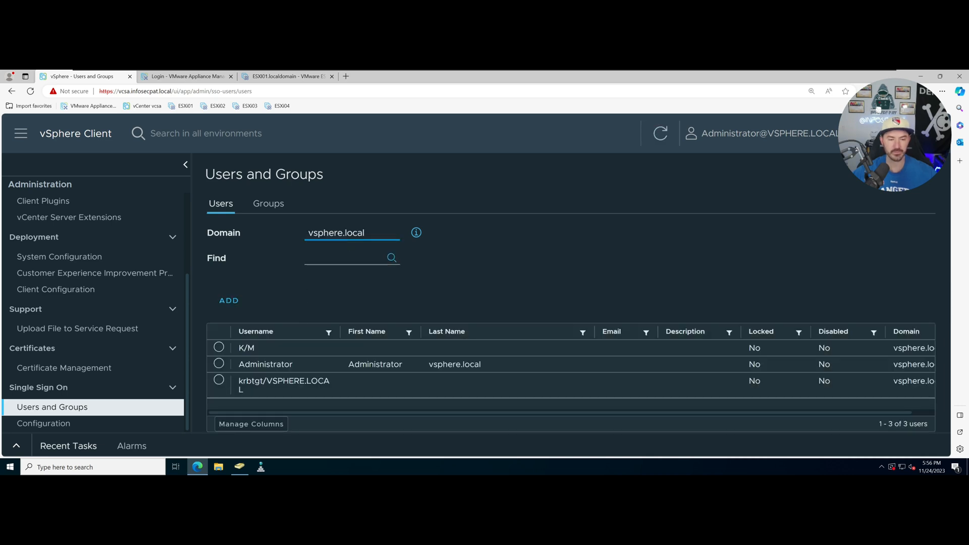
left_click(219, 365)
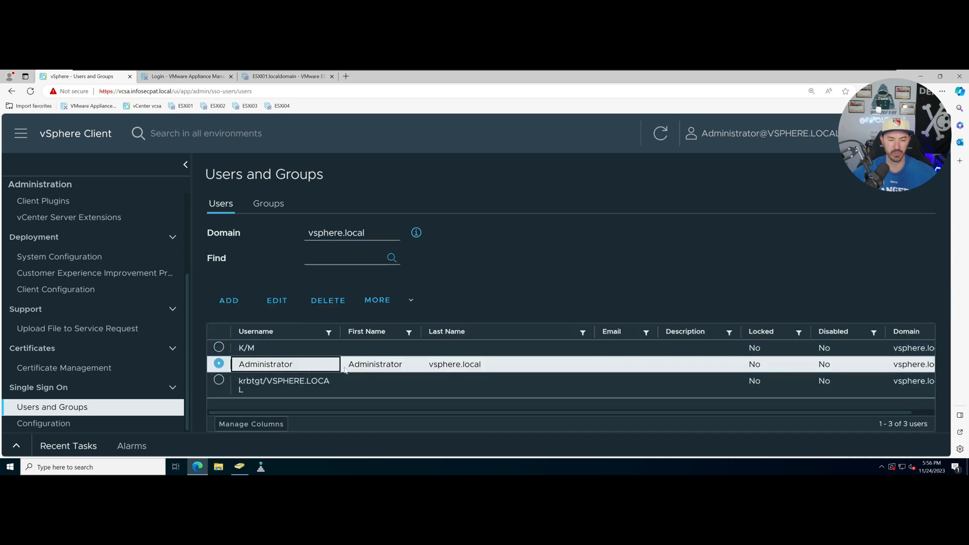
mouse_move(418, 418)
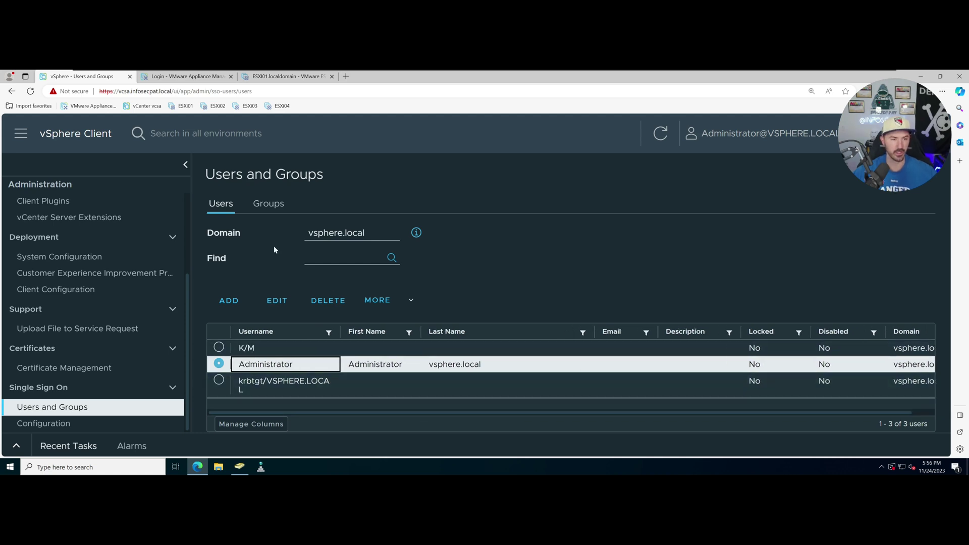
left_click(268, 203)
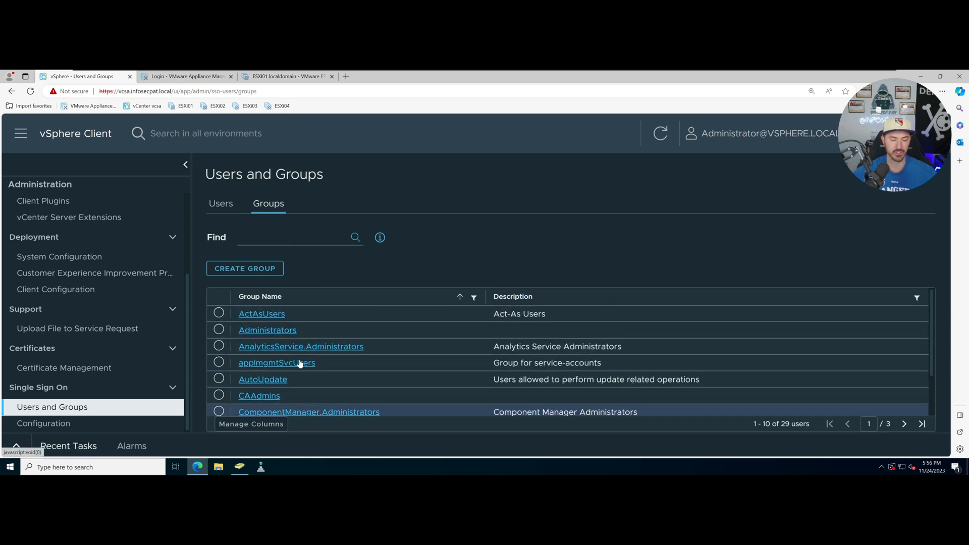
mouse_move(312, 270)
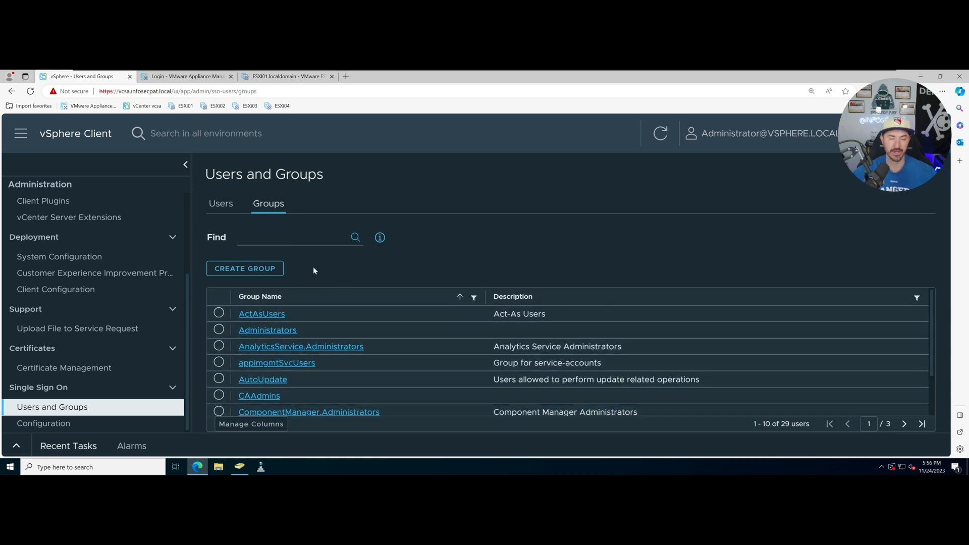
mouse_move(78, 328)
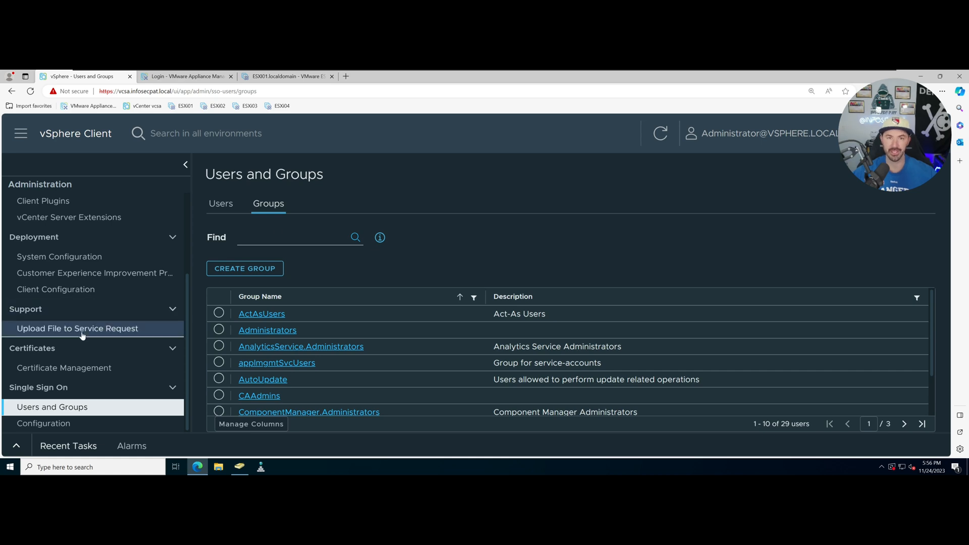
Step: Review the SSO Configuration's Local Accounts policies and Login Message settings
left_click(43, 423)
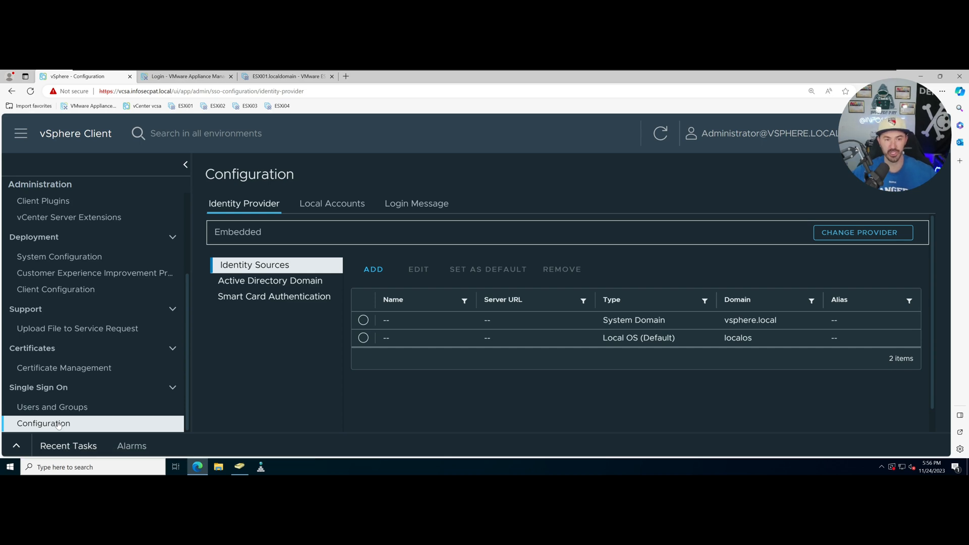
mouse_move(370, 337)
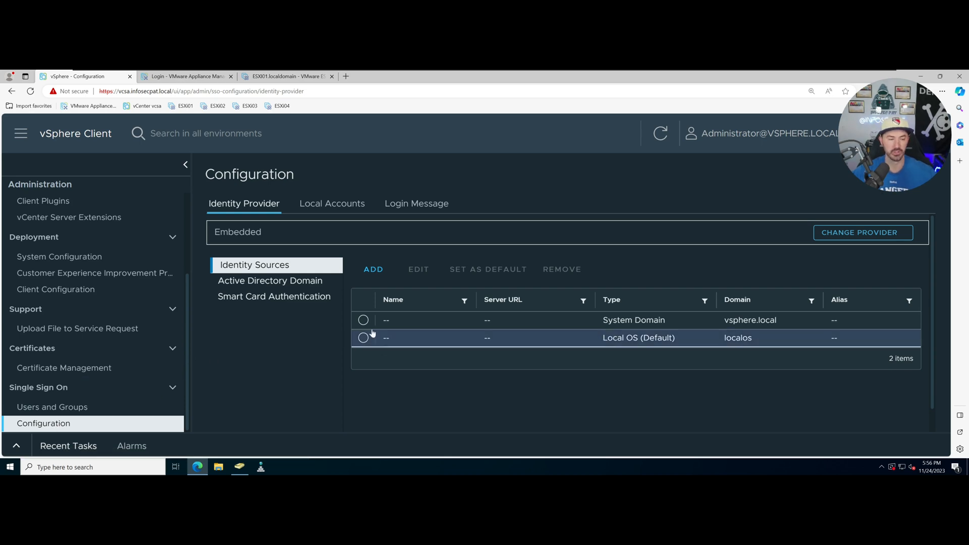
mouse_move(319, 335)
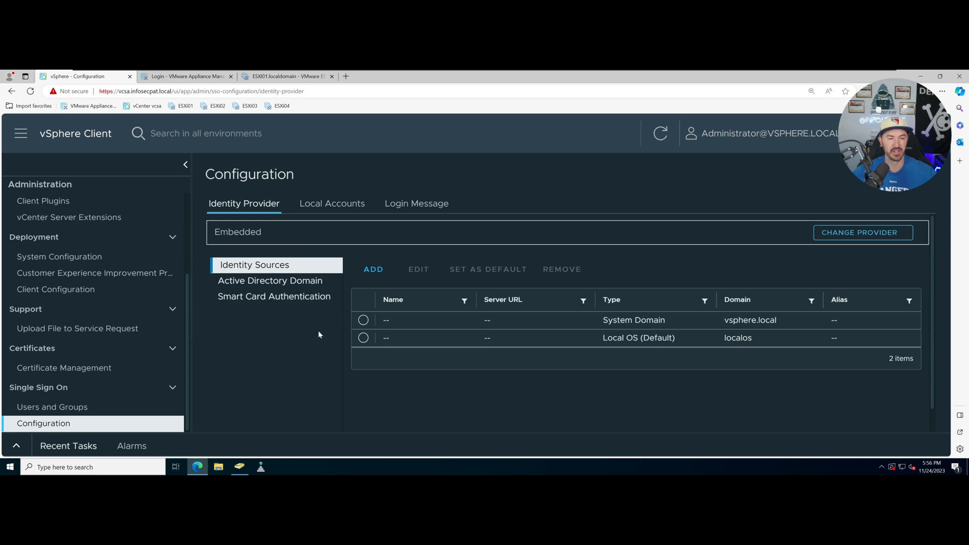
mouse_move(302, 340)
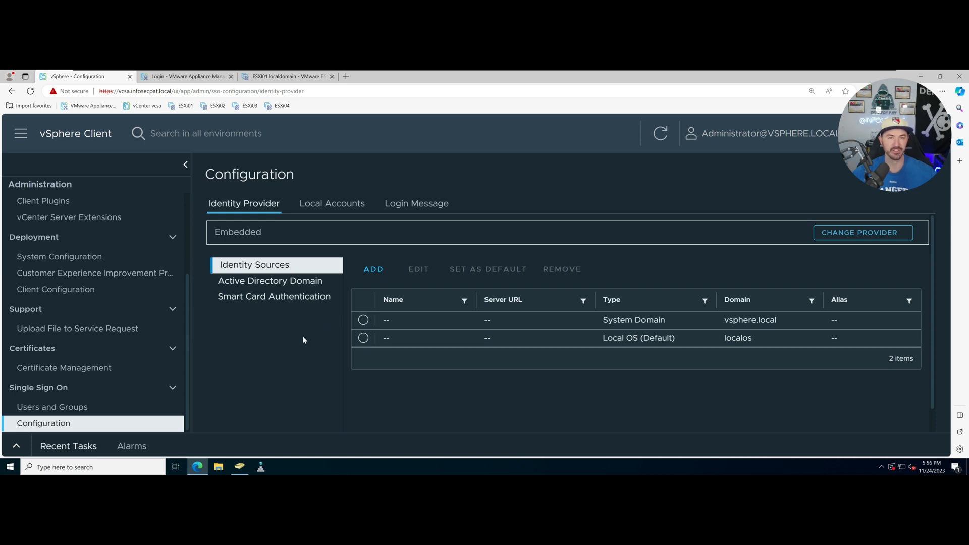
mouse_move(286, 349)
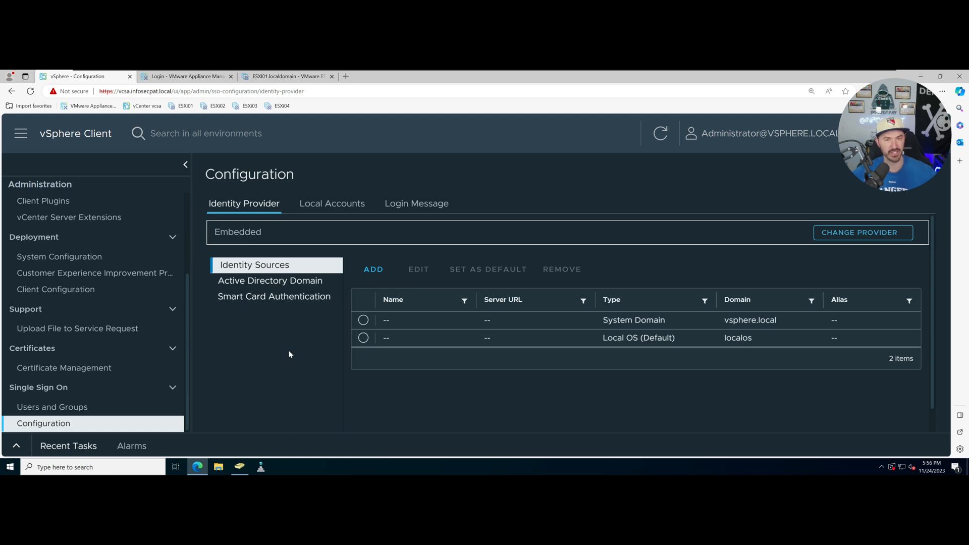
mouse_move(301, 311)
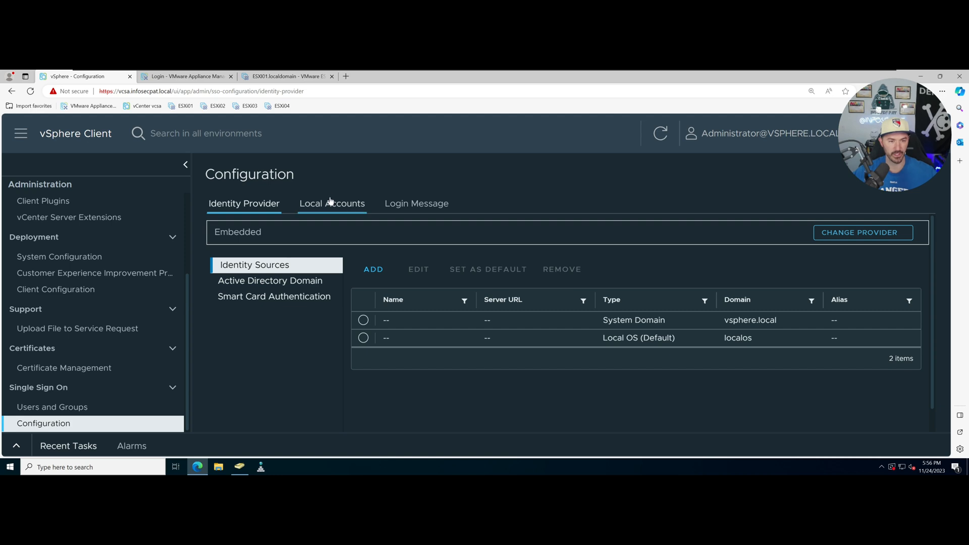
left_click(332, 203)
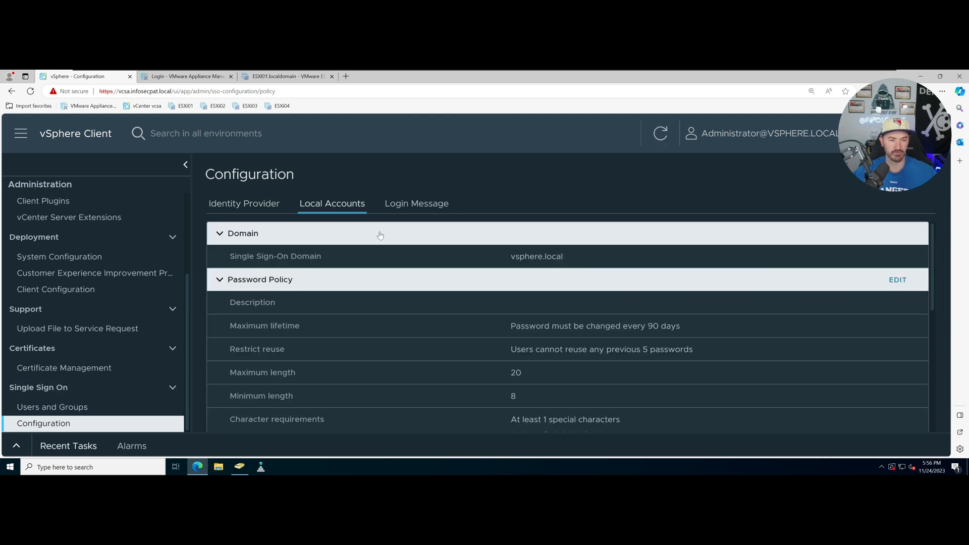
mouse_move(528, 252)
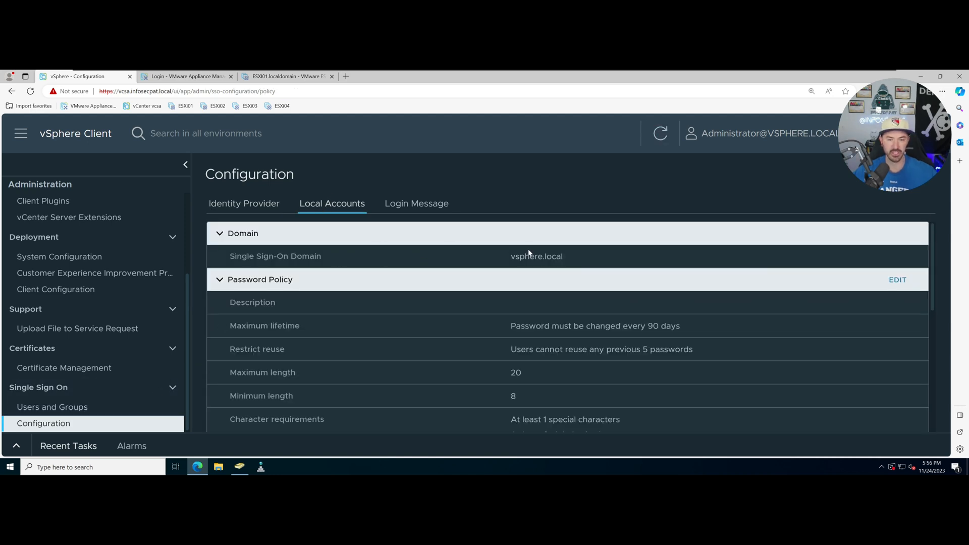
double_click(536, 255)
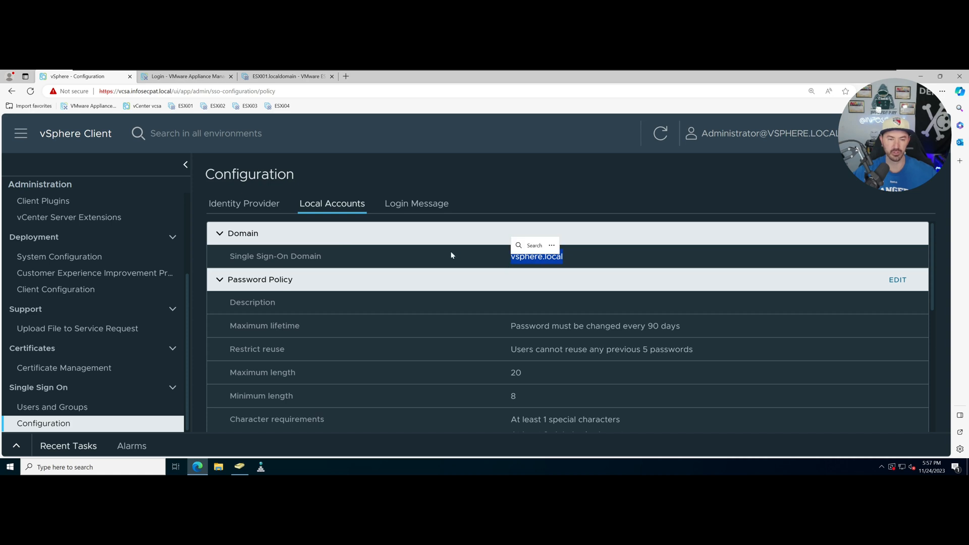
left_click(416, 202)
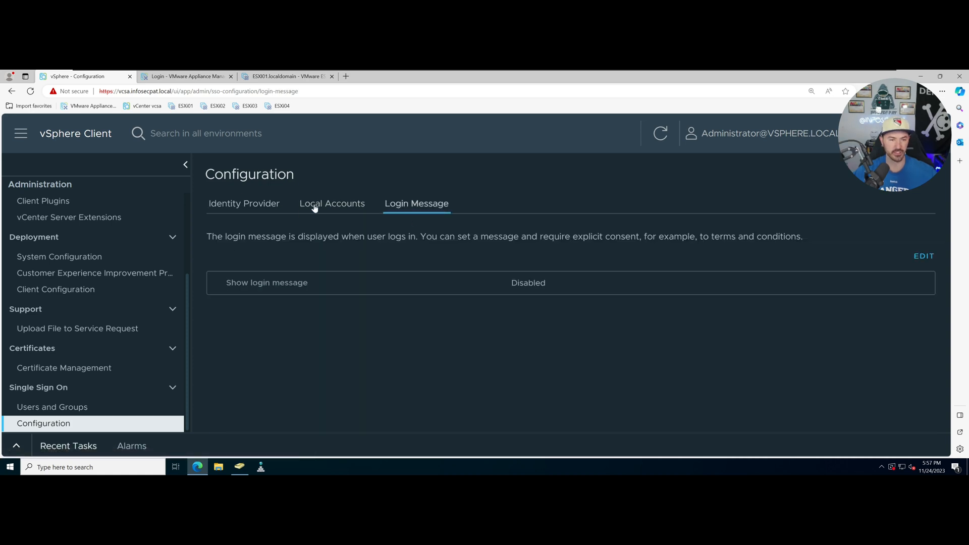
left_click(332, 202)
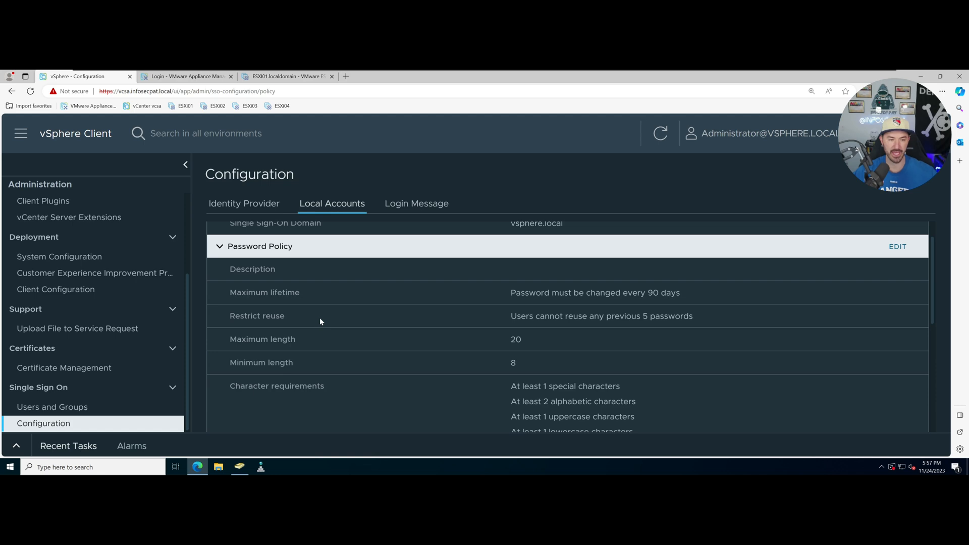
scroll("down", 3)
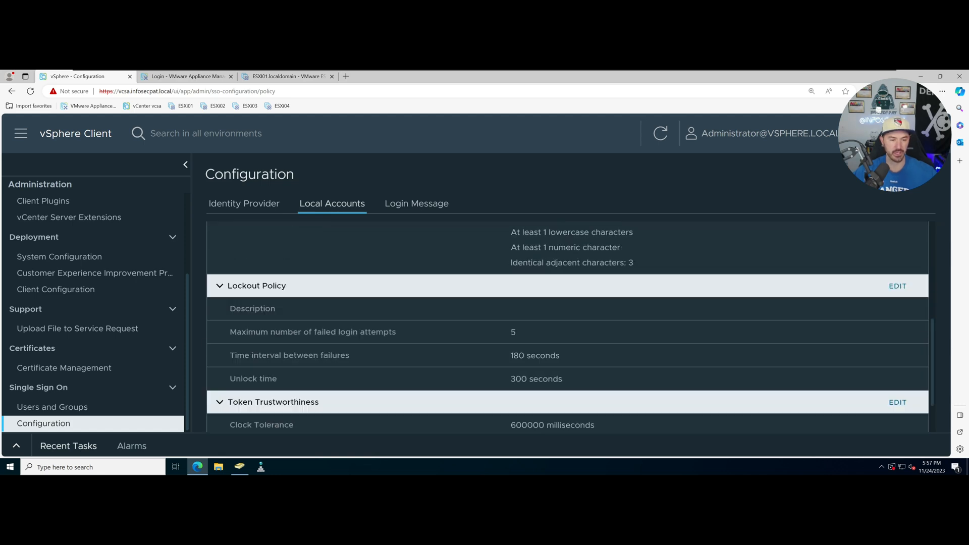
scroll("down", 3)
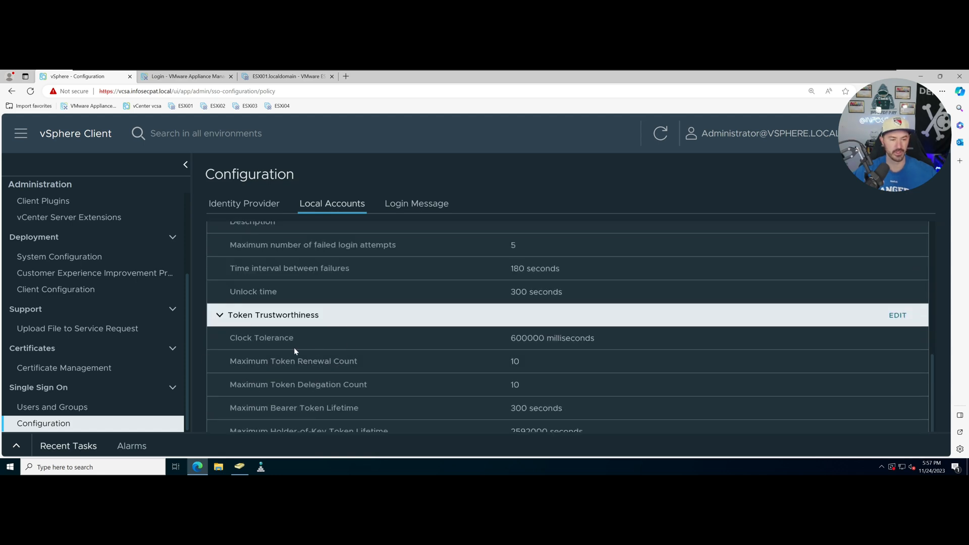
mouse_move(390, 345)
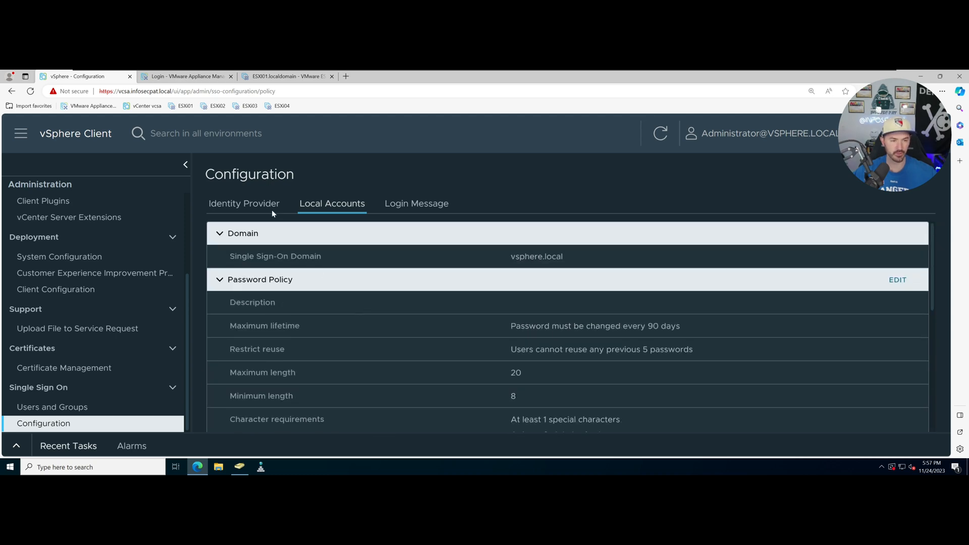
Step: Show the Identity Provider page listing vsphere.local and localos sources
left_click(243, 203)
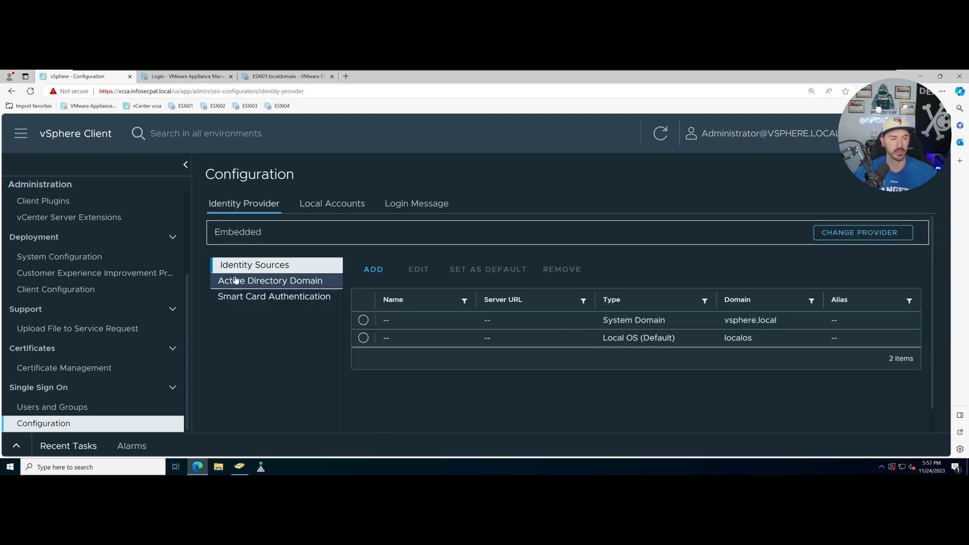
mouse_move(247, 284)
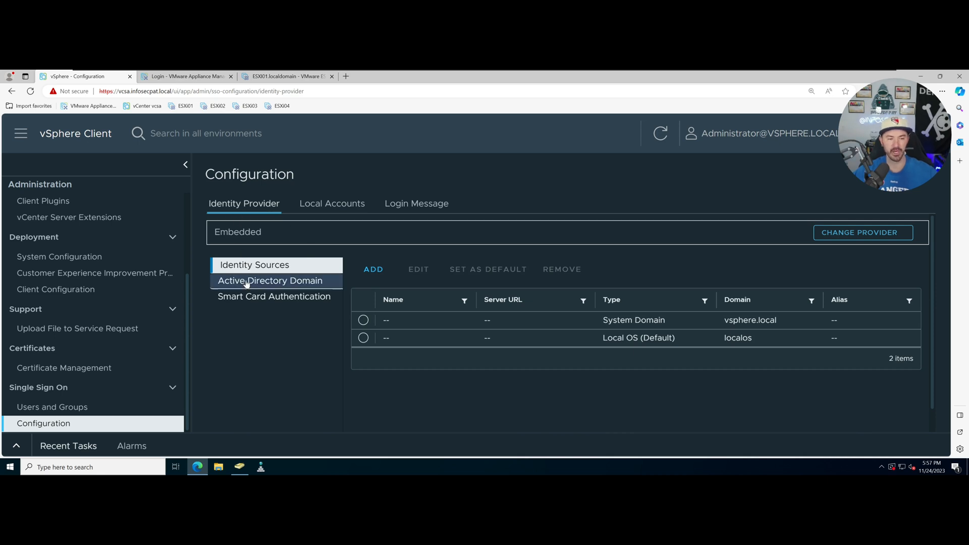
mouse_move(451, 326)
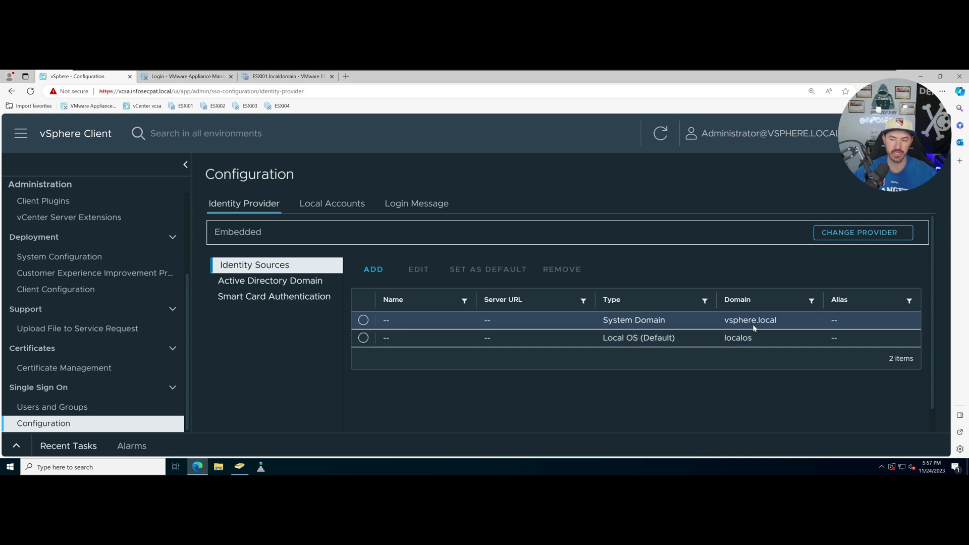
Step: Start an AD join for the node with domain infosecpat.local
left_click(269, 280)
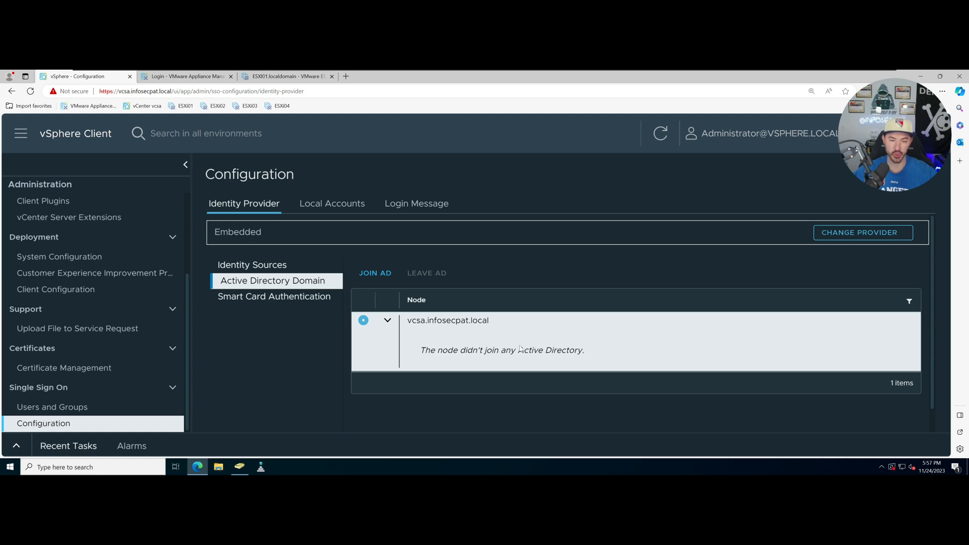
mouse_move(384, 284)
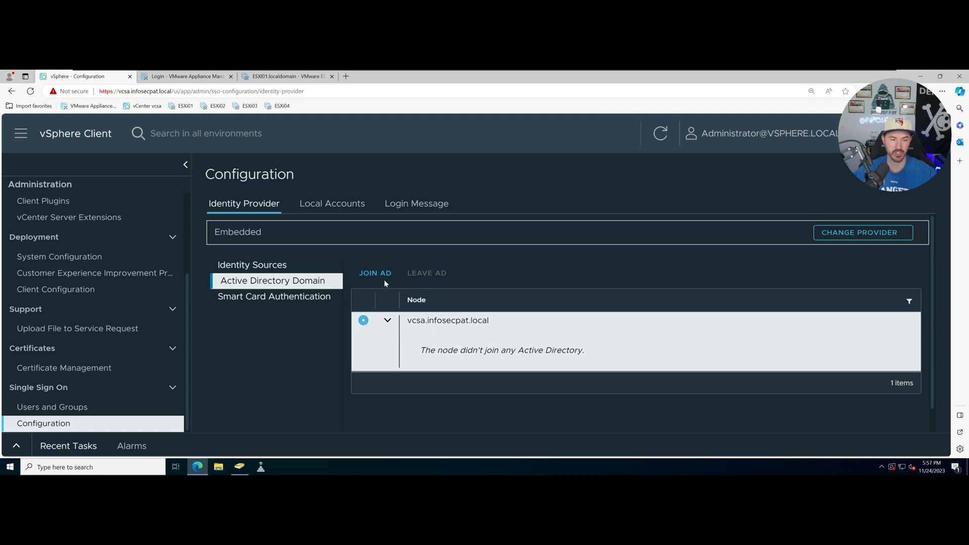
left_click(376, 272)
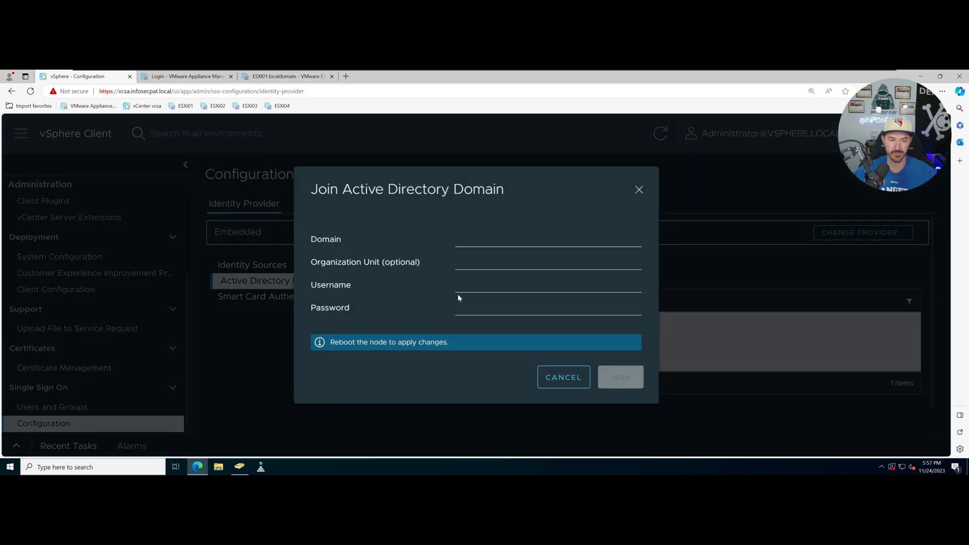
left_click(547, 247)
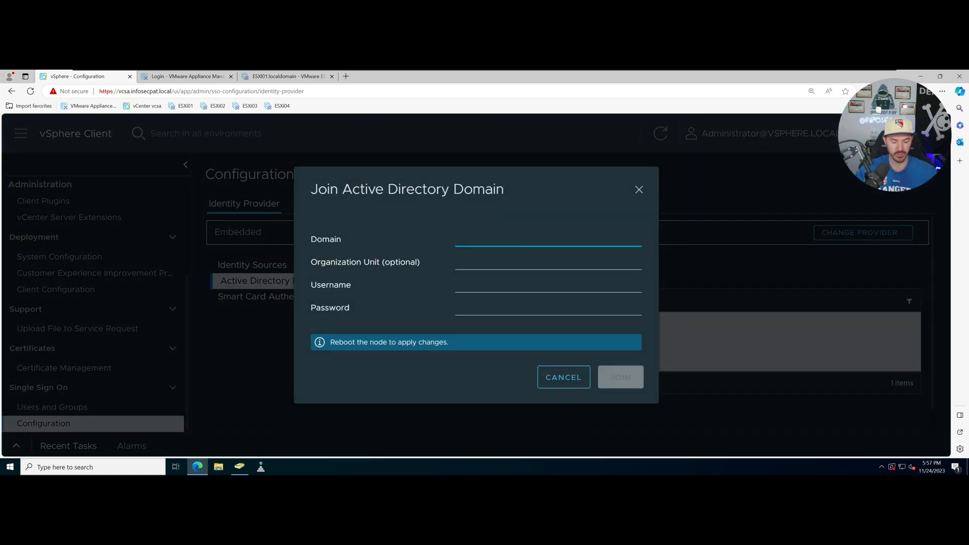
type("infosecpa")
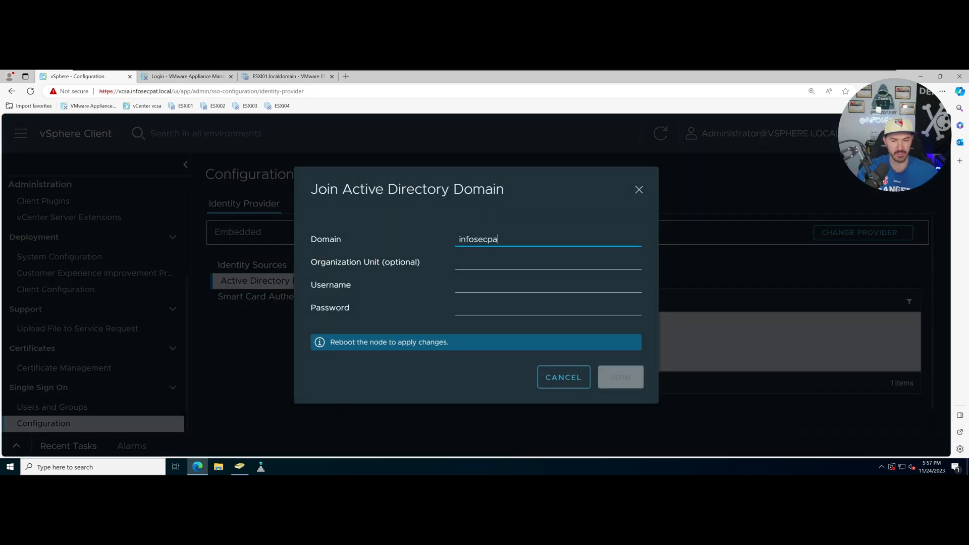
type("t.local")
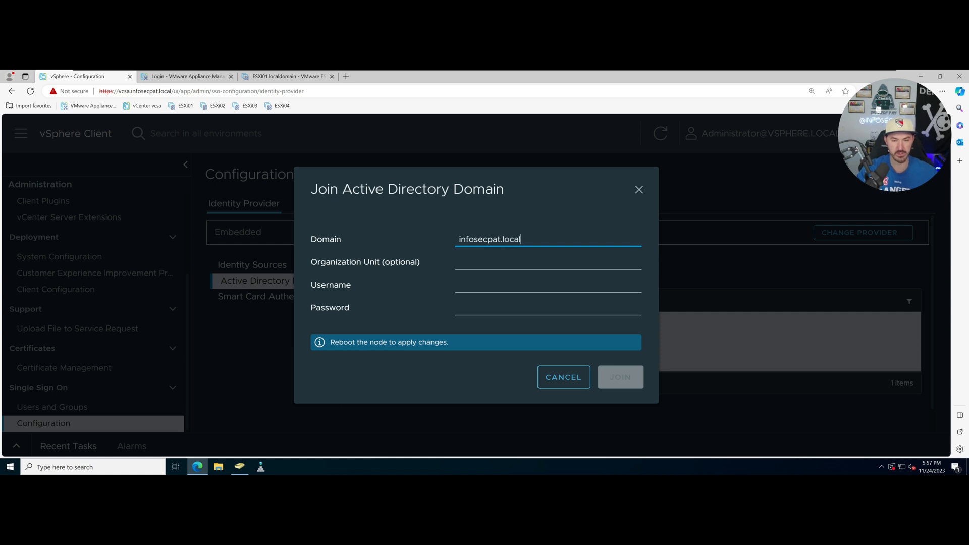
Step: Supply administrator credentials and submit the domain join
left_click(547, 284)
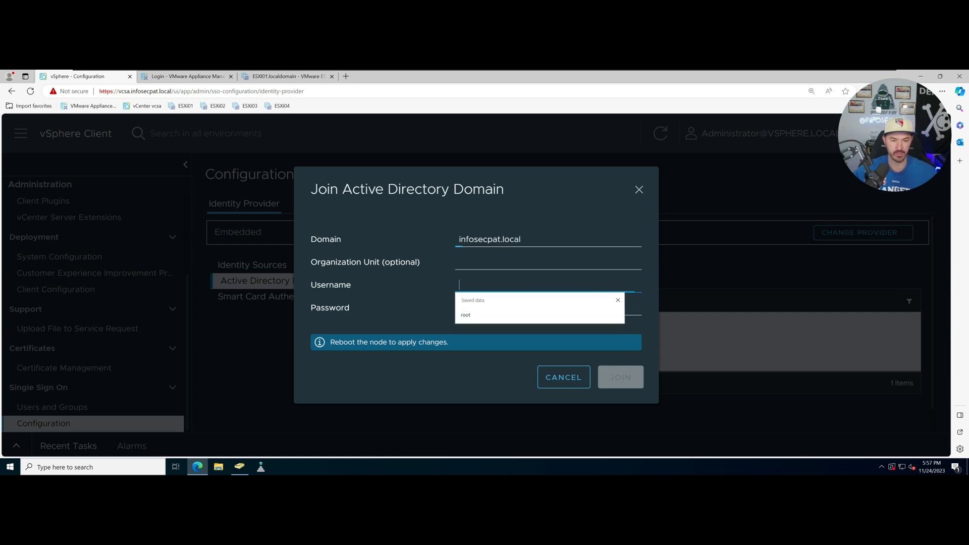
type("administrator")
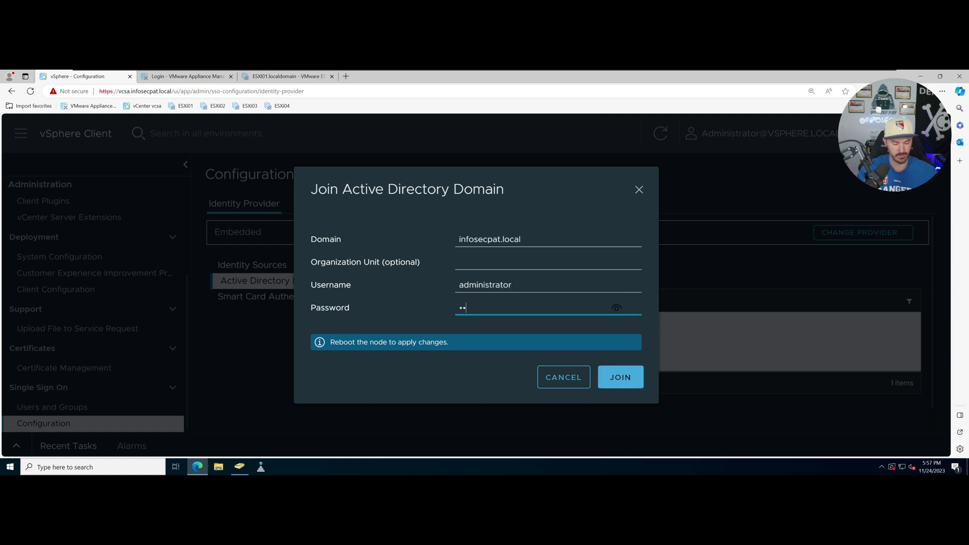
type("password")
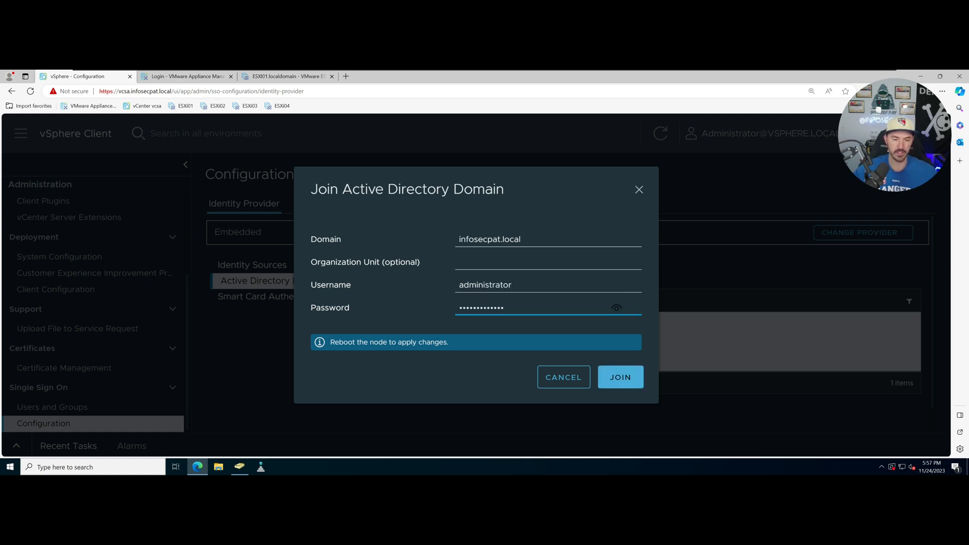
mouse_move(563, 377)
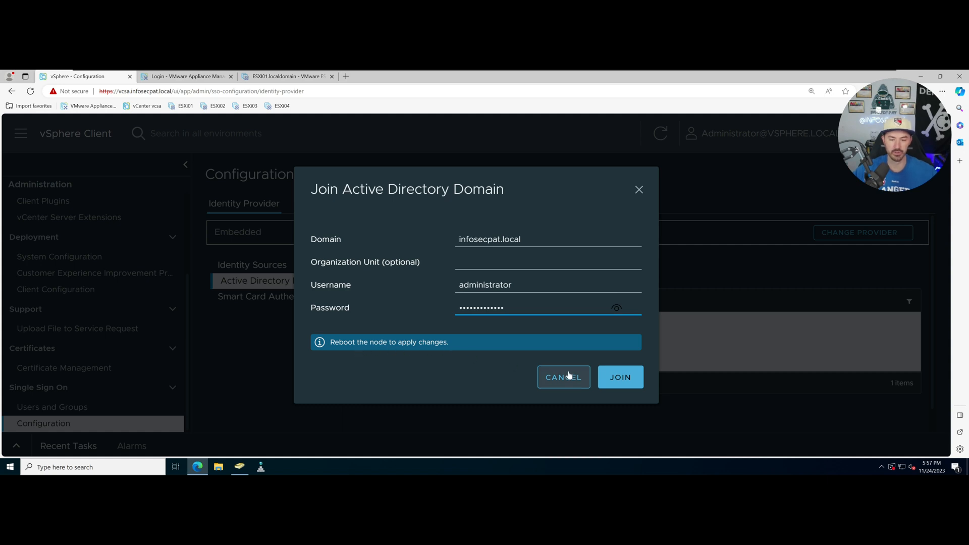
left_click(620, 376)
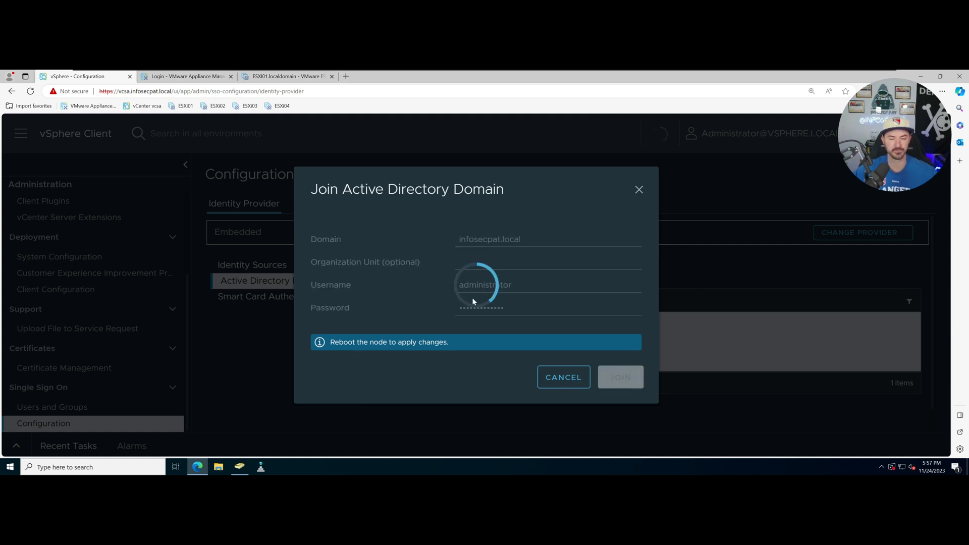
left_click(620, 376)
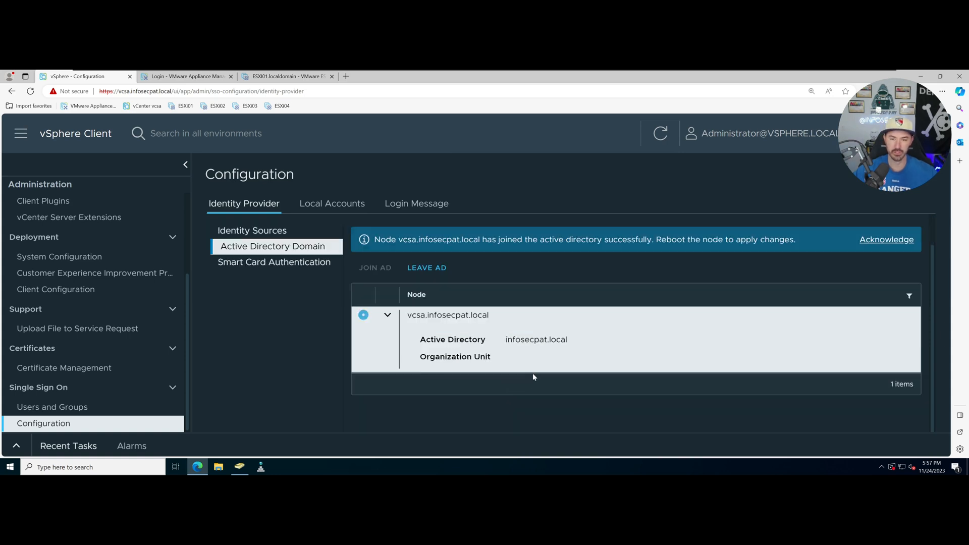
Step: Acknowledge the join notice and recheck Smart Card and Active Directory Domain status
left_click(885, 240)
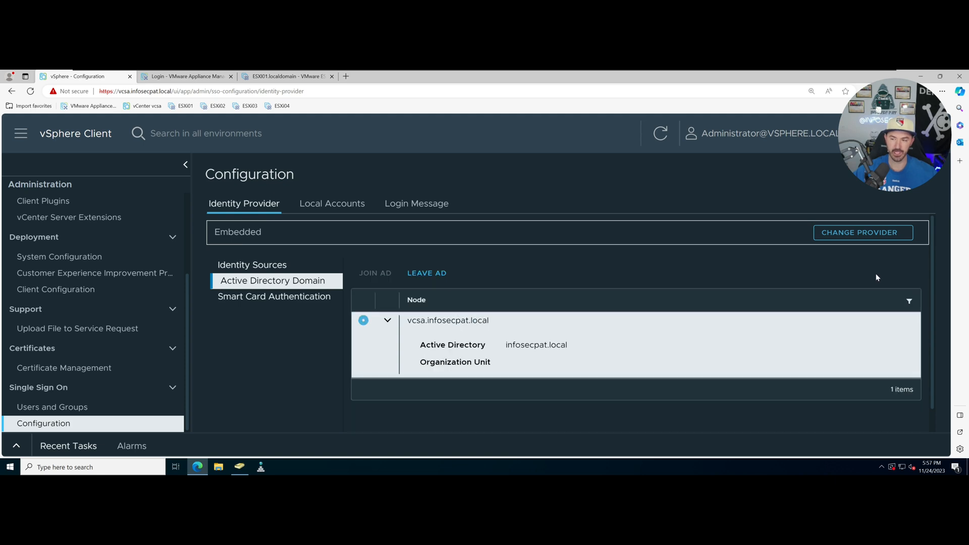
left_click(273, 295)
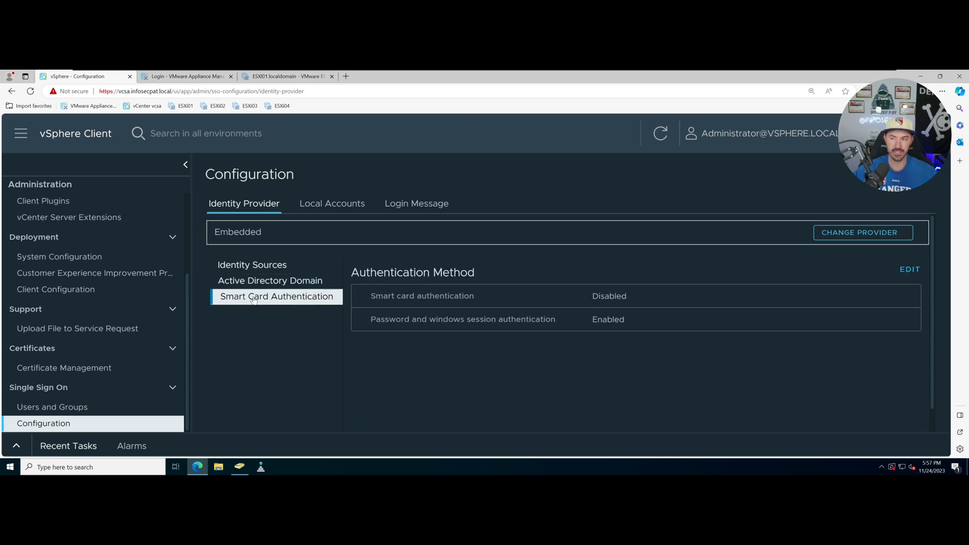
mouse_move(309, 242)
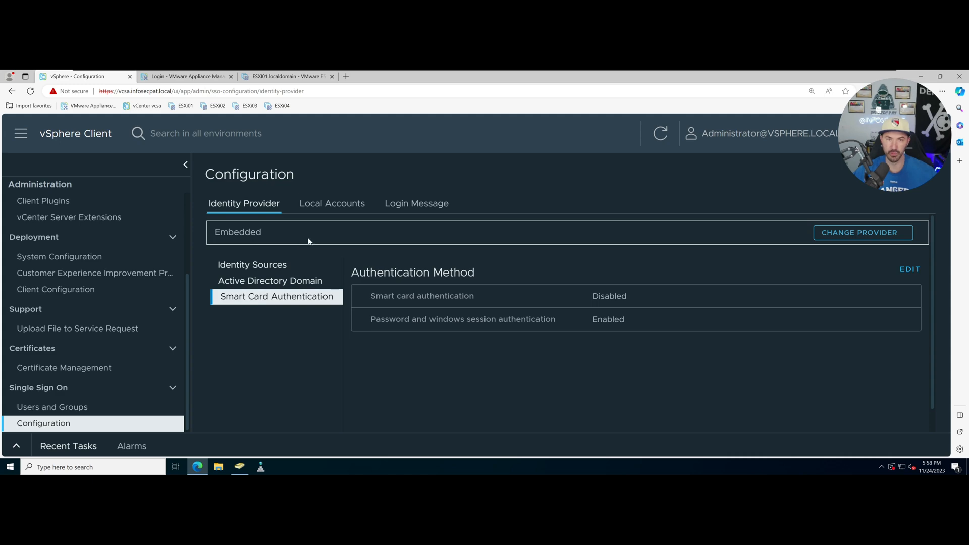
left_click(251, 265)
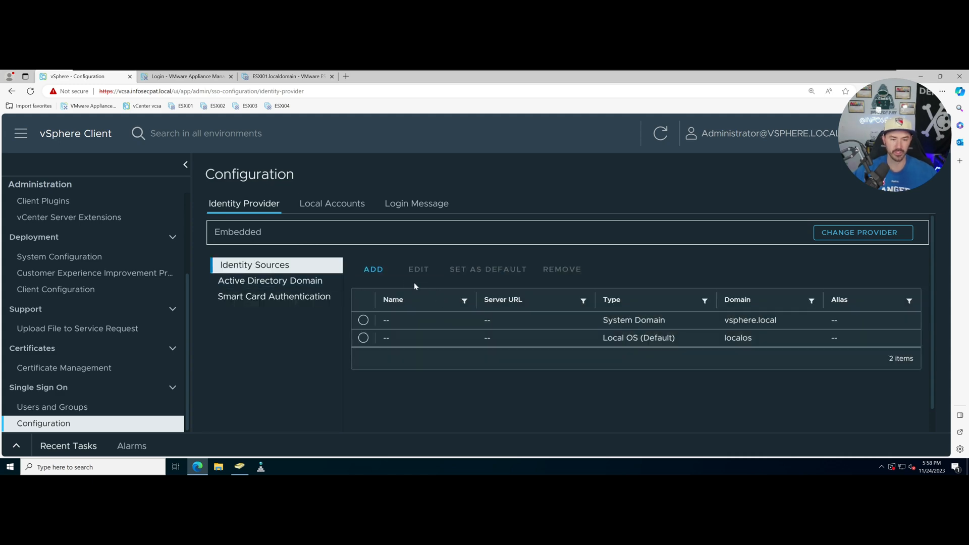
left_click(373, 268)
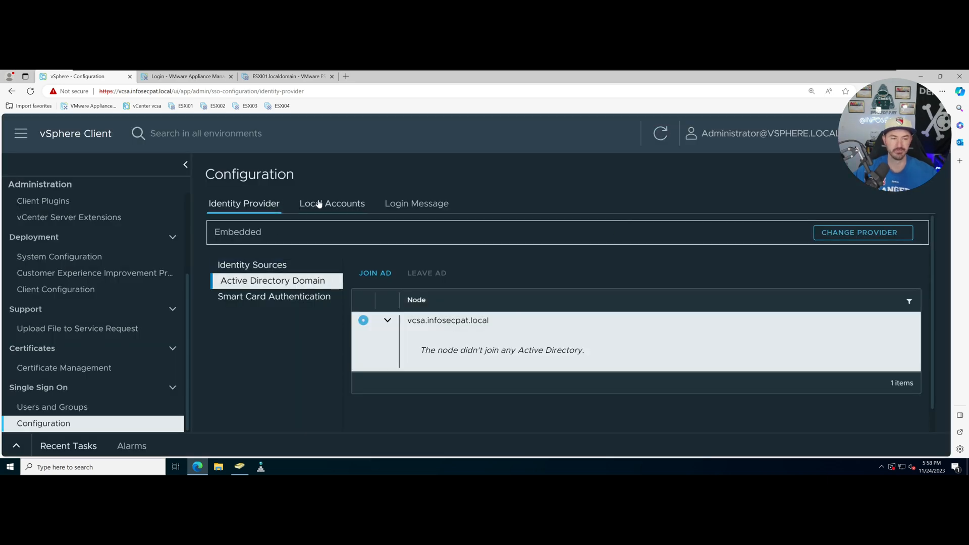
left_click(255, 265)
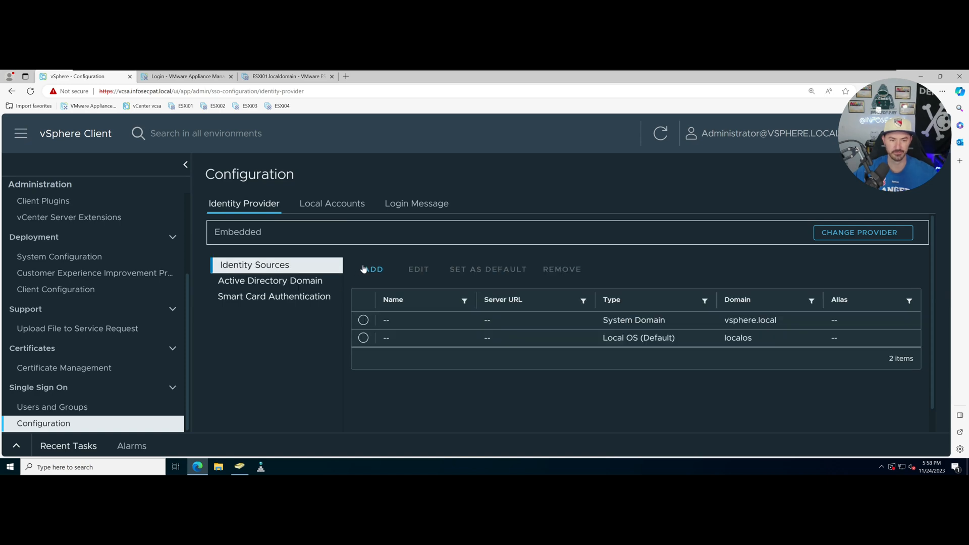
Step: Attempt to add an identity source, then cancel the dialog
left_click(373, 268)
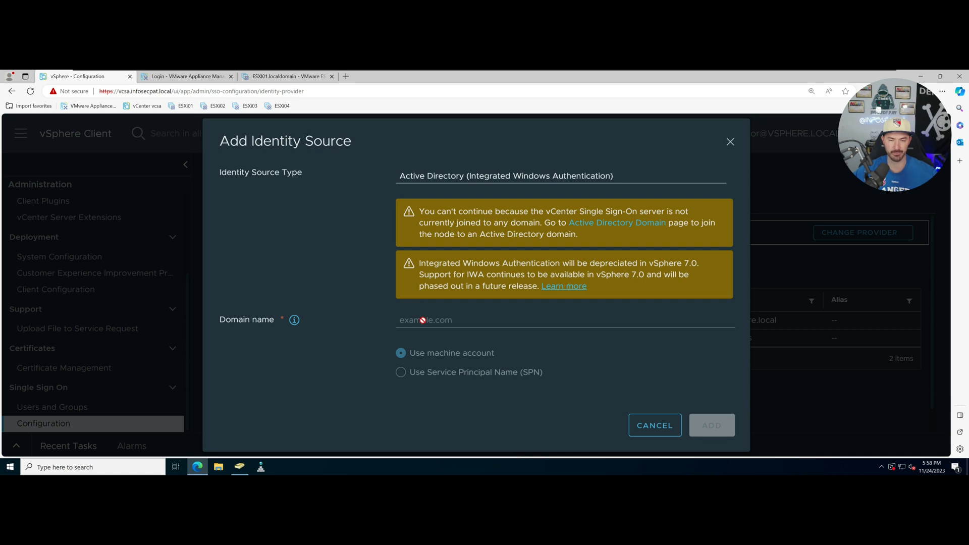
left_click(654, 425)
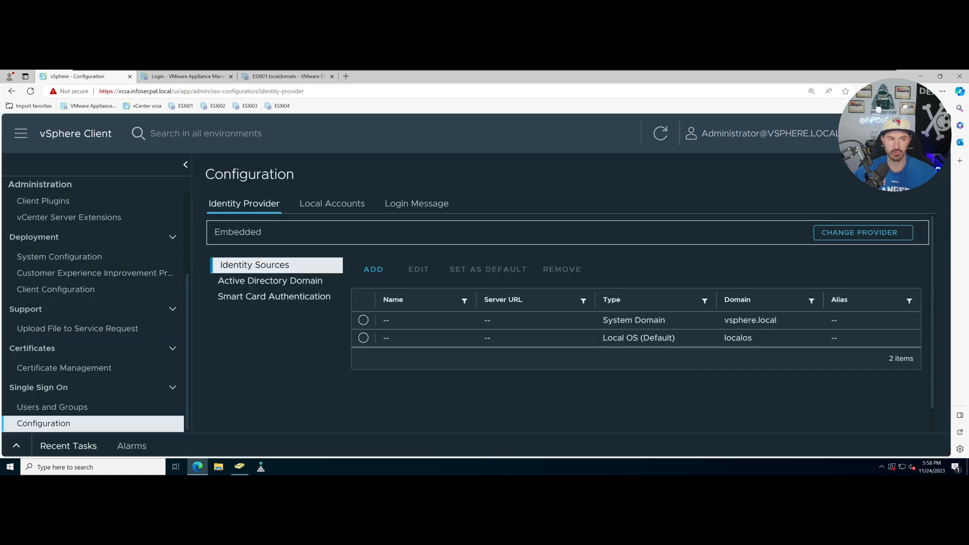
Step: Try signing in to the appliance management site on port 5480 as administrator
left_click(186, 75)
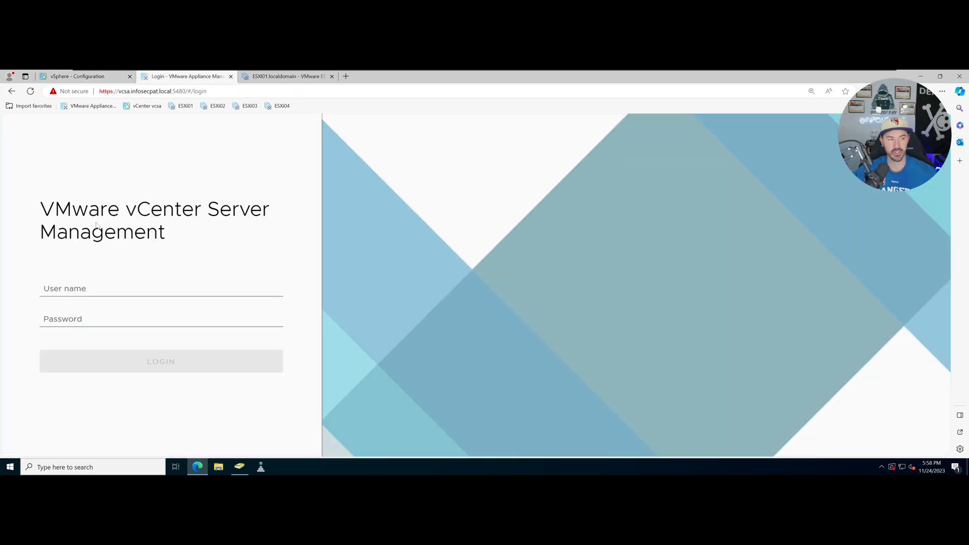
mouse_move(233, 216)
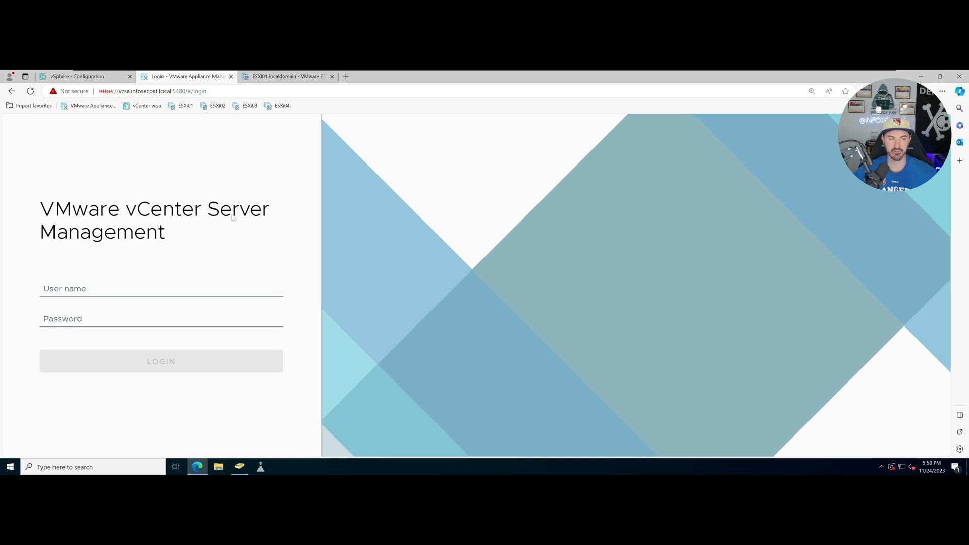
left_click(160, 288)
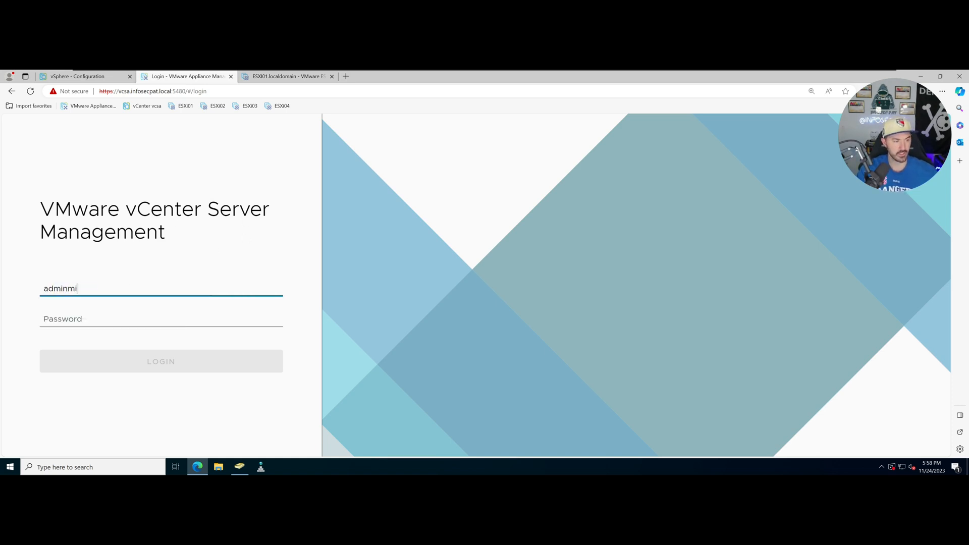
key("Backspace")
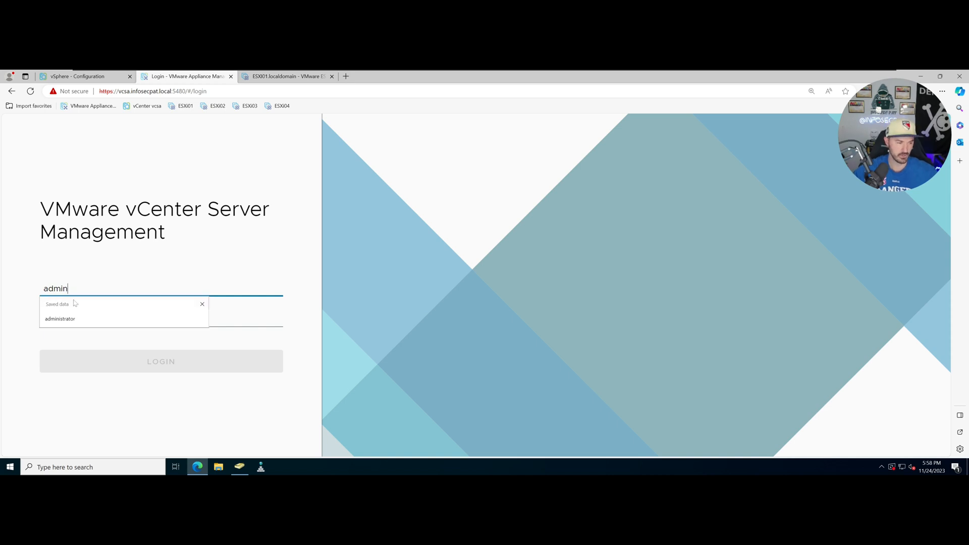
left_click(59, 318)
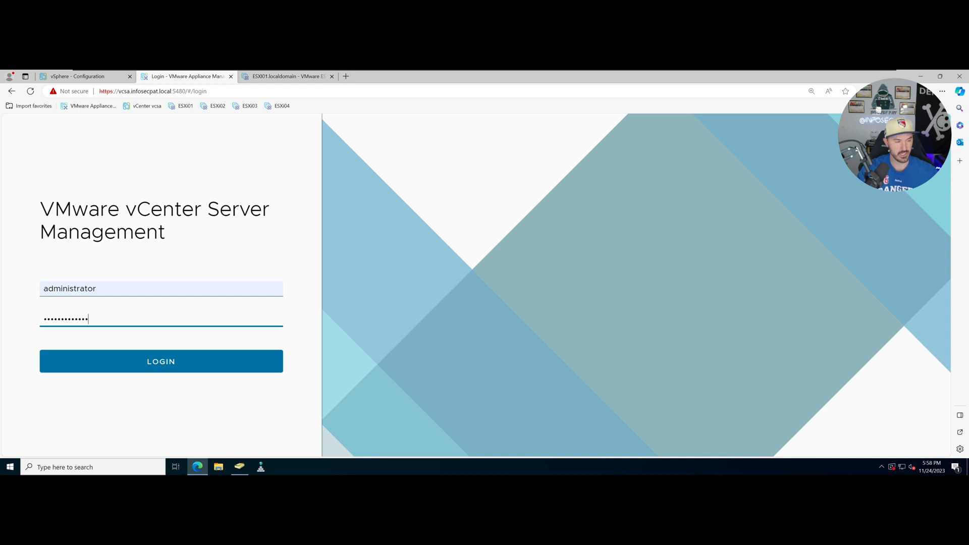
left_click(160, 362)
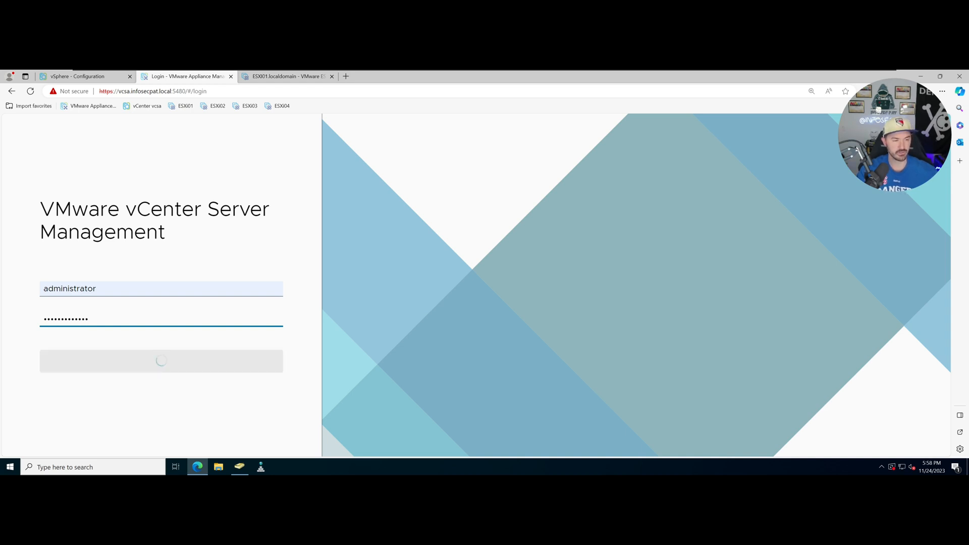
Step: Sign in as root after the administrator login is rejected
left_click(160, 360)
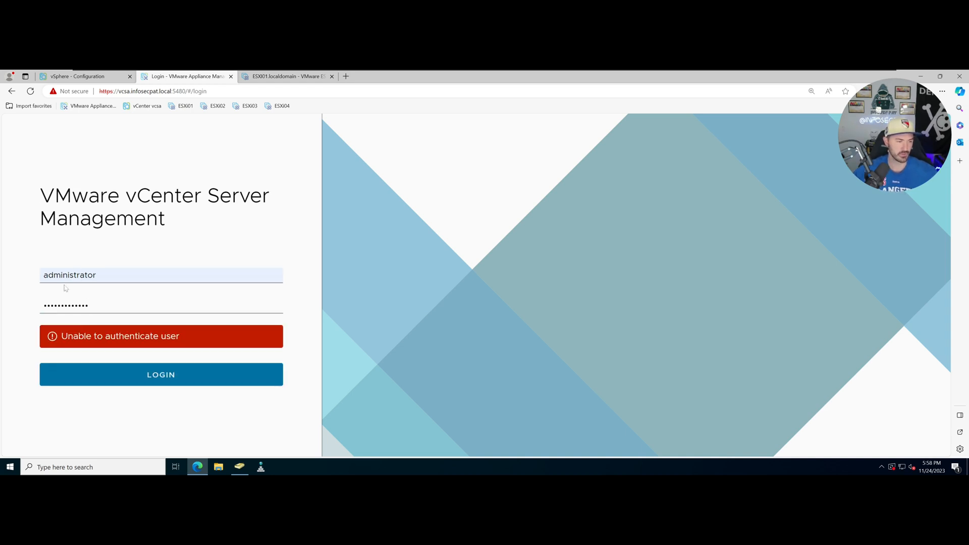
type("root")
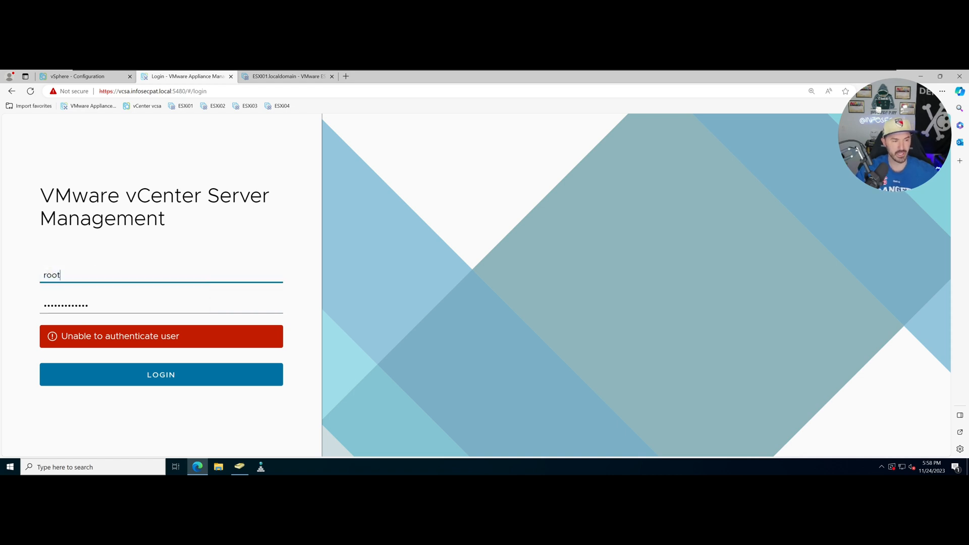
left_click(160, 375)
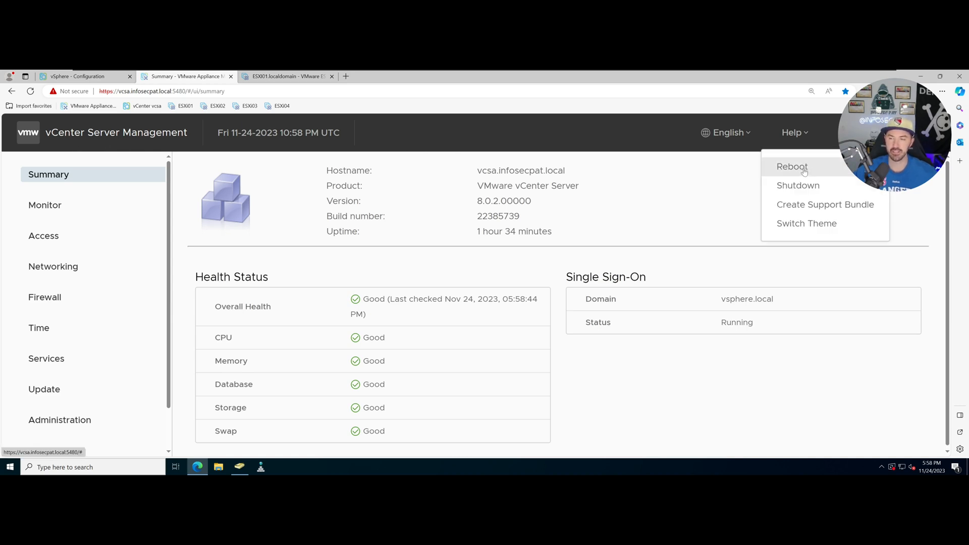
Step: Reboot the appliance from the Actions menu so the INFOSECPAT.LOCAL join takes effect
left_click(791, 167)
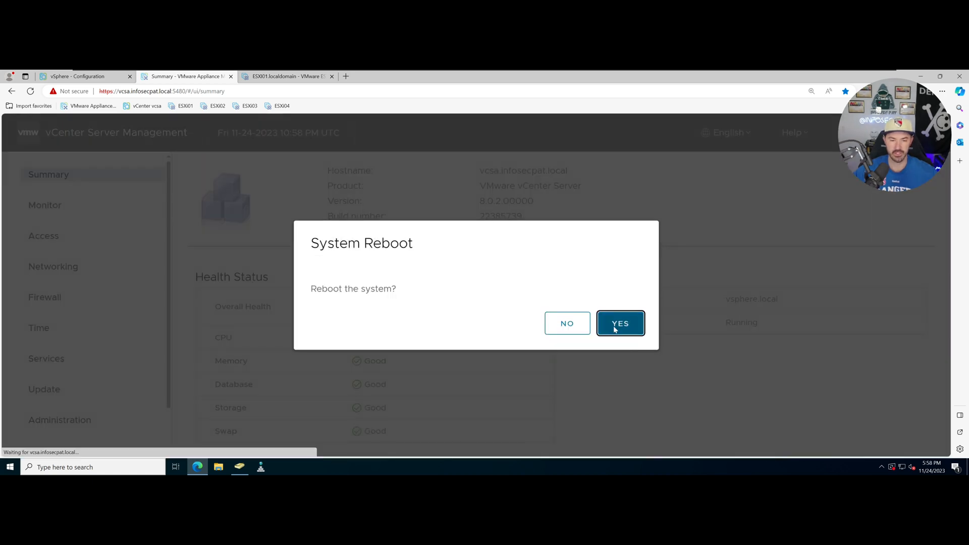
left_click(619, 322)
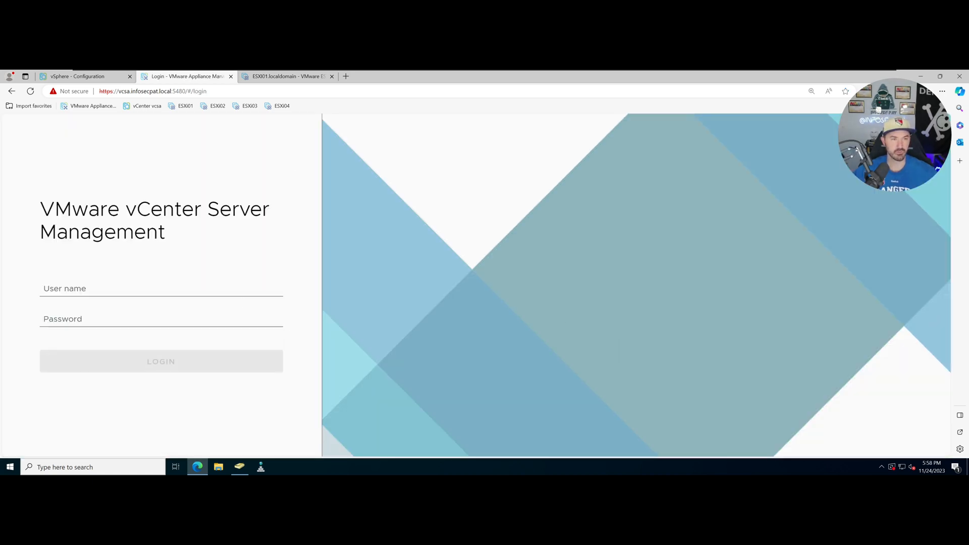
left_click(287, 76)
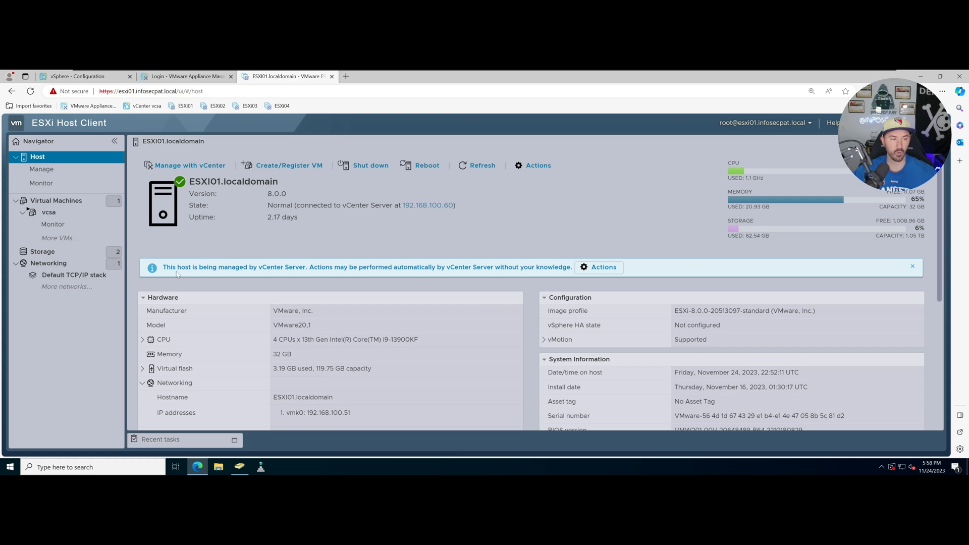
left_click(48, 212)
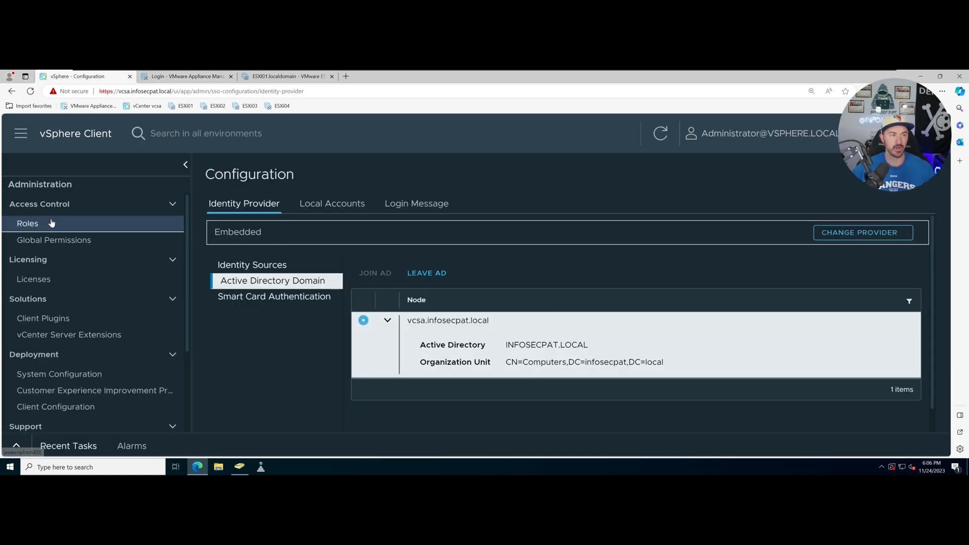
mouse_move(82, 170)
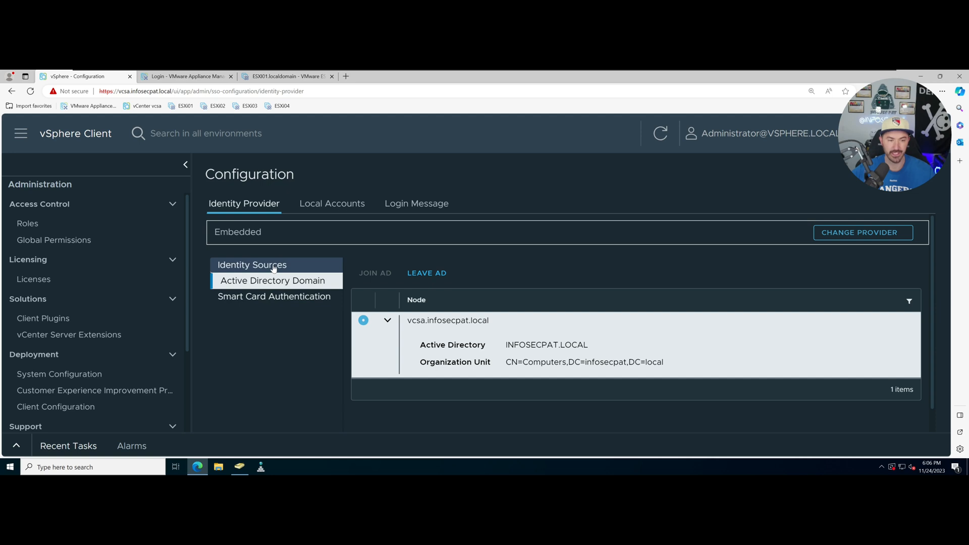
left_click(251, 265)
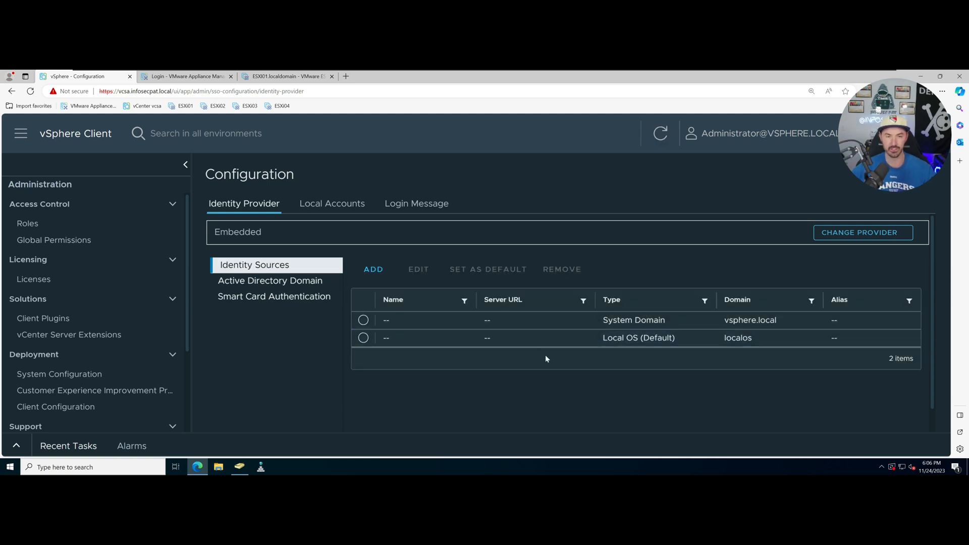
left_click(270, 279)
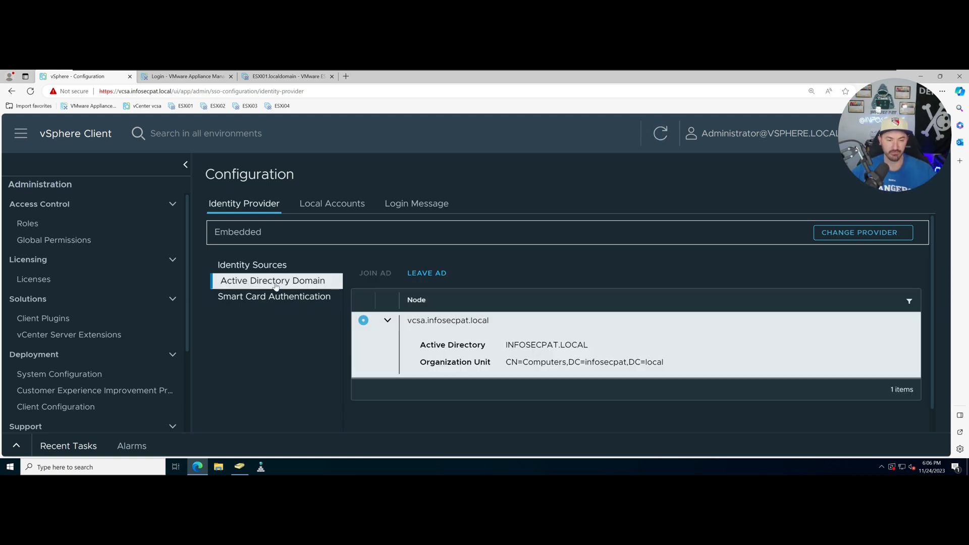
scroll("down", 3)
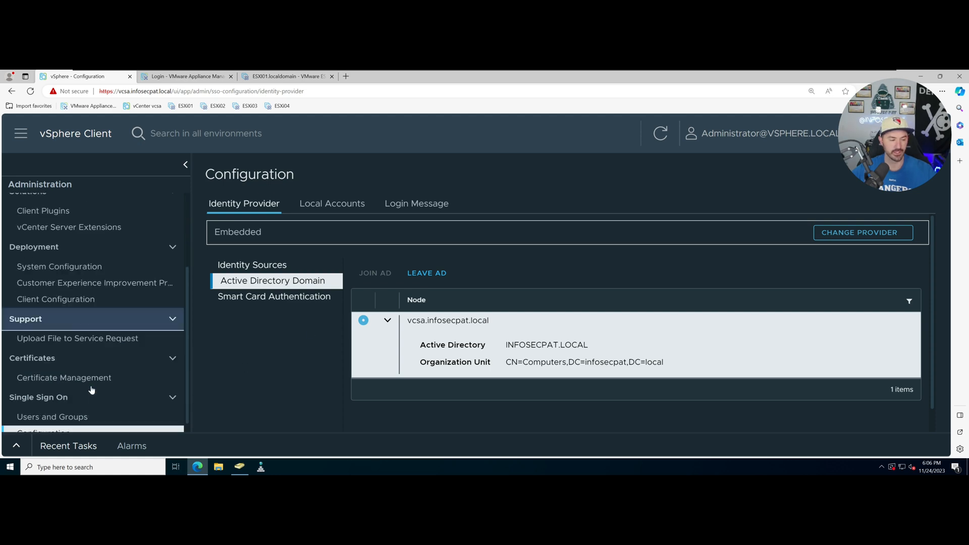
Step: Add an Active Directory (Integrated Windows Authentication) identity source for infosecpat.local using the machine account
left_click(254, 264)
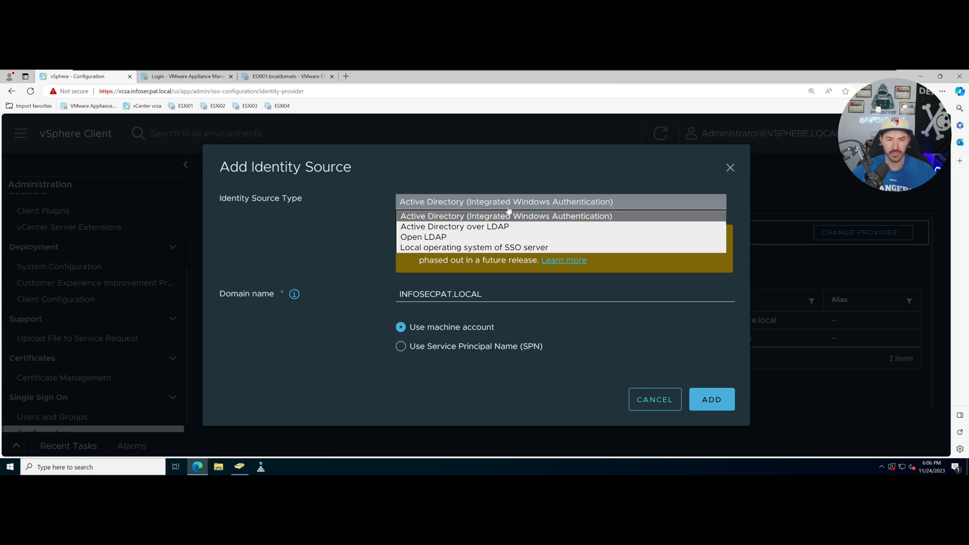
left_click(505, 216)
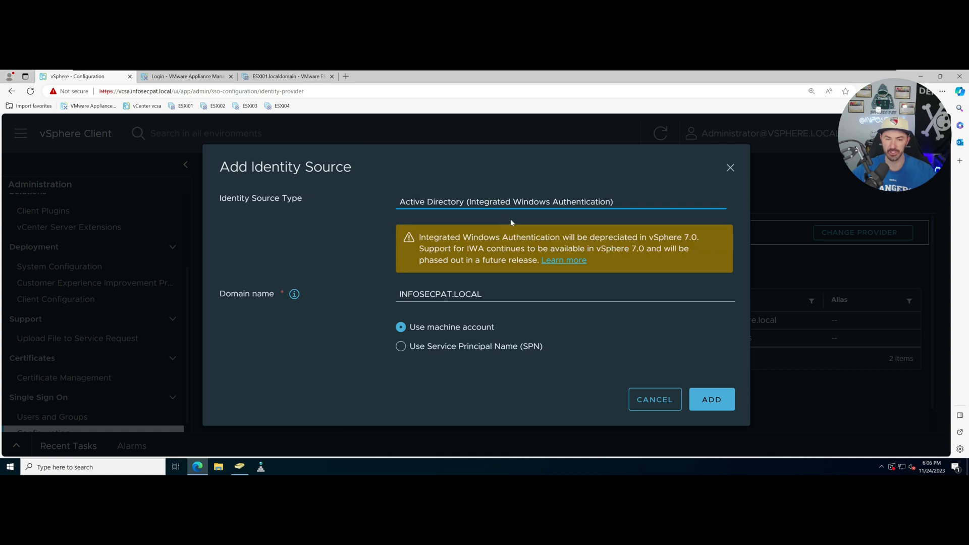
mouse_move(682, 275)
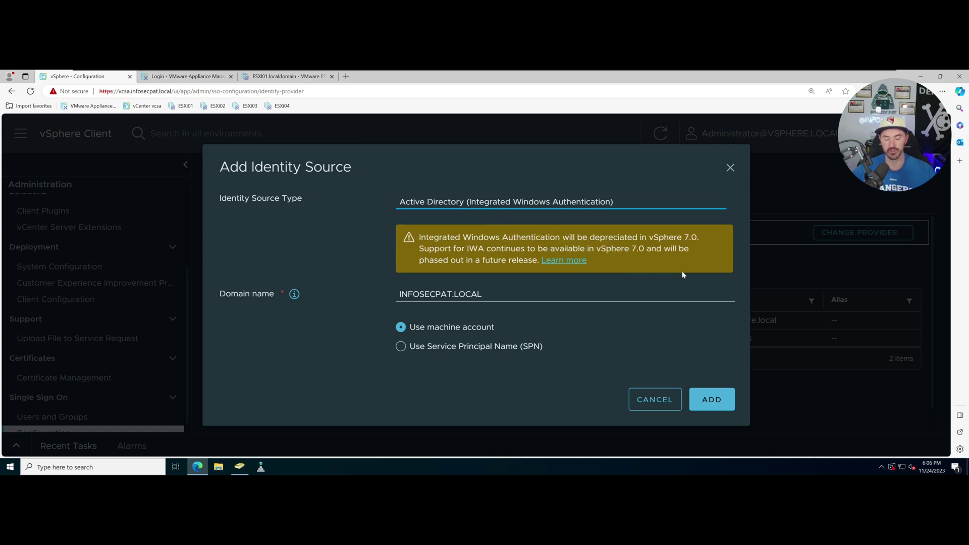
left_click(712, 399)
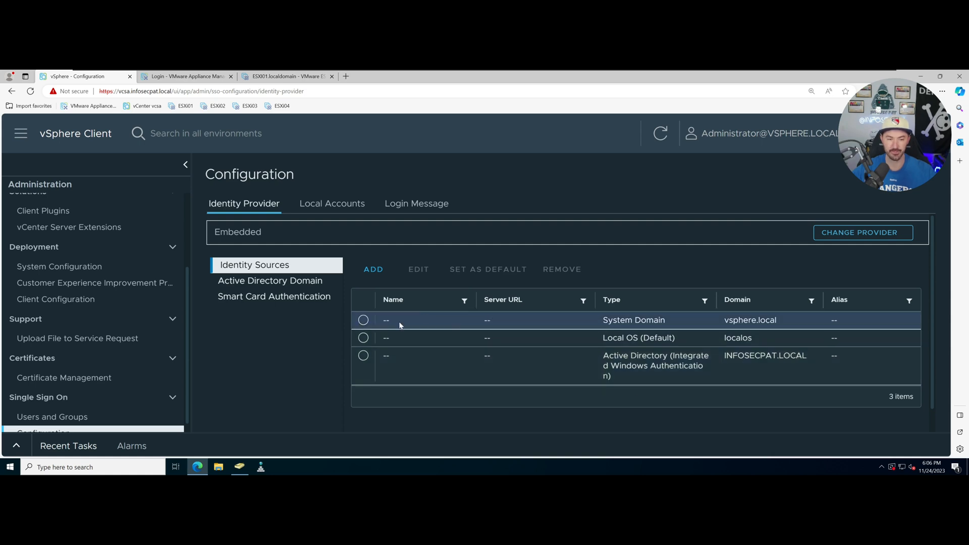
left_click(269, 279)
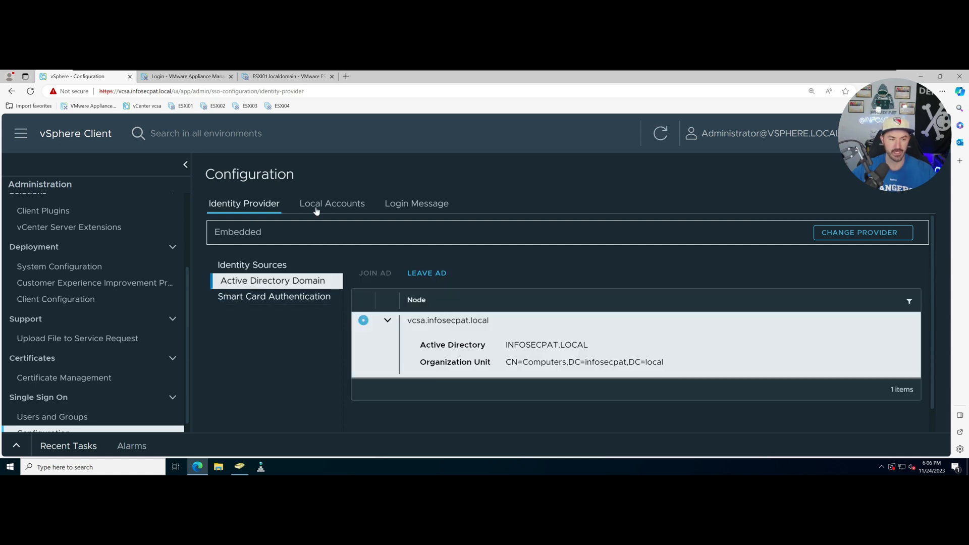
mouse_move(283, 223)
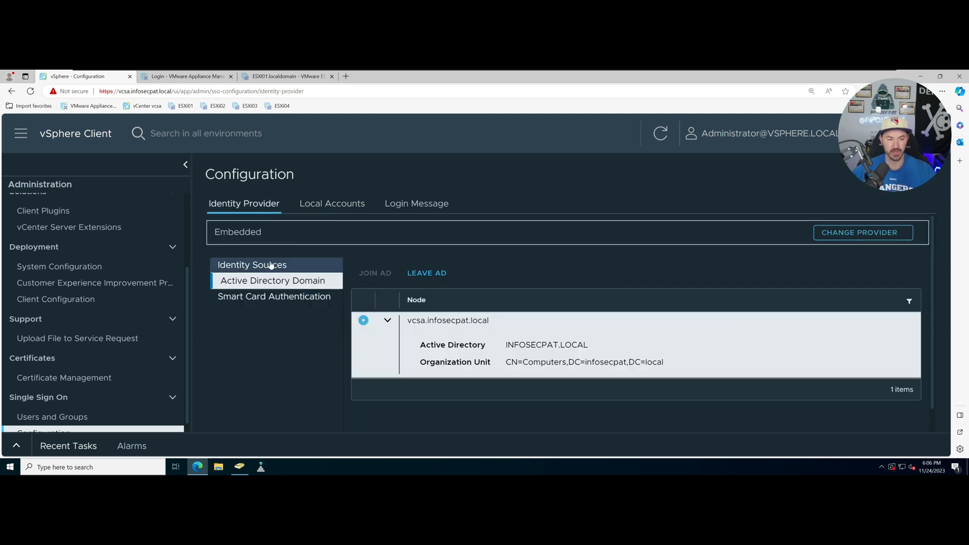
left_click(251, 264)
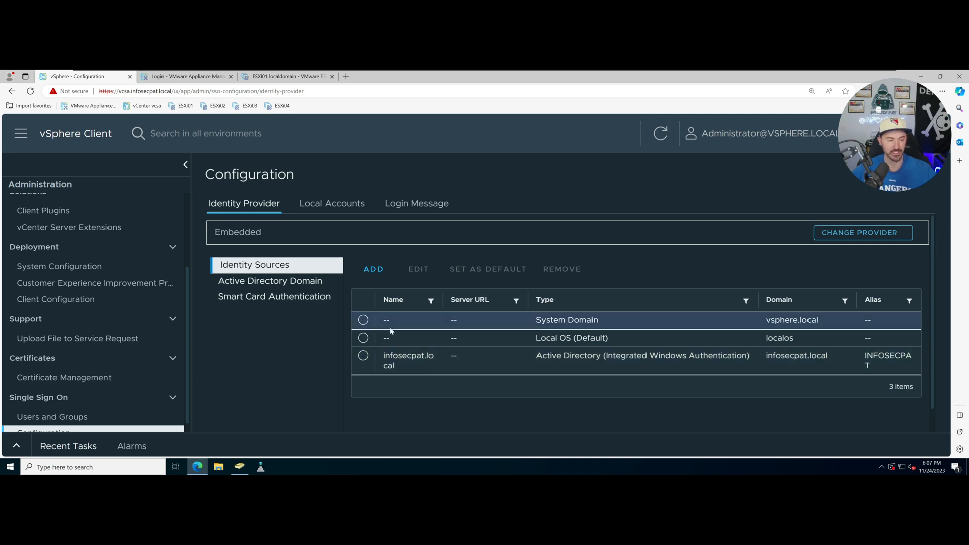
Step: In SSO Users and Groups, refresh the domain list and list users from infosecpat.local
left_click(51, 417)
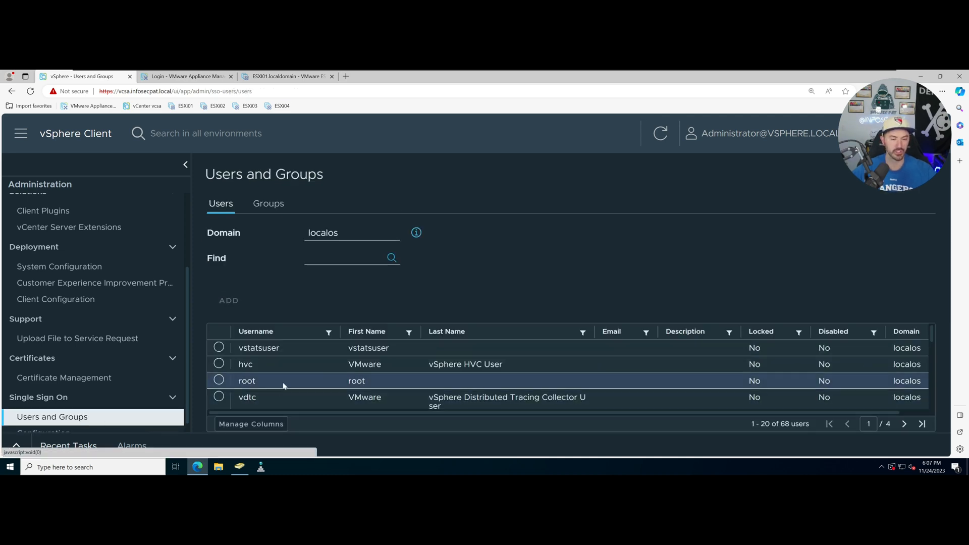
left_click(352, 232)
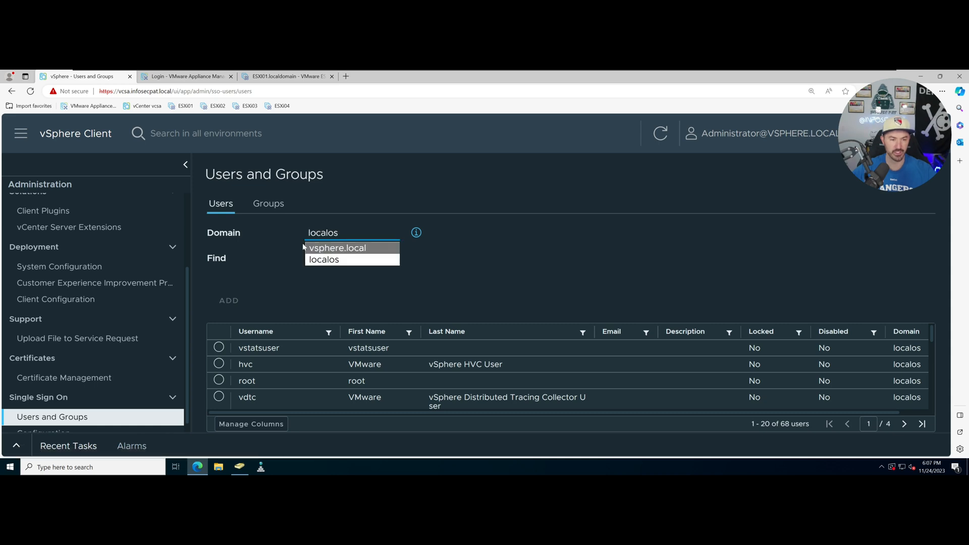
left_click(324, 259)
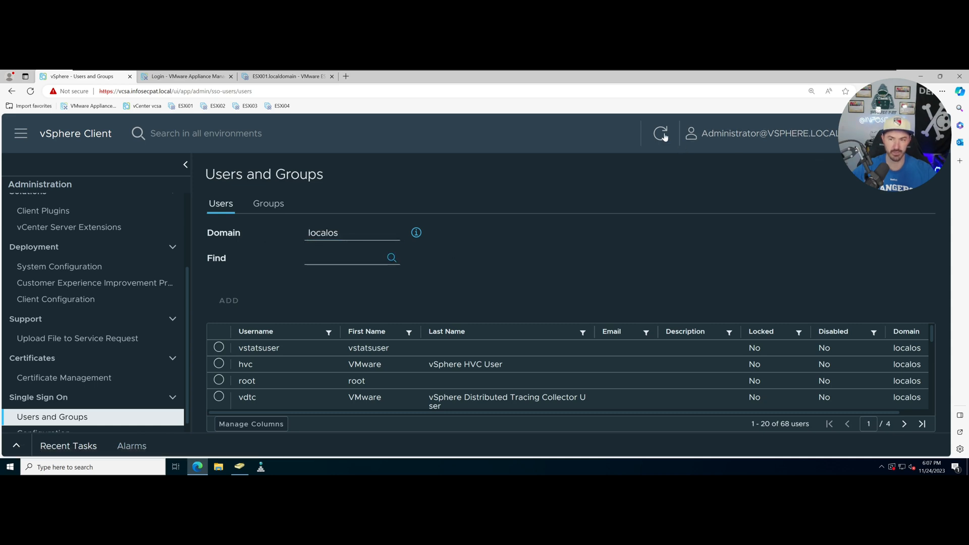
left_click(351, 232)
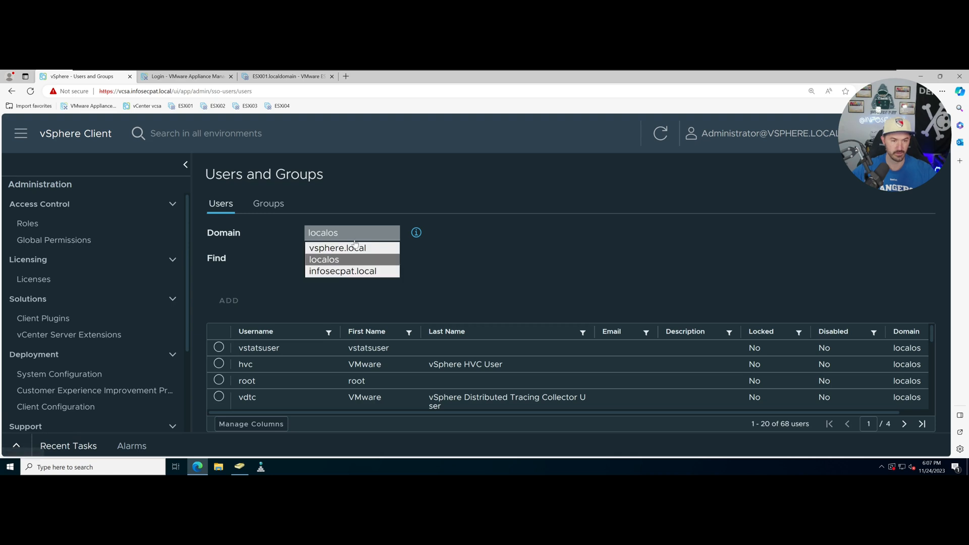
mouse_move(337, 262)
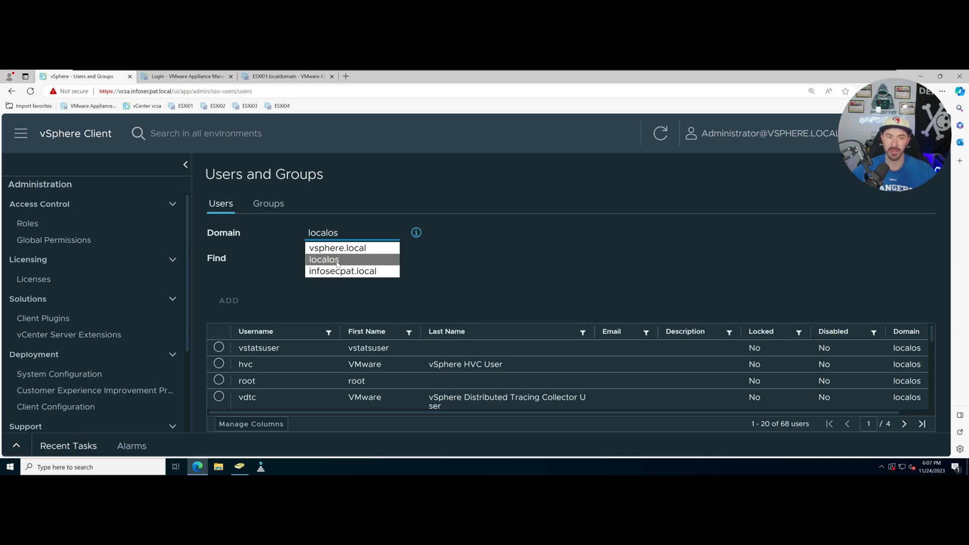
left_click(342, 271)
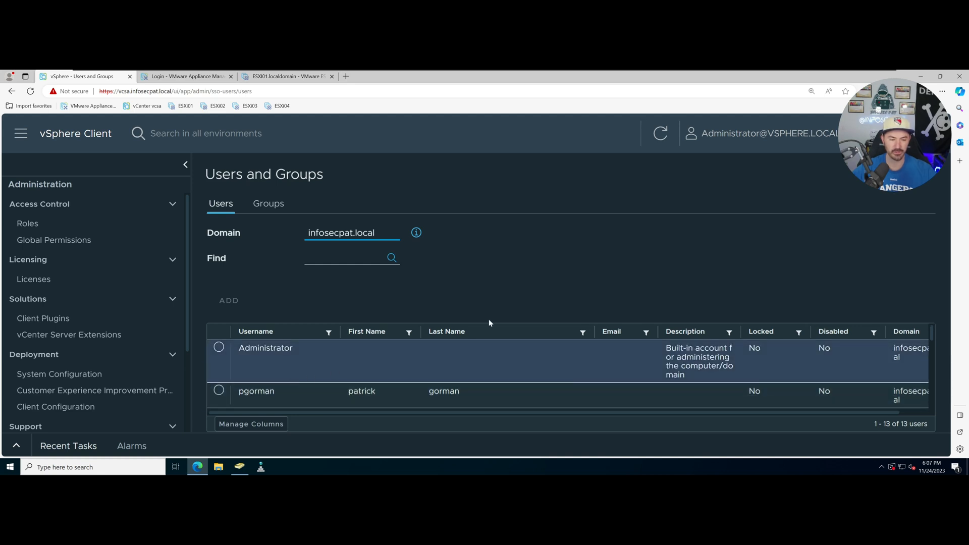
Step: Adjust browser zoom and scroll through the 13 infosecpat.local users, including User1 and User2
left_click(811, 90)
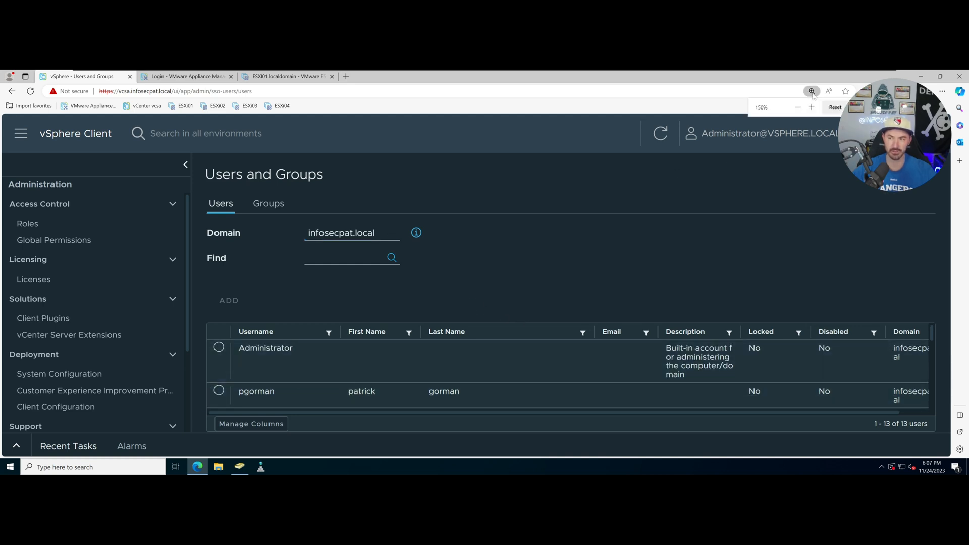
left_click(797, 107)
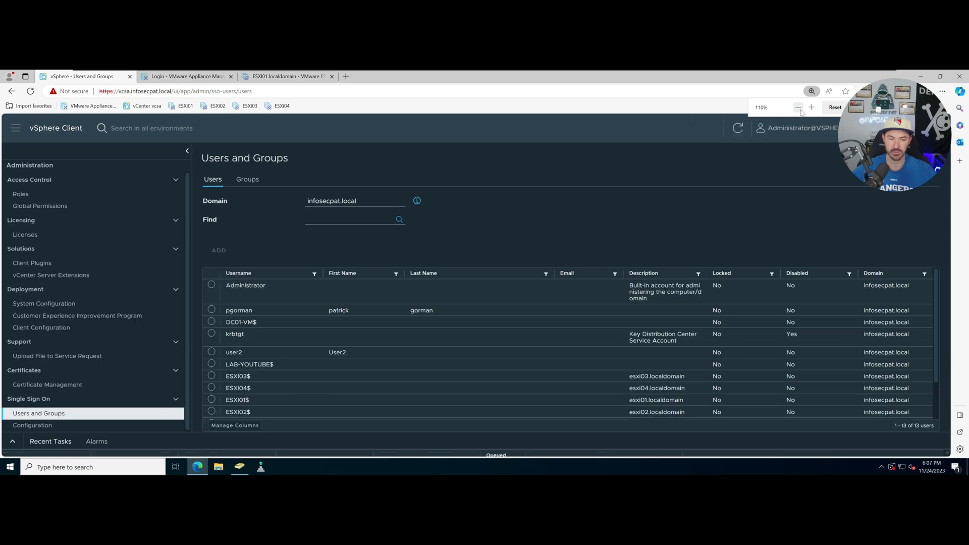
left_click(811, 107)
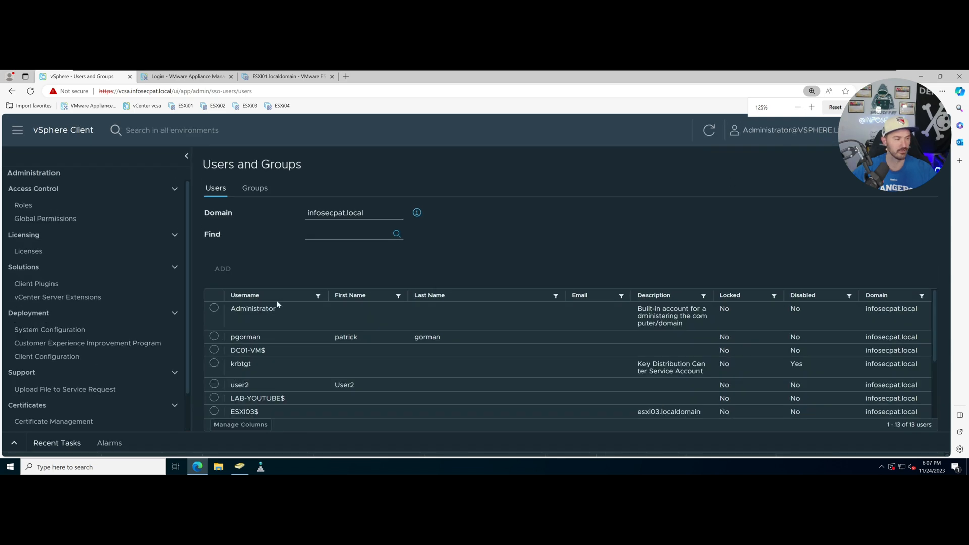
mouse_move(466, 263)
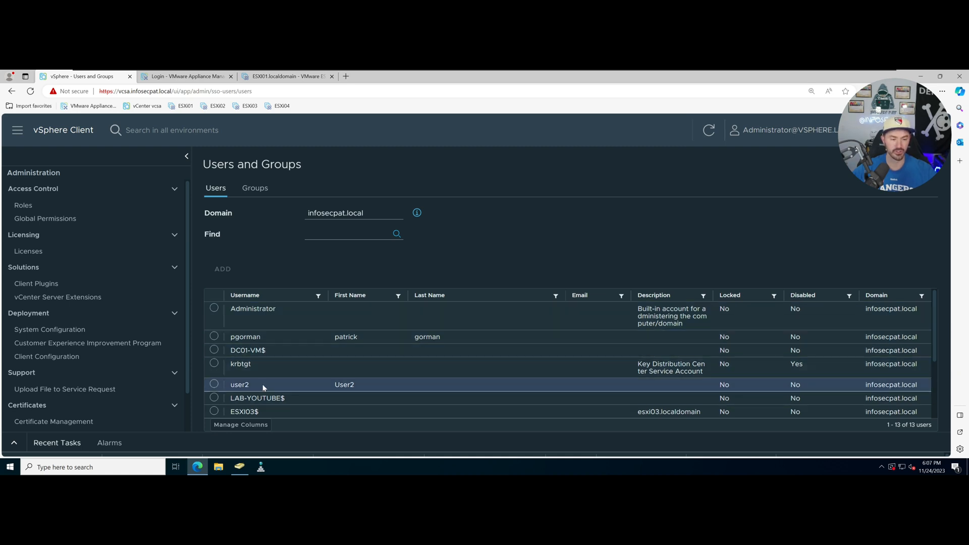
scroll("down", 3)
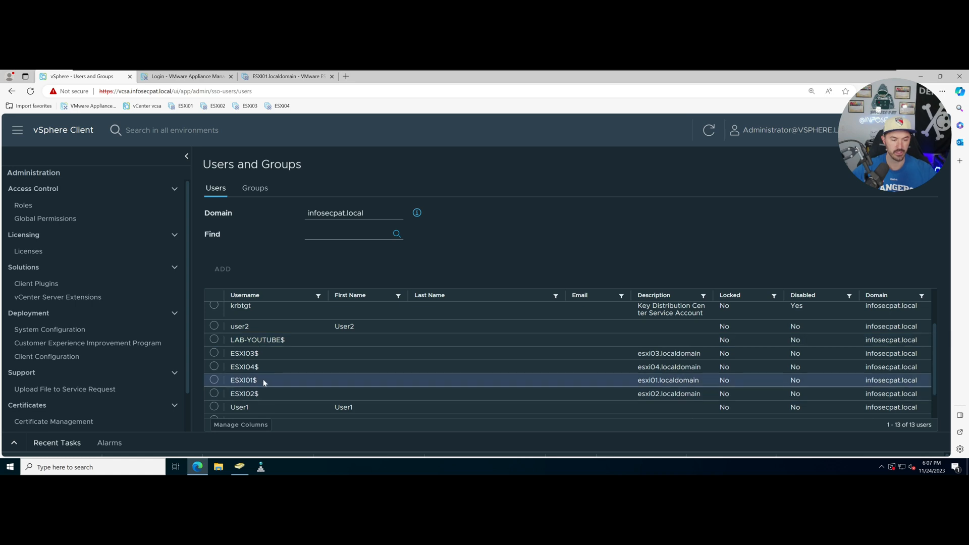
scroll("down", 3)
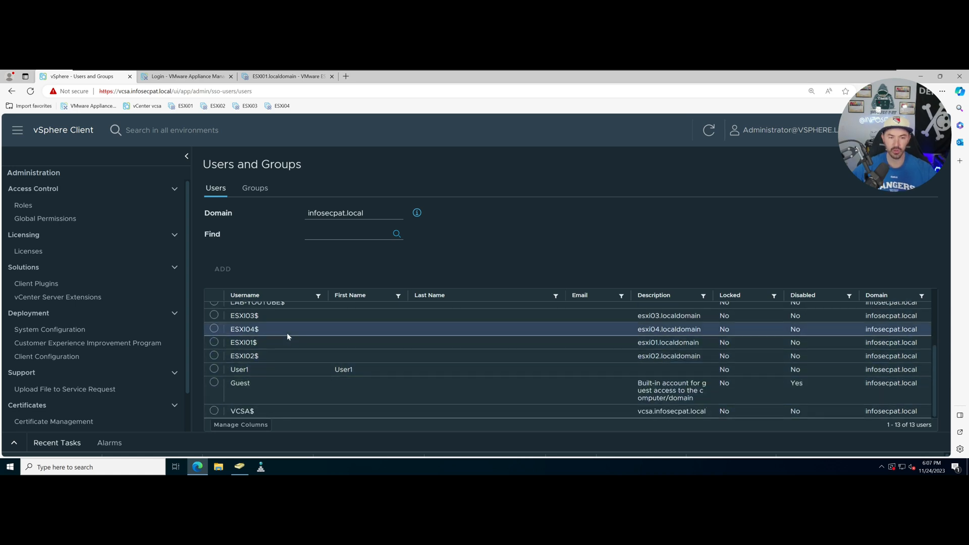
left_click(255, 188)
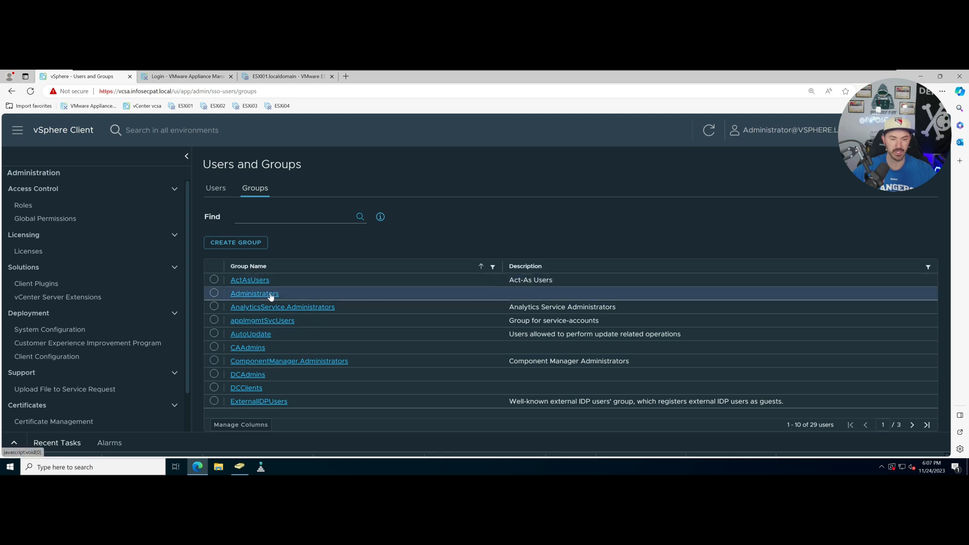
mouse_move(331, 257)
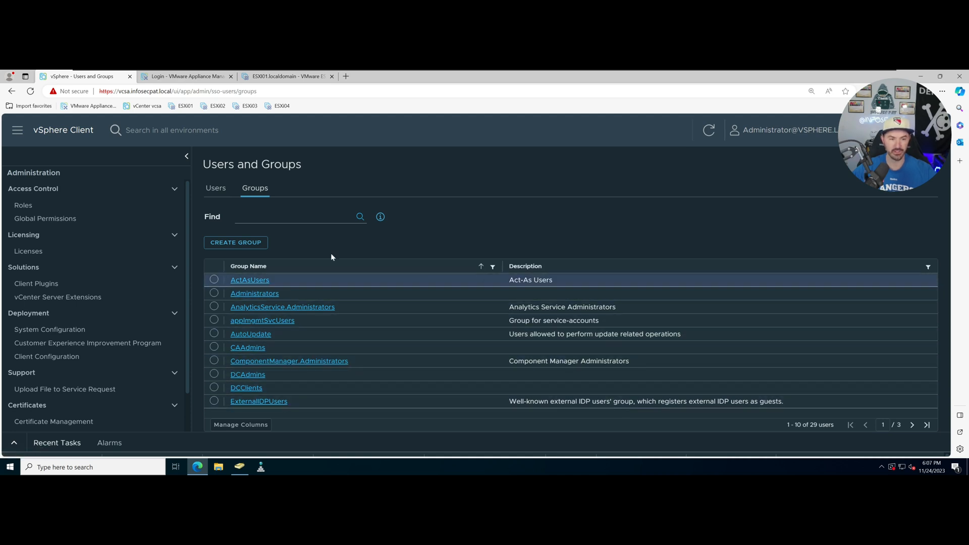
Step: Cancel a first Create Group attempt and page through the existing SSO groups list
left_click(235, 242)
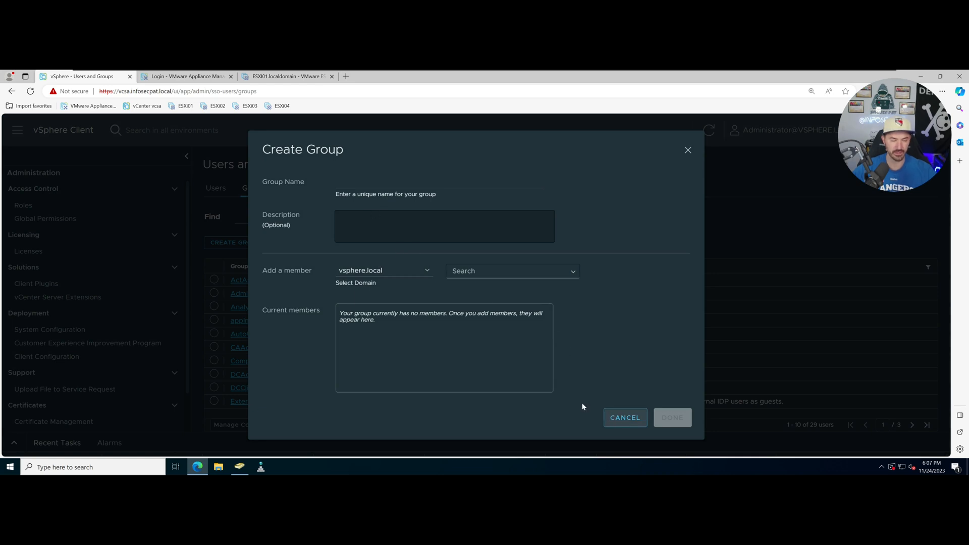
left_click(623, 417)
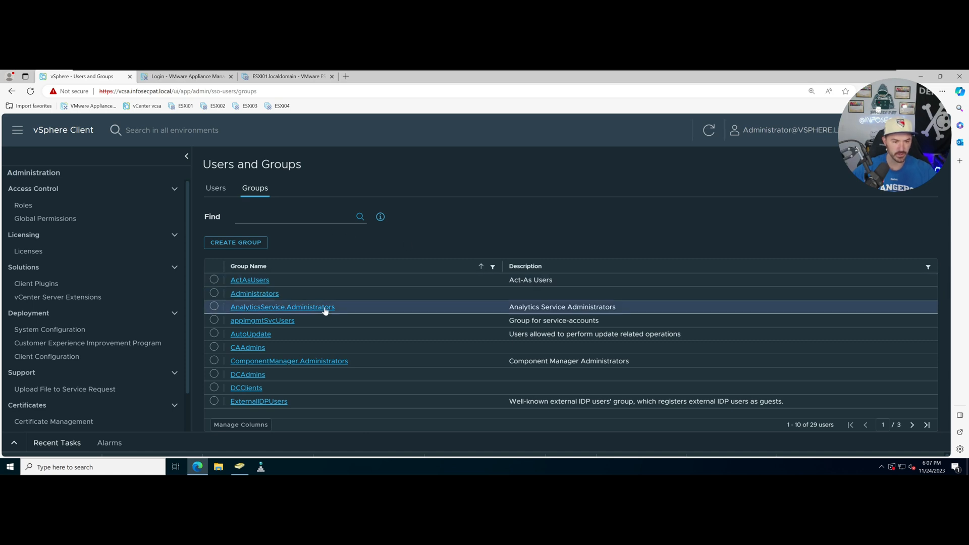
mouse_move(846, 422)
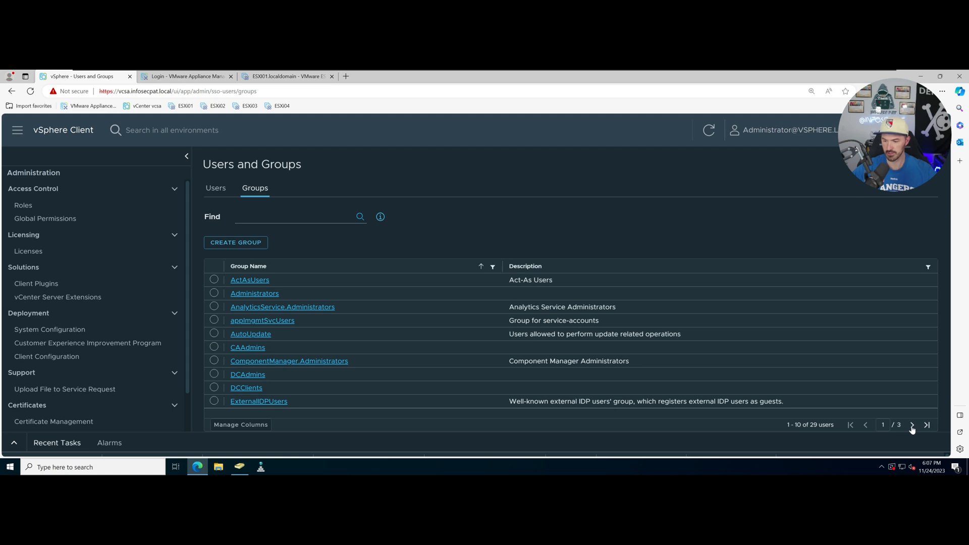
left_click(913, 425)
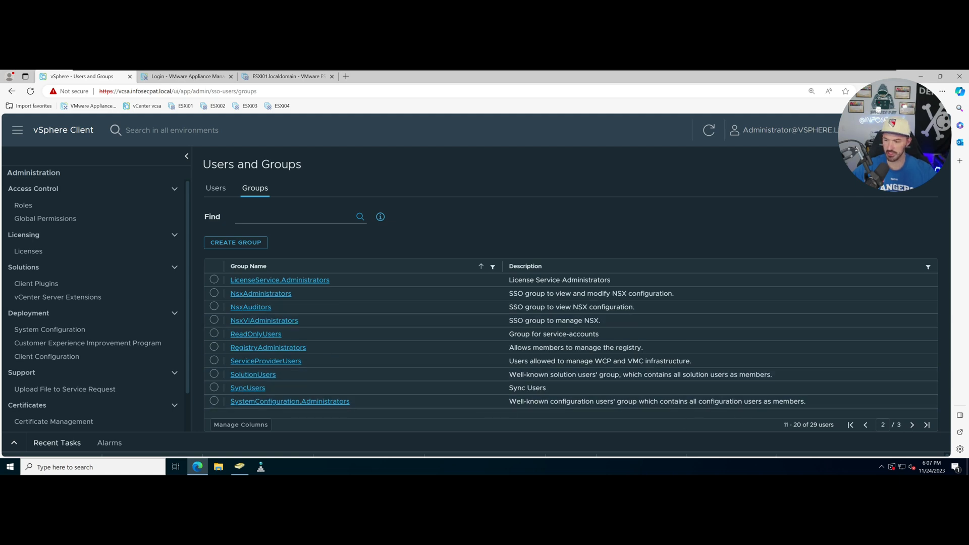
left_click(911, 425)
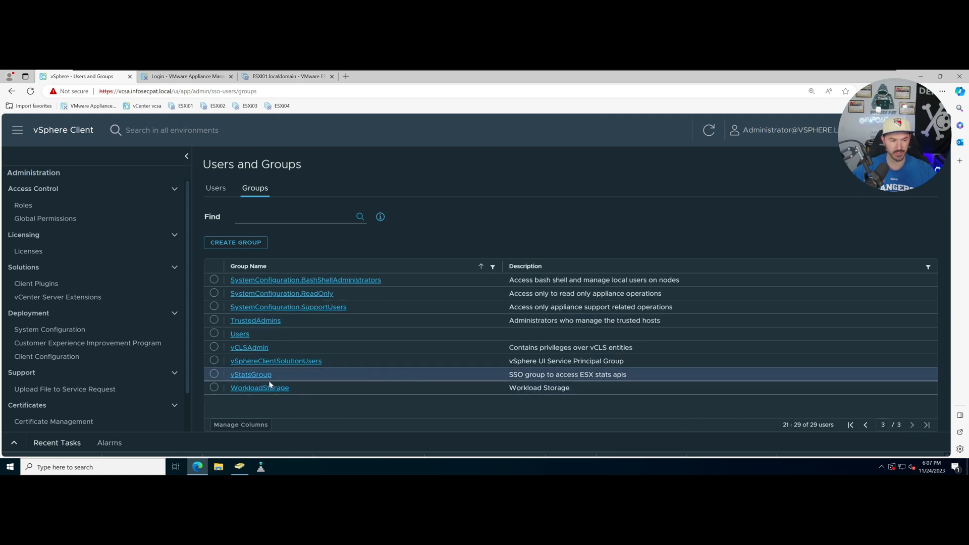
mouse_move(698, 448)
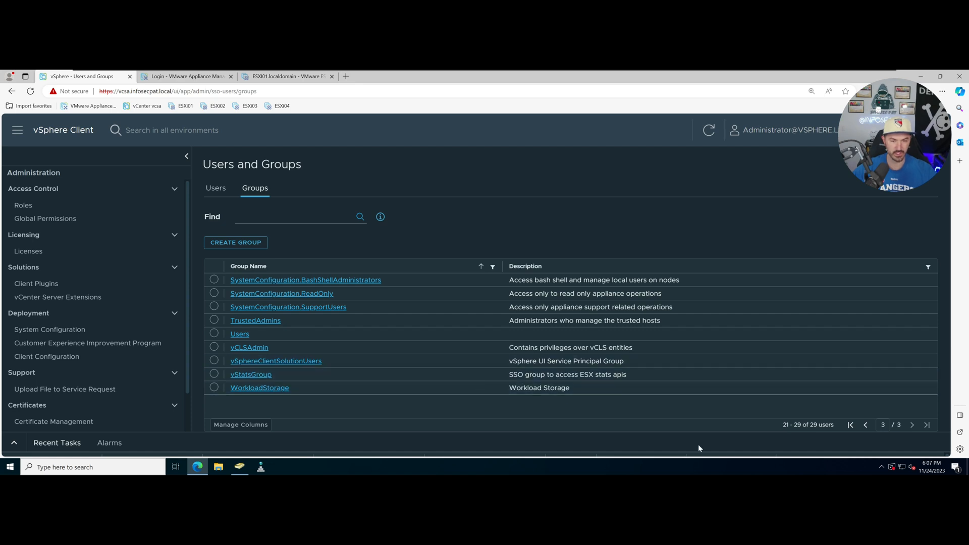
left_click(864, 425)
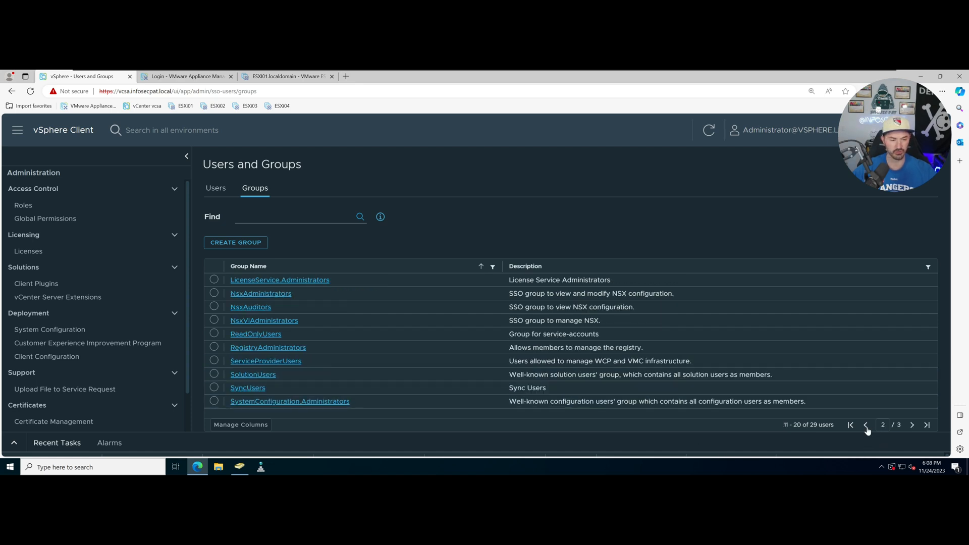
left_click(866, 425)
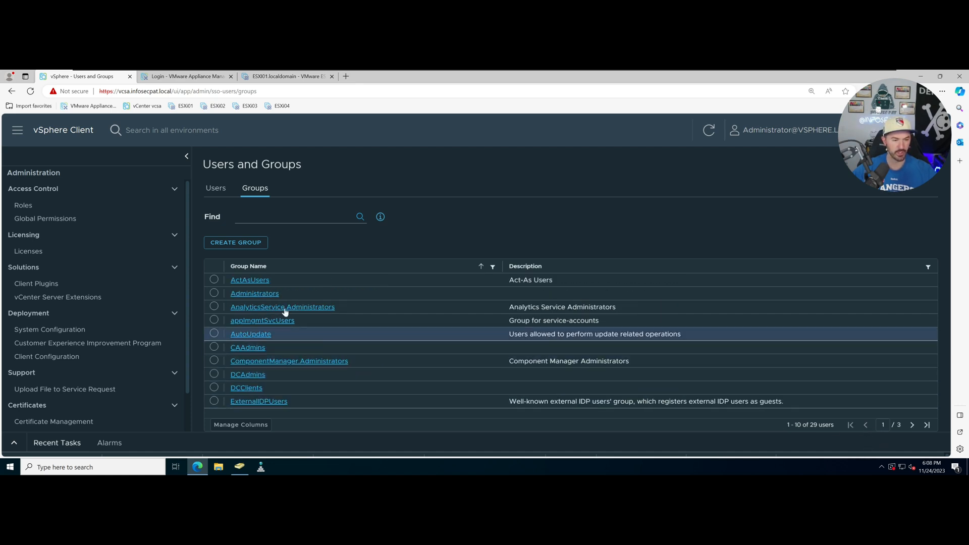
mouse_move(215, 188)
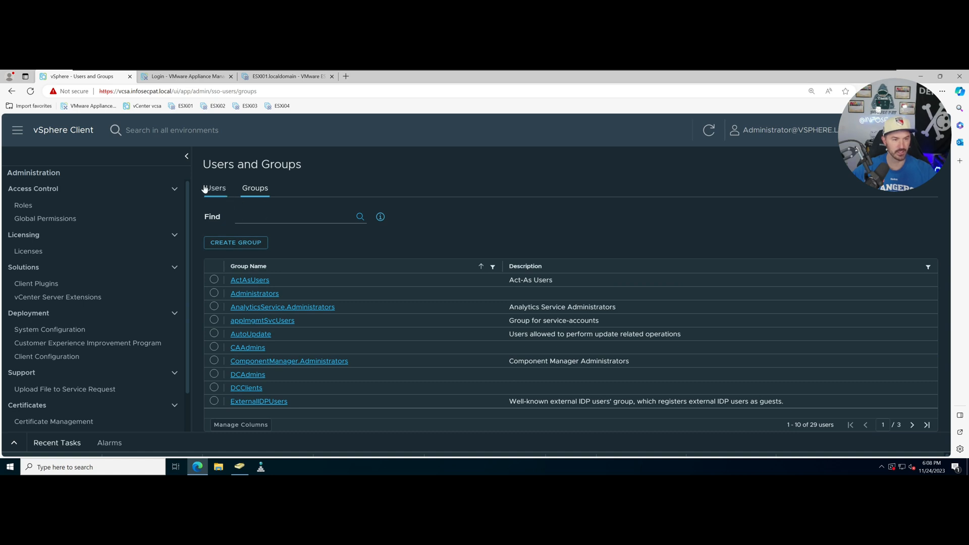
Step: Check the Find groups help, then bring up an empty Create Group form
left_click(215, 187)
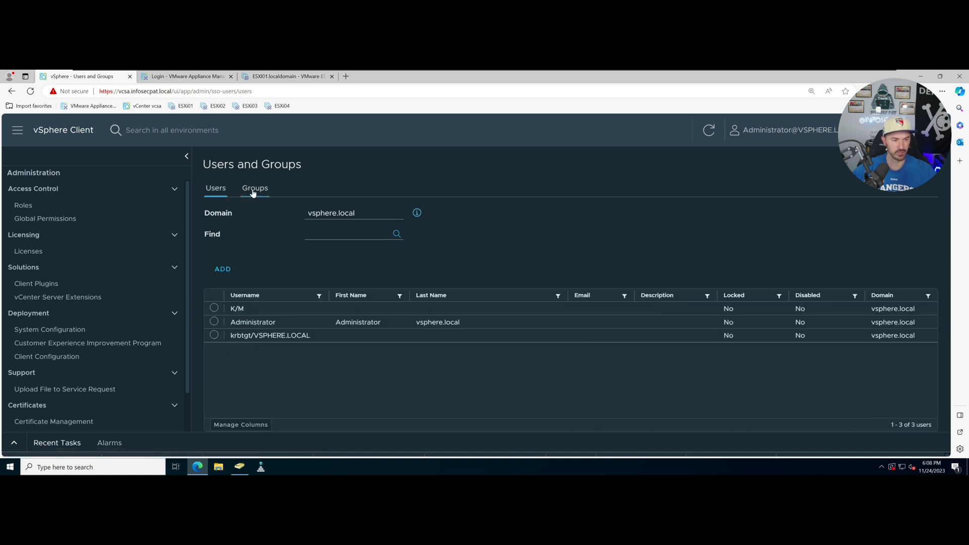
left_click(255, 188)
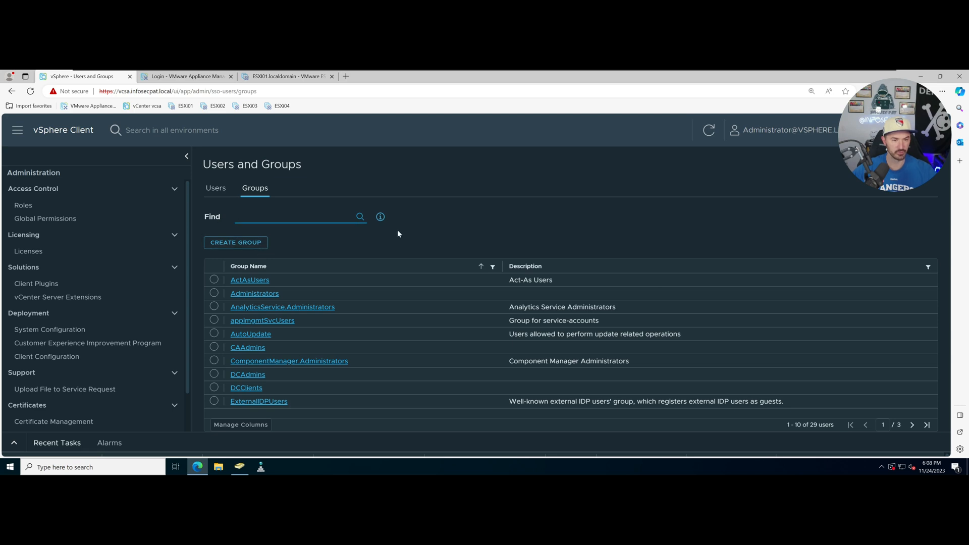
left_click(379, 217)
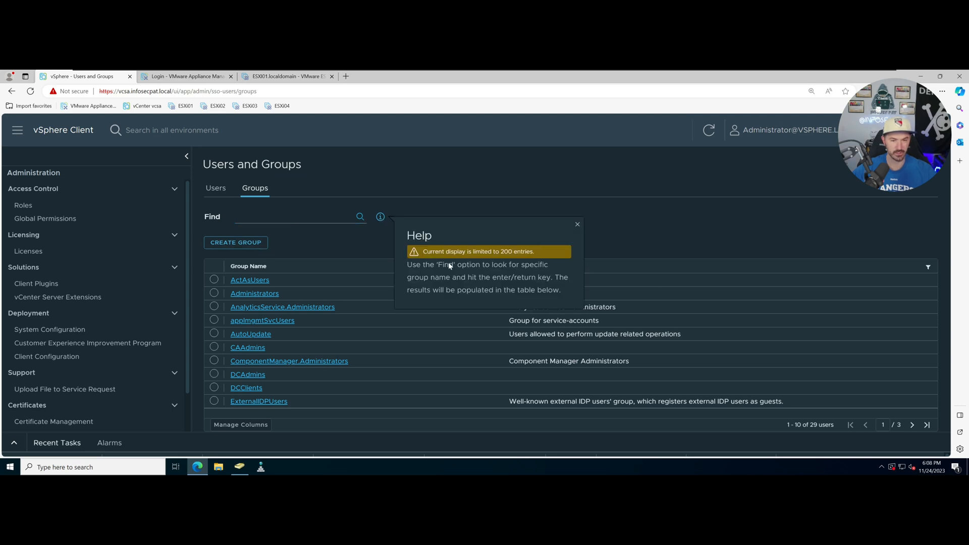
left_click(576, 224)
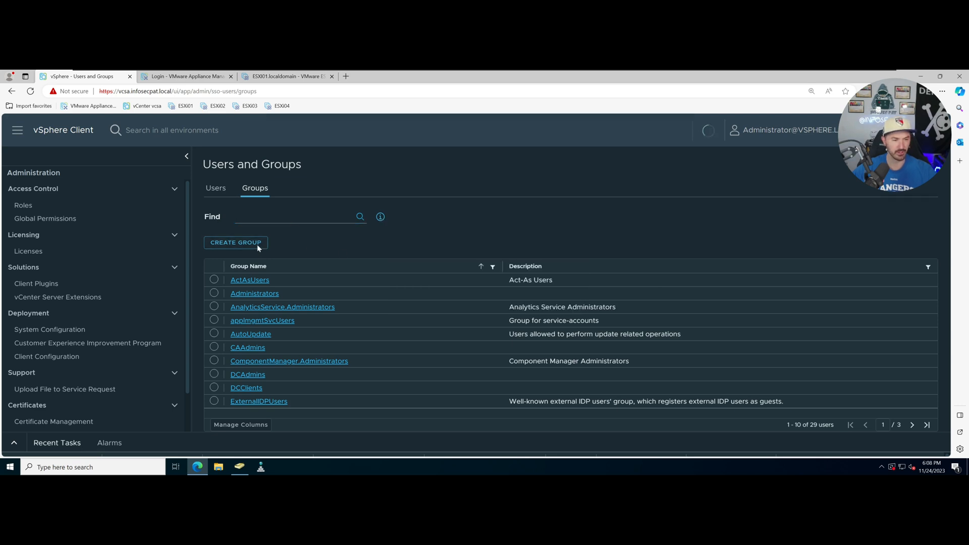
left_click(235, 242)
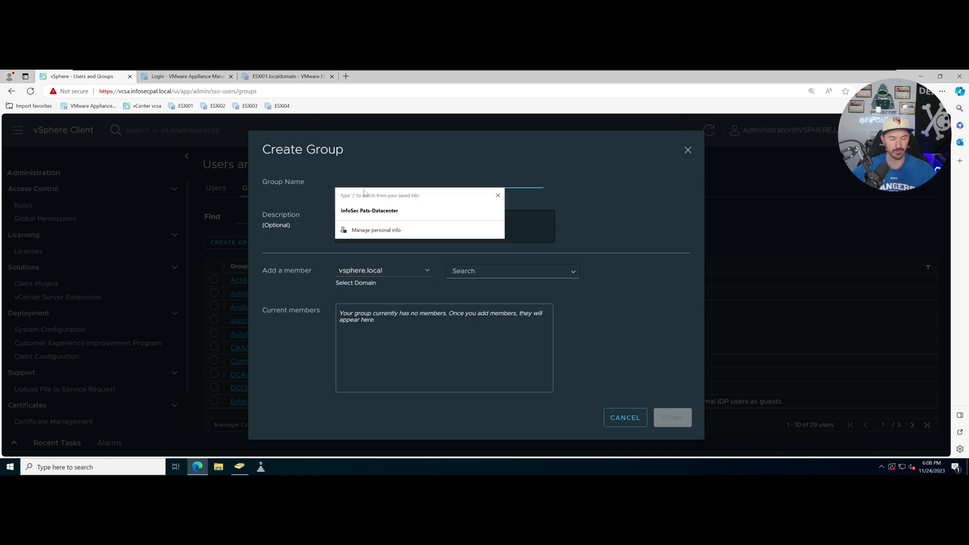
left_click(497, 195)
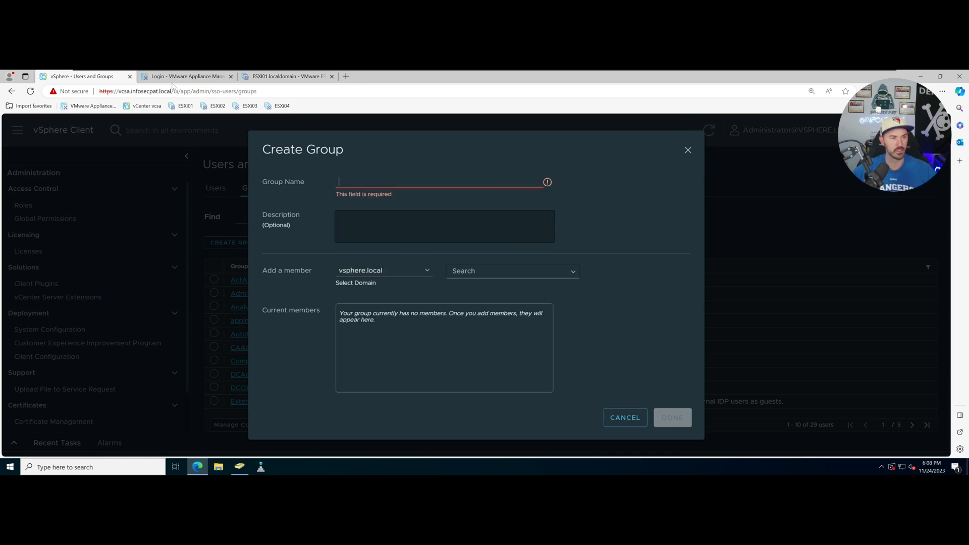
mouse_move(239, 466)
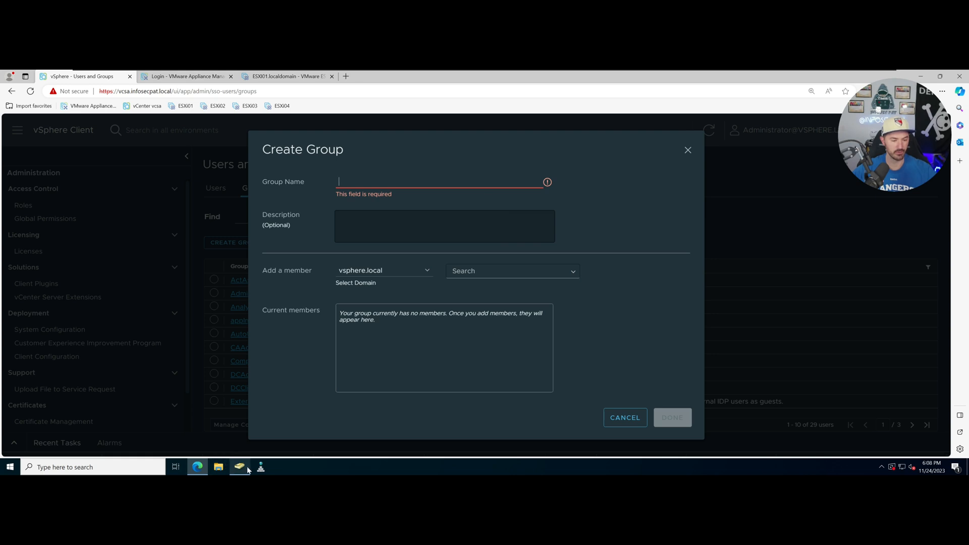
Step: In AD Users and Computers, copy the vCenter-Admins group name from its properties under YouTube-VM-Labs > Groups
left_click(238, 466)
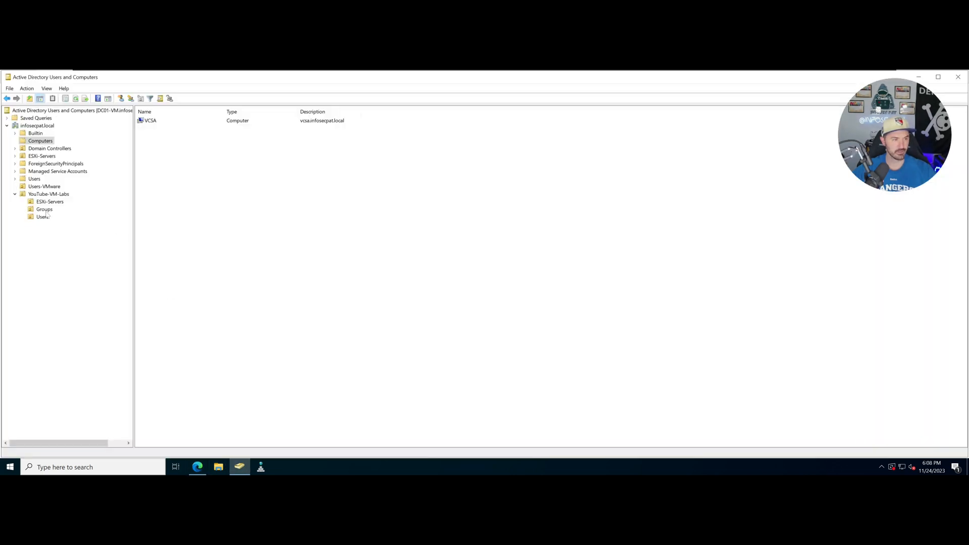
left_click(44, 209)
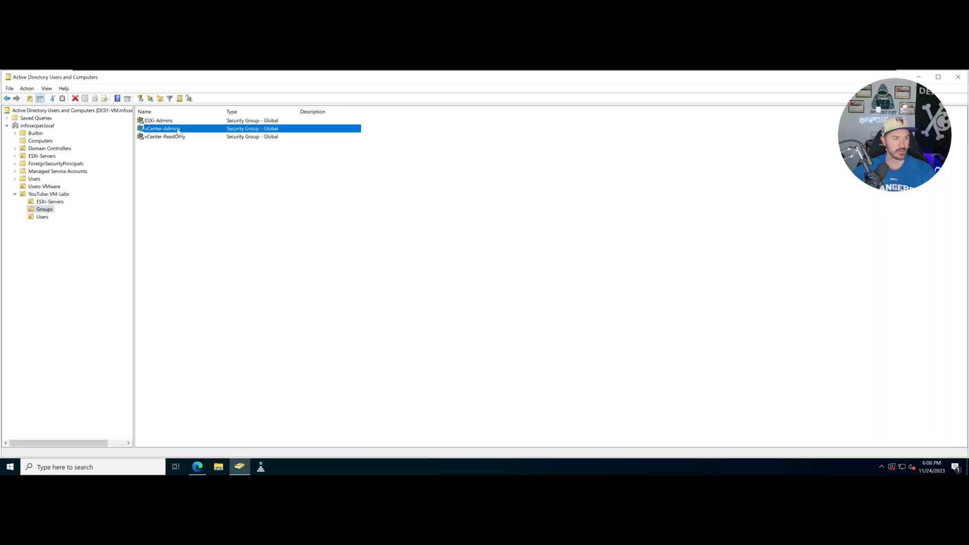
right_click(383, 175)
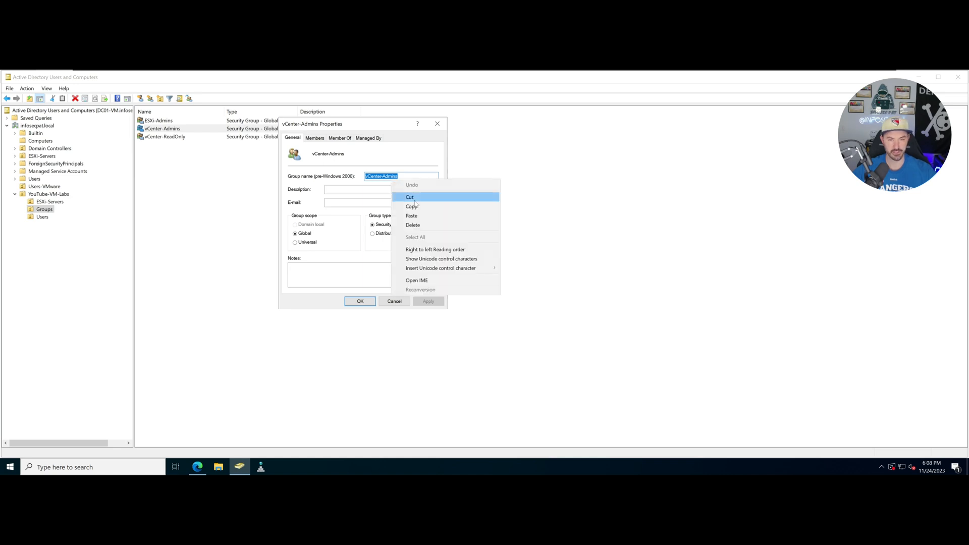
mouse_move(412, 206)
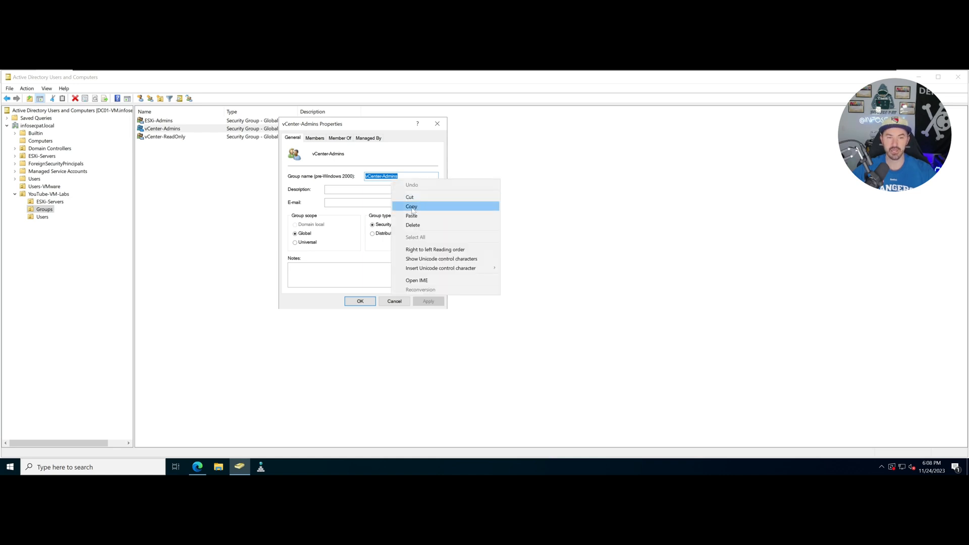
left_click(411, 206)
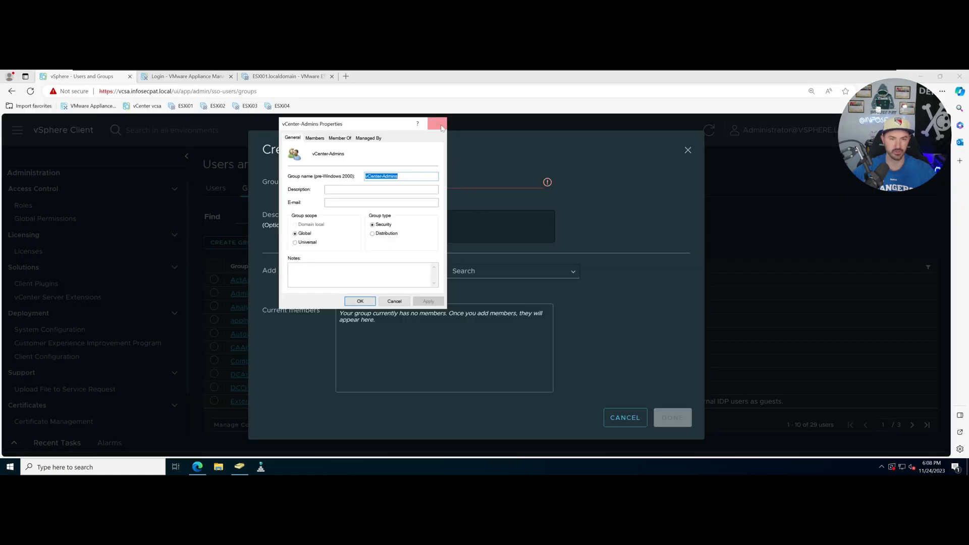
Step: Create SSO group vCenter-Admins with the infosecpat.local AD group vCenter-Admins as member
left_click(441, 123)
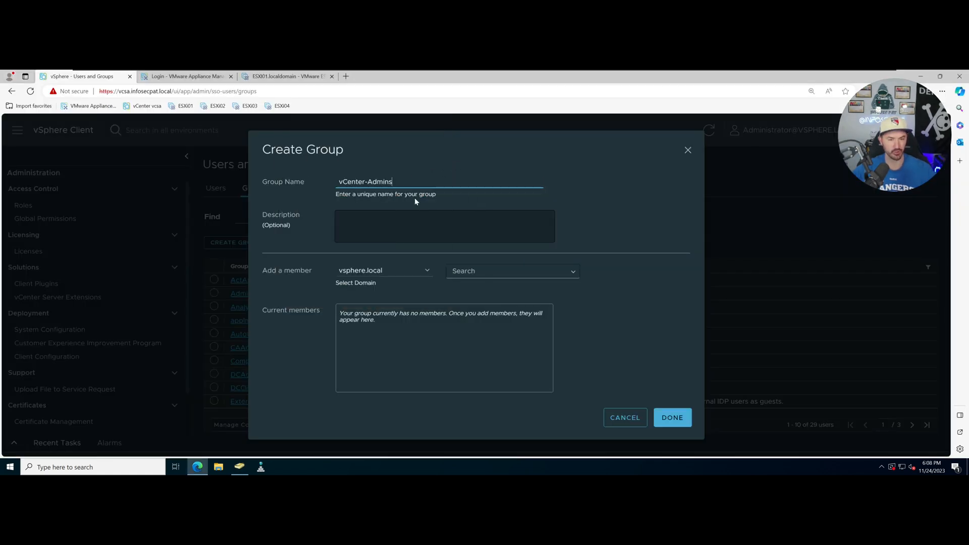
left_click(511, 270)
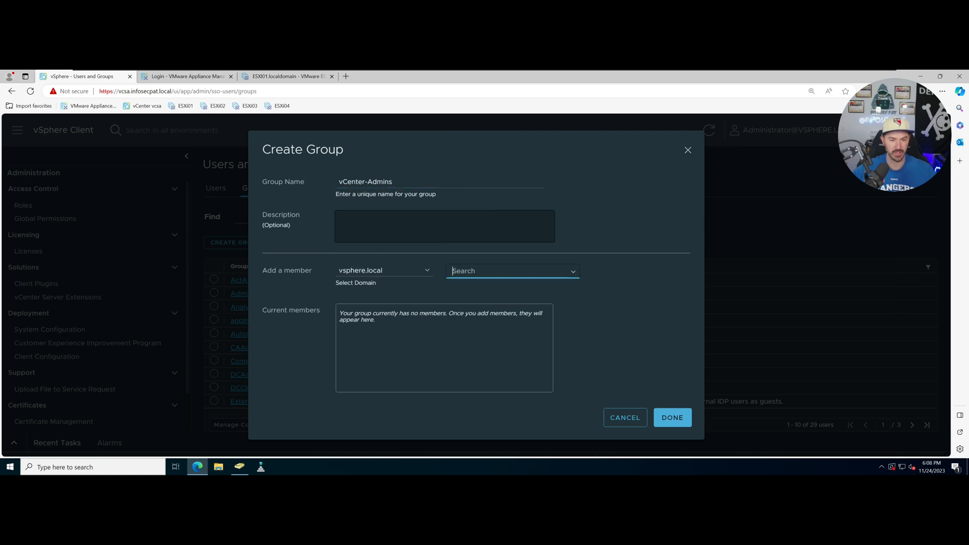
type("vCenter-Admins")
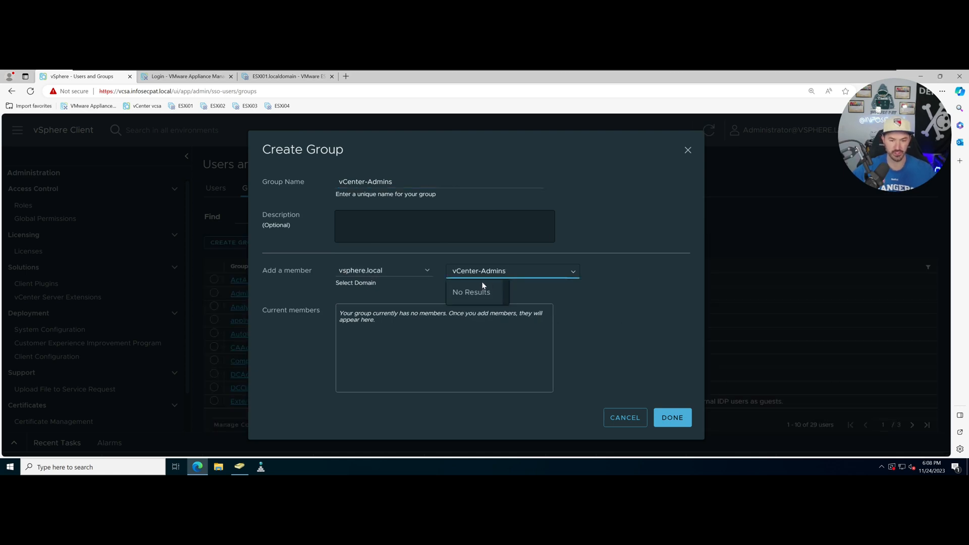
left_click(383, 270)
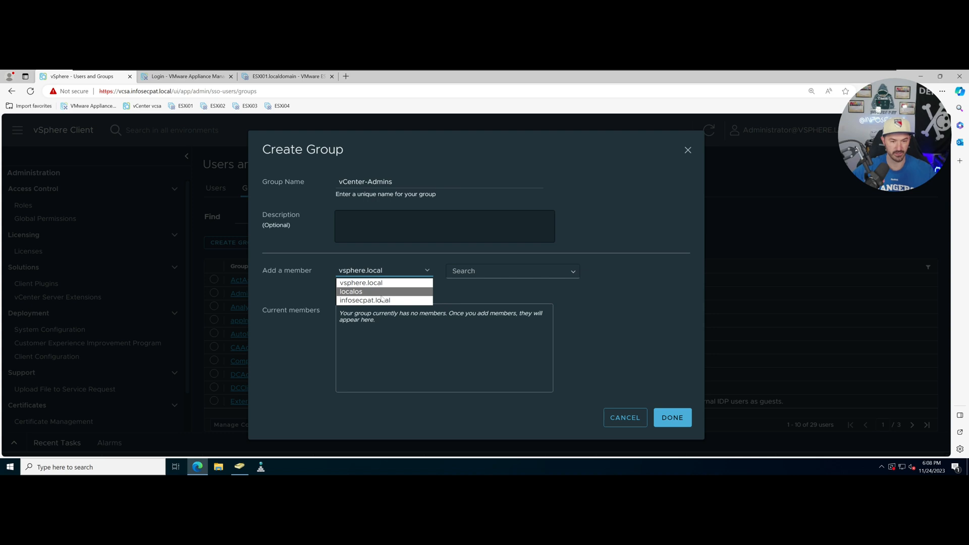
left_click(365, 300)
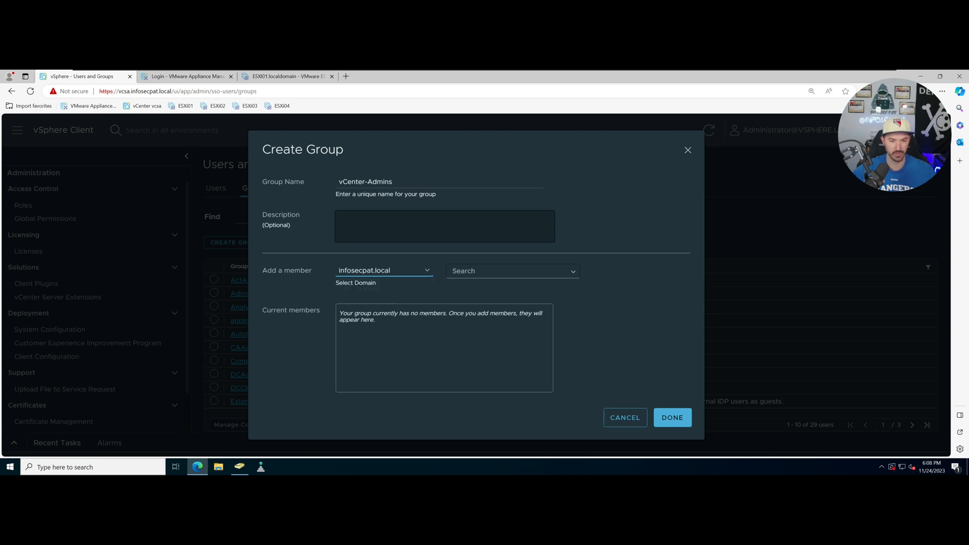
type("vCenter-Admins")
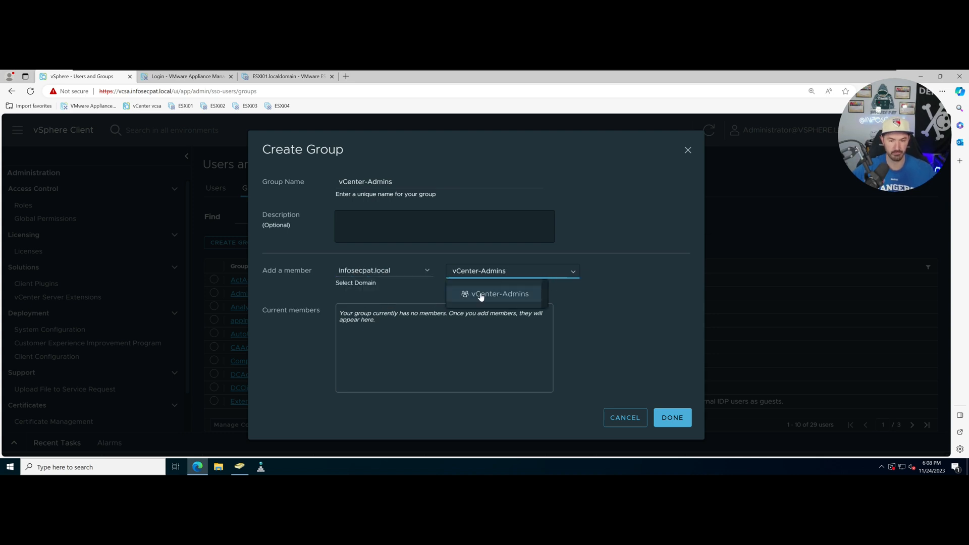
left_click(499, 294)
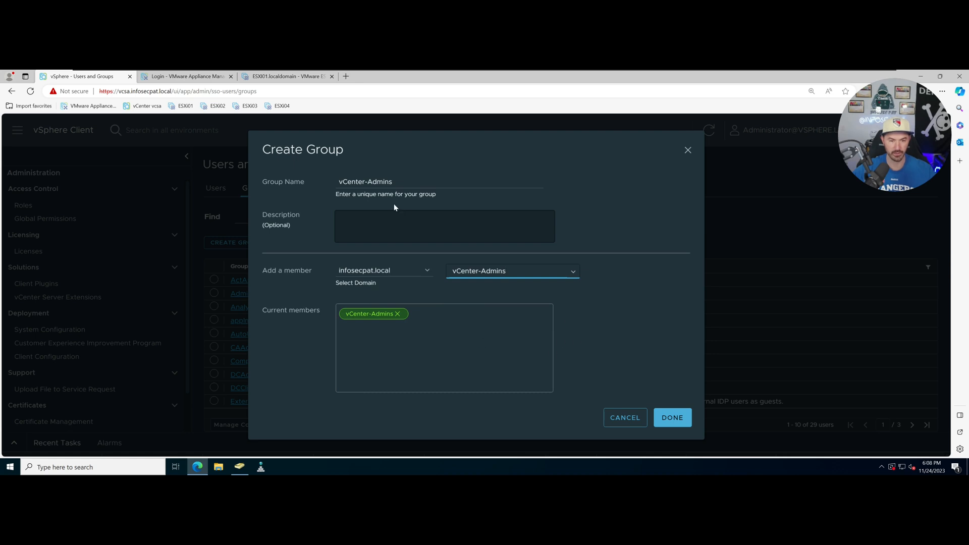
left_click(672, 417)
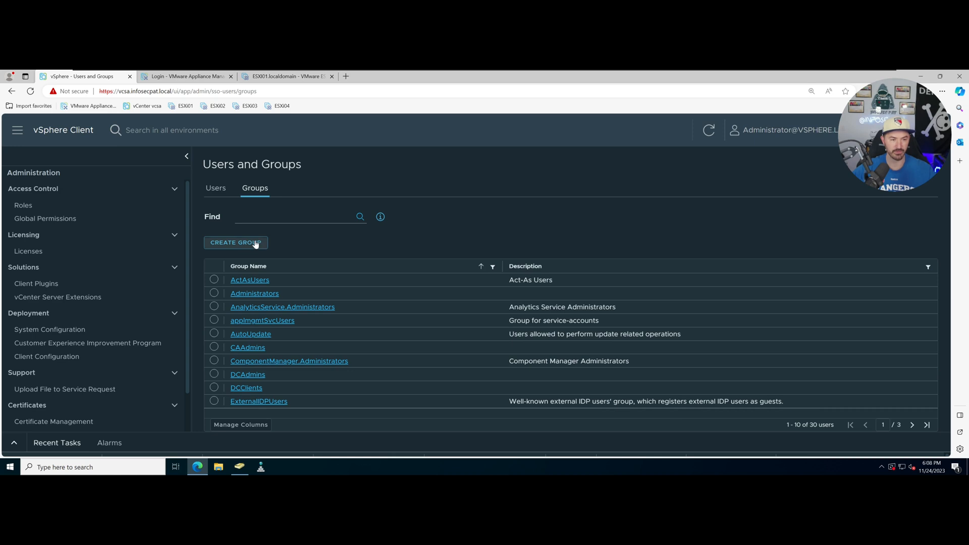
Step: Create SSO group vCenter-ReadOnly with members looked up from the infosecpat.local domain
left_click(235, 243)
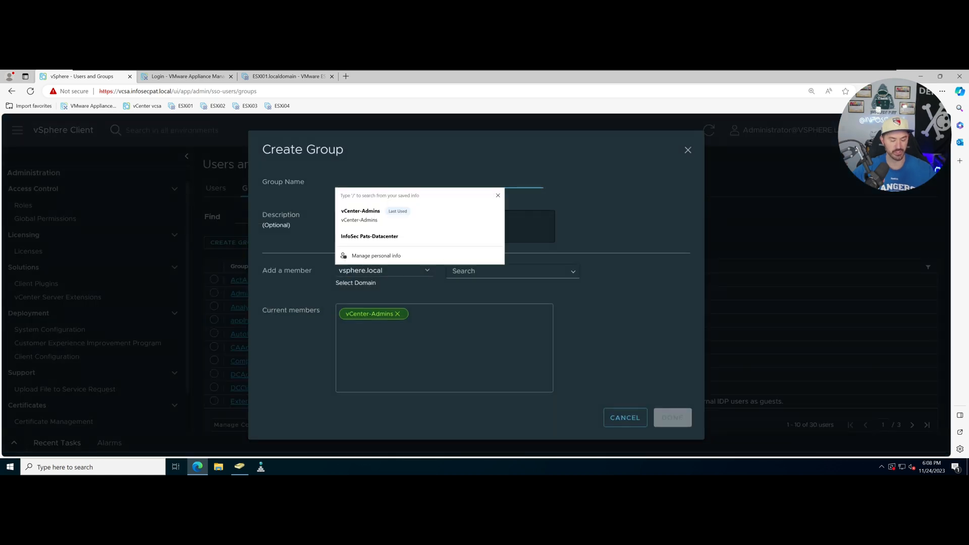
left_click(360, 211)
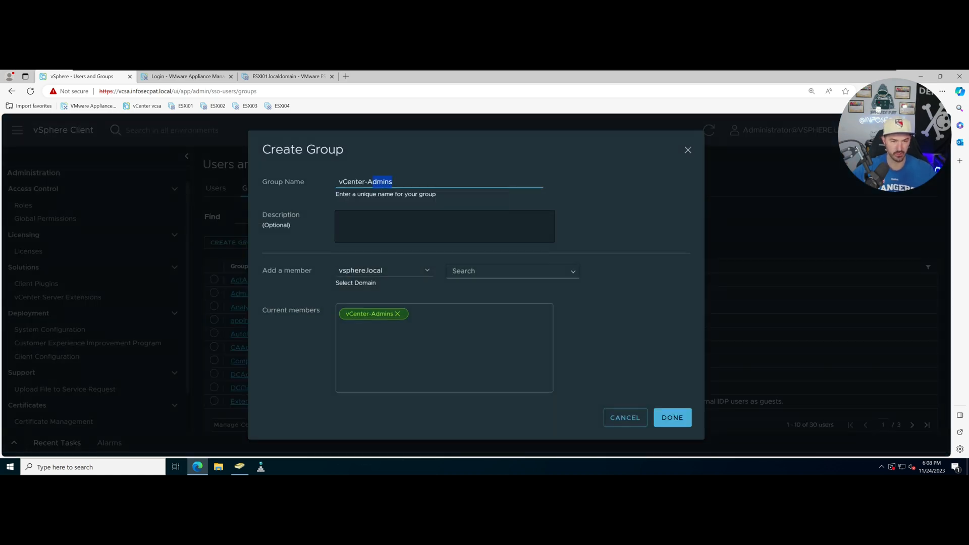
type("vCenter-Re")
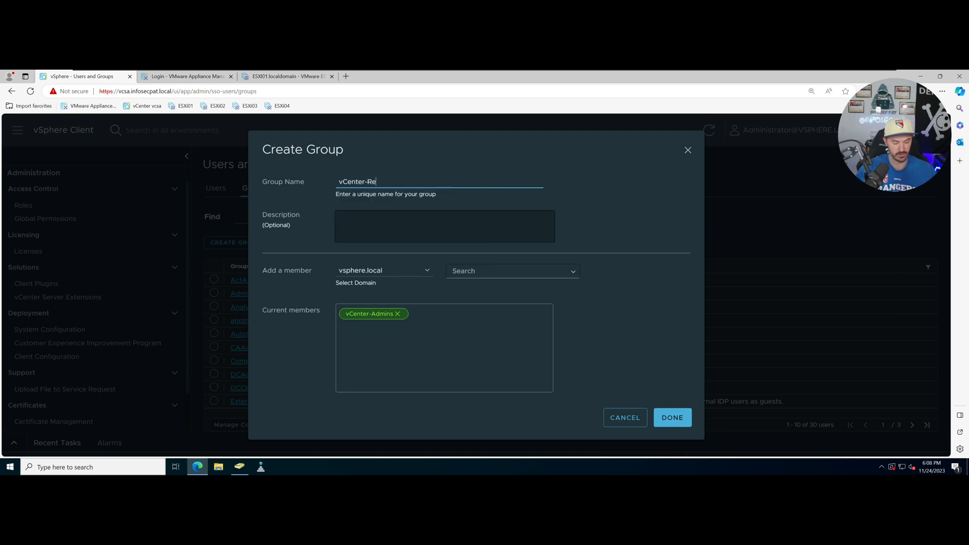
type("adOnly")
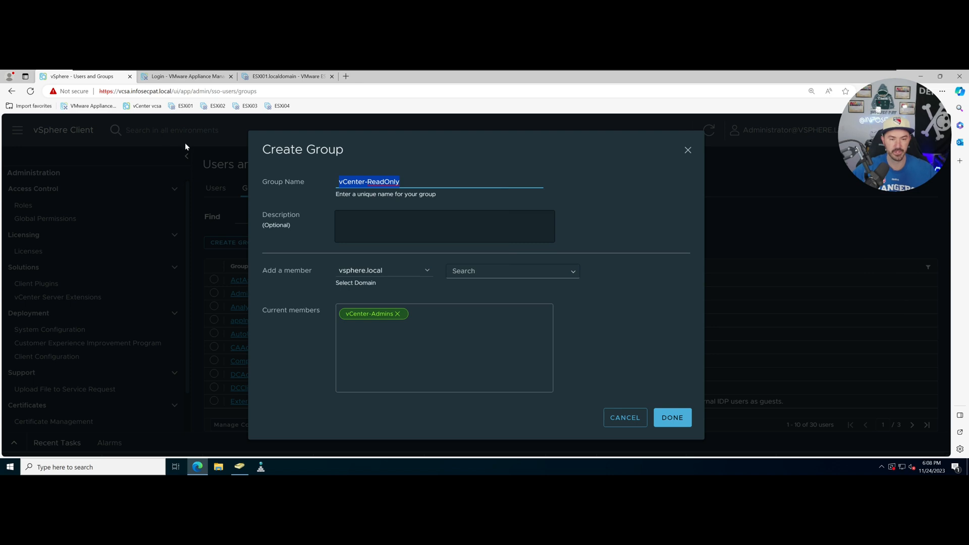
left_click(383, 271)
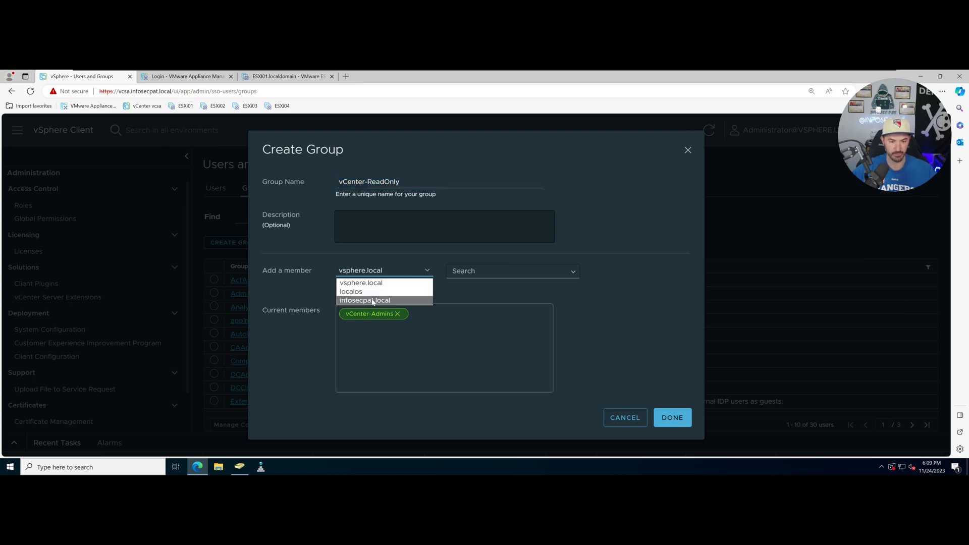
left_click(365, 301)
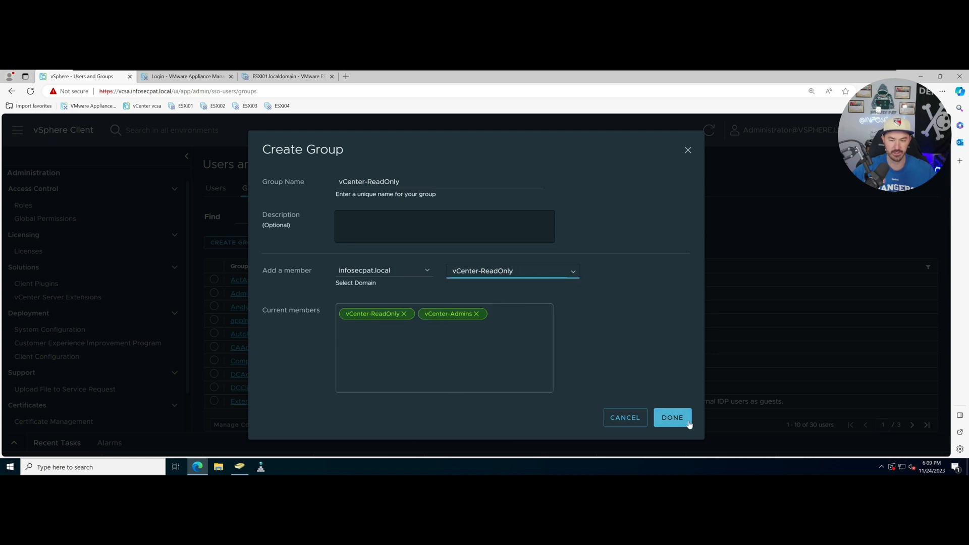
left_click(672, 417)
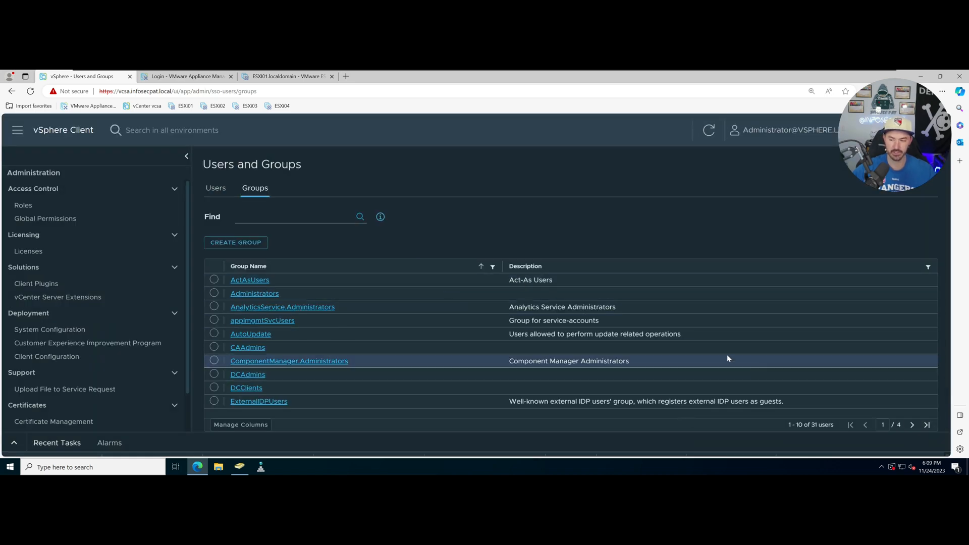
mouse_move(912, 425)
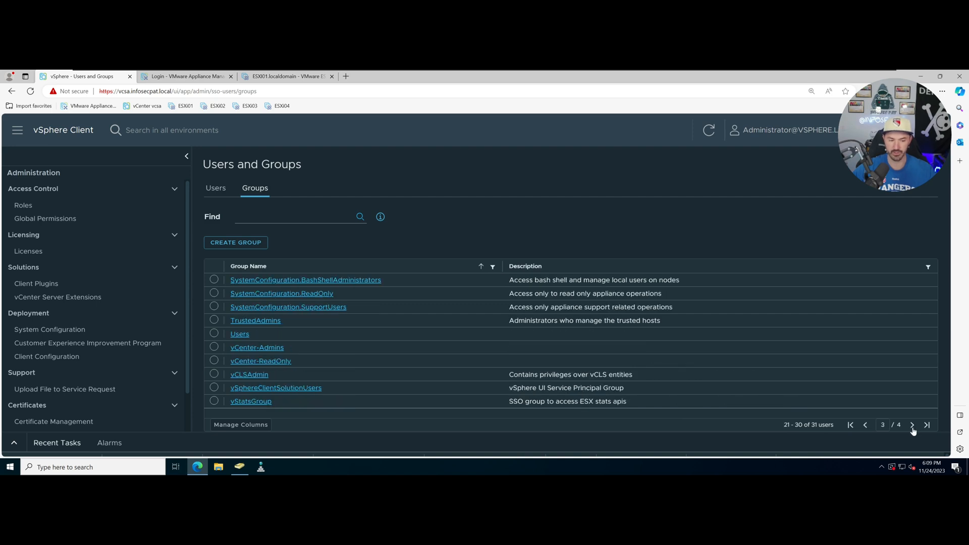
mouse_move(500, 387)
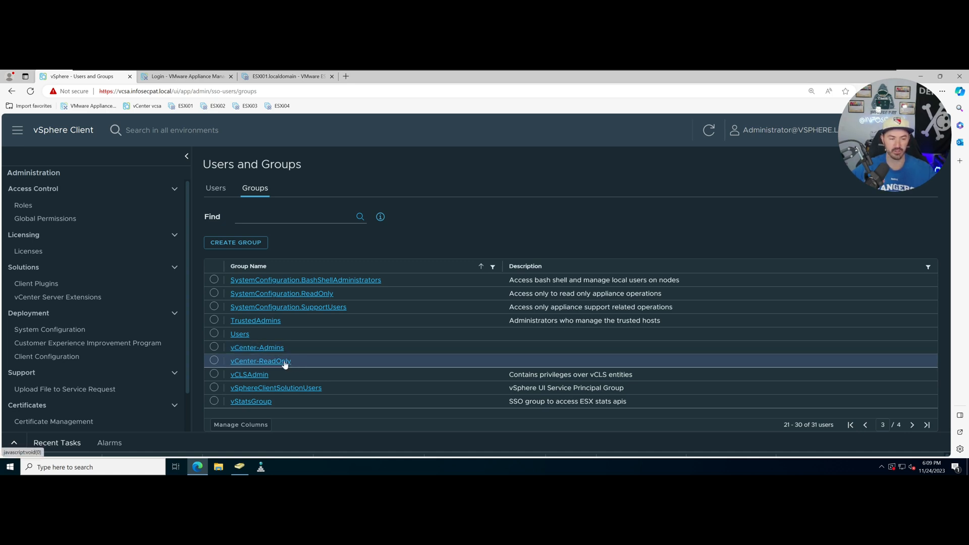
Step: View vCenter-ReadOnly's members showing both AD groups, then return to the SSO users list
left_click(260, 360)
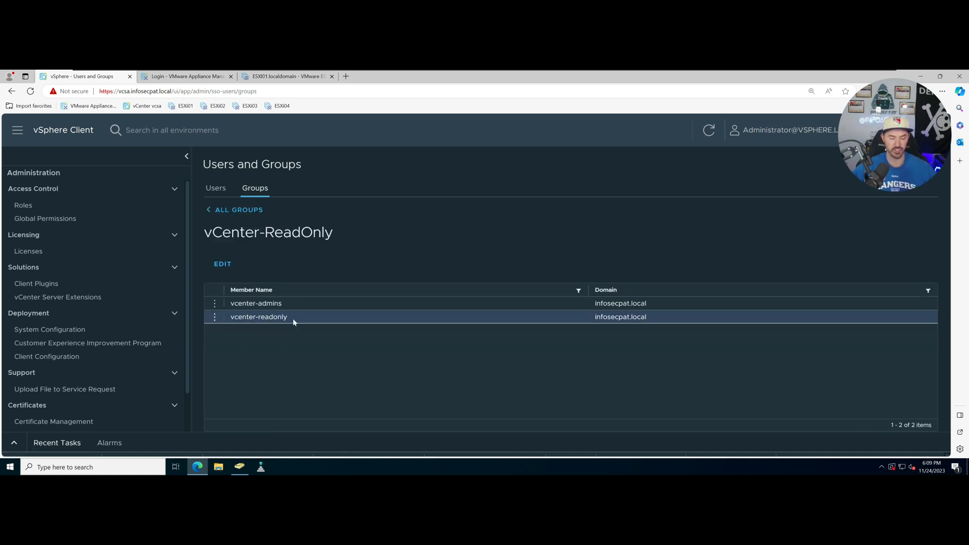
left_click(215, 187)
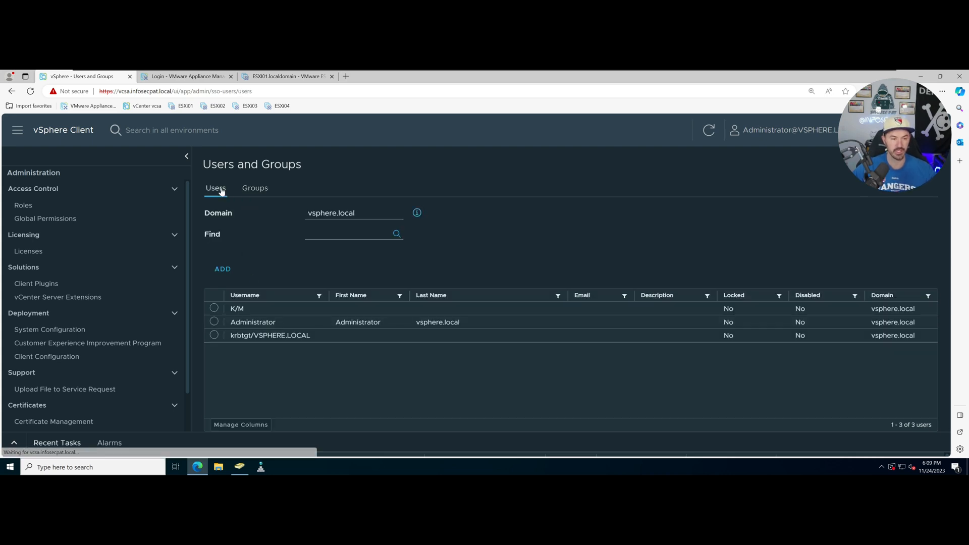
Step: List the 13 infosecpat.local domain users, rechecking vCenter-ReadOnly's two AD member groups in between
left_click(353, 213)
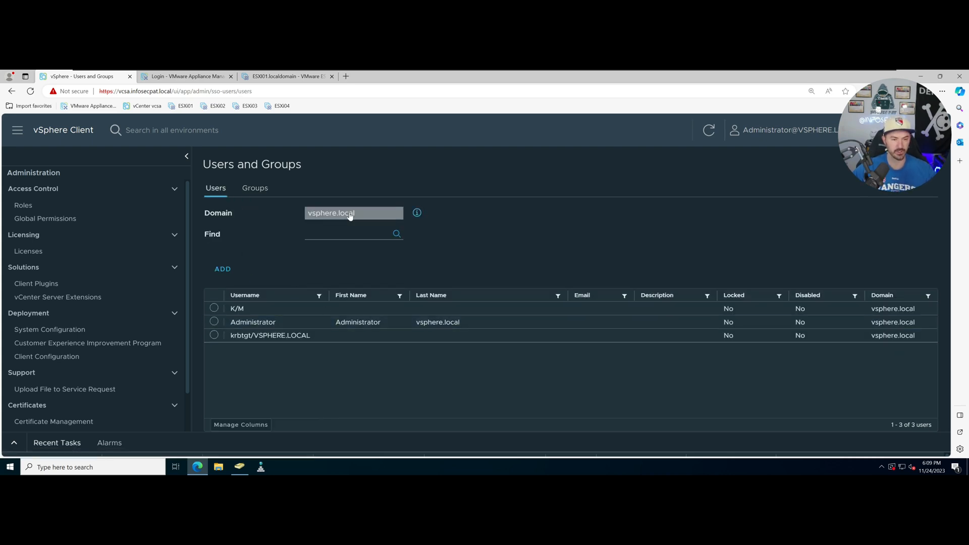
left_click(354, 213)
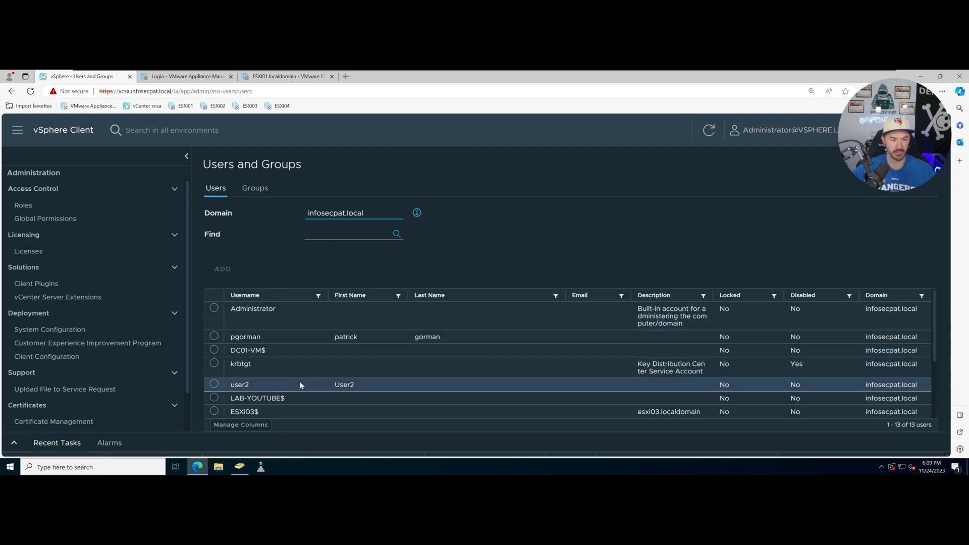
mouse_move(220, 315)
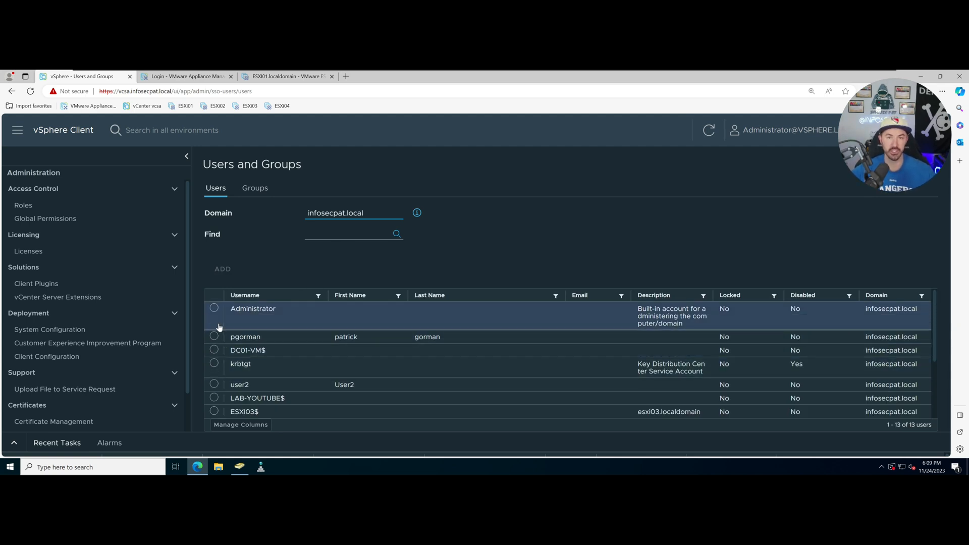
mouse_move(281, 311)
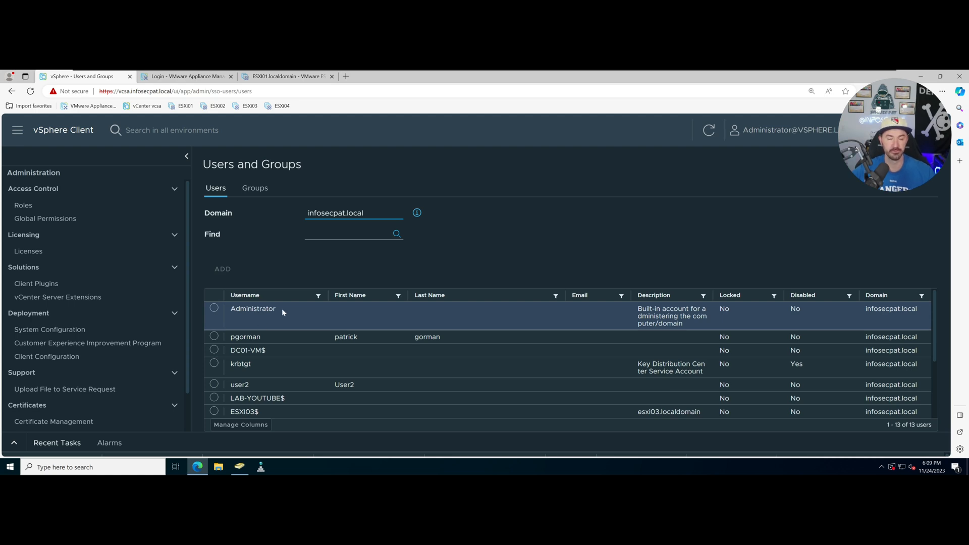
mouse_move(46, 218)
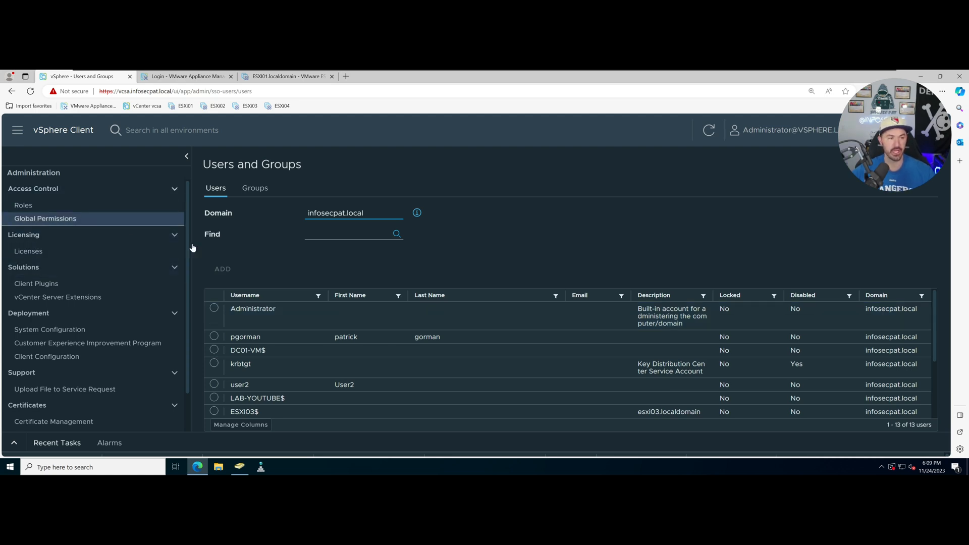
mouse_move(254, 188)
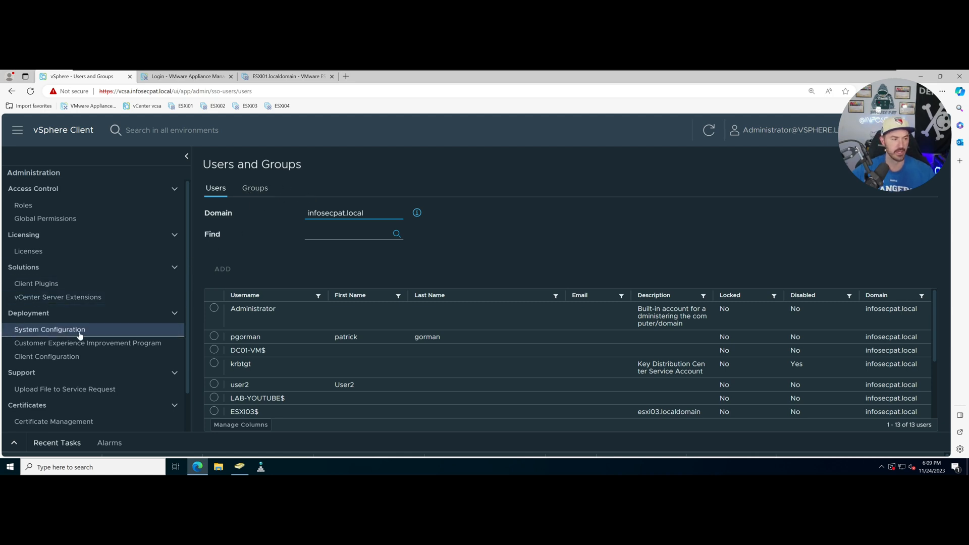
left_click(254, 188)
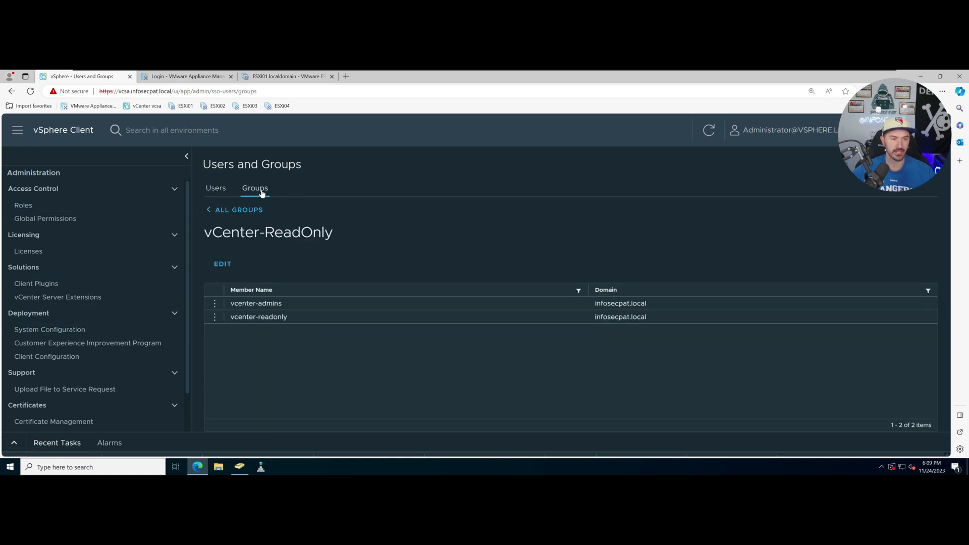
mouse_move(408, 222)
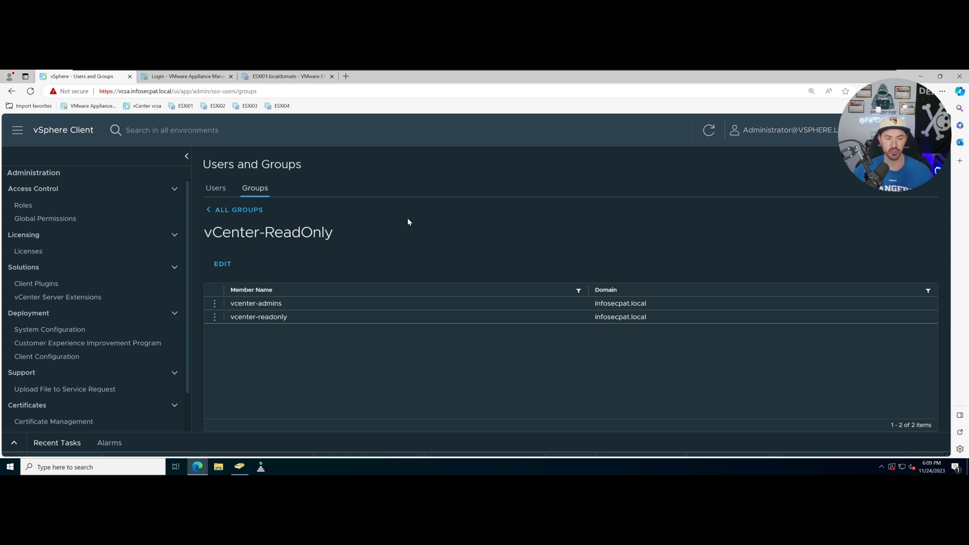
left_click(215, 188)
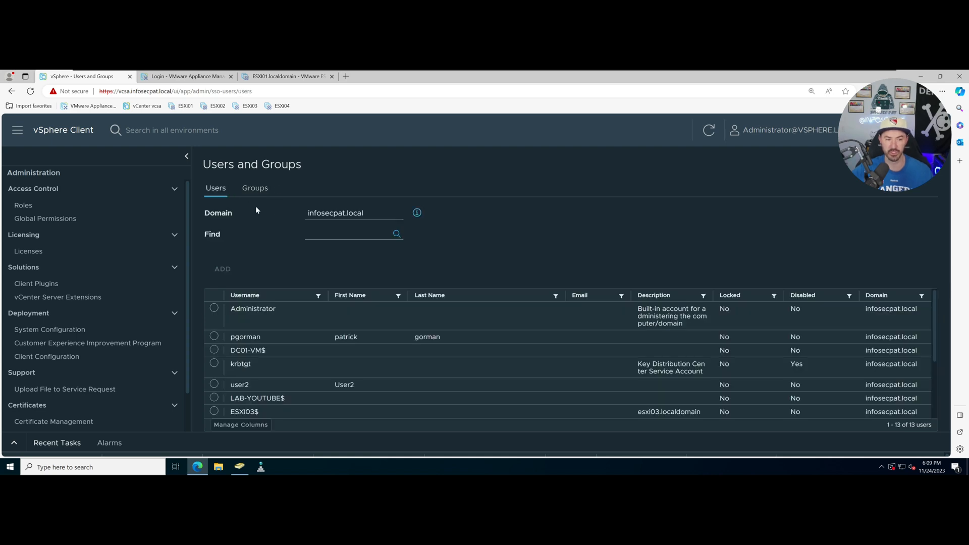
mouse_move(494, 244)
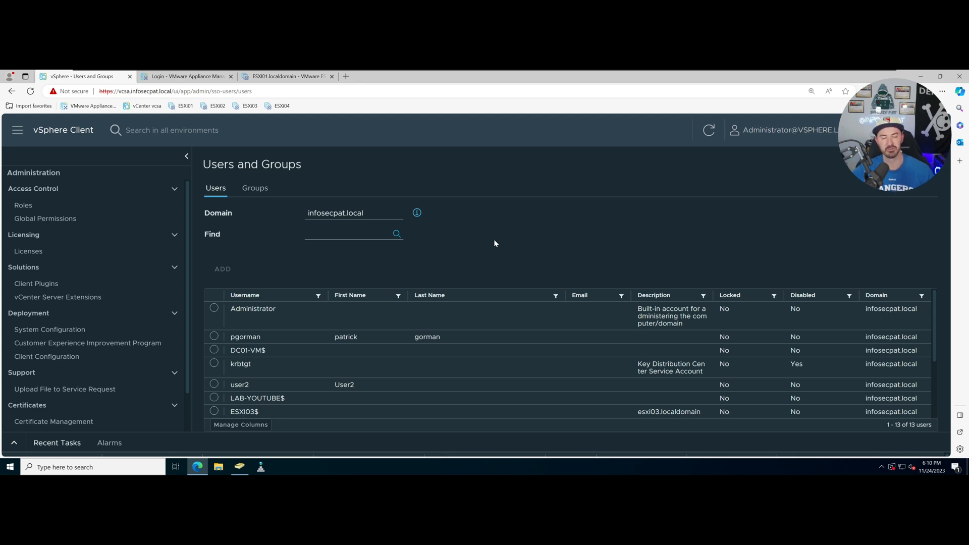
mouse_move(563, 247)
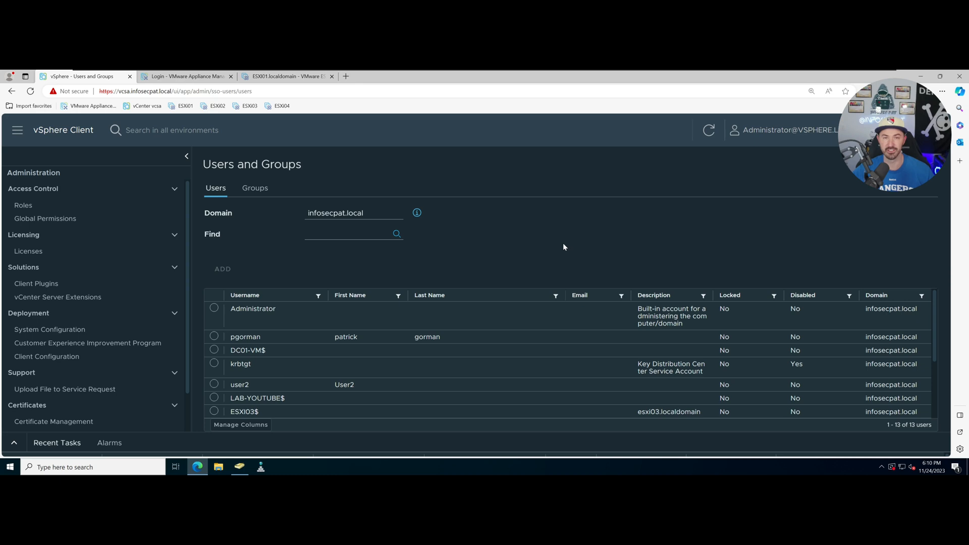